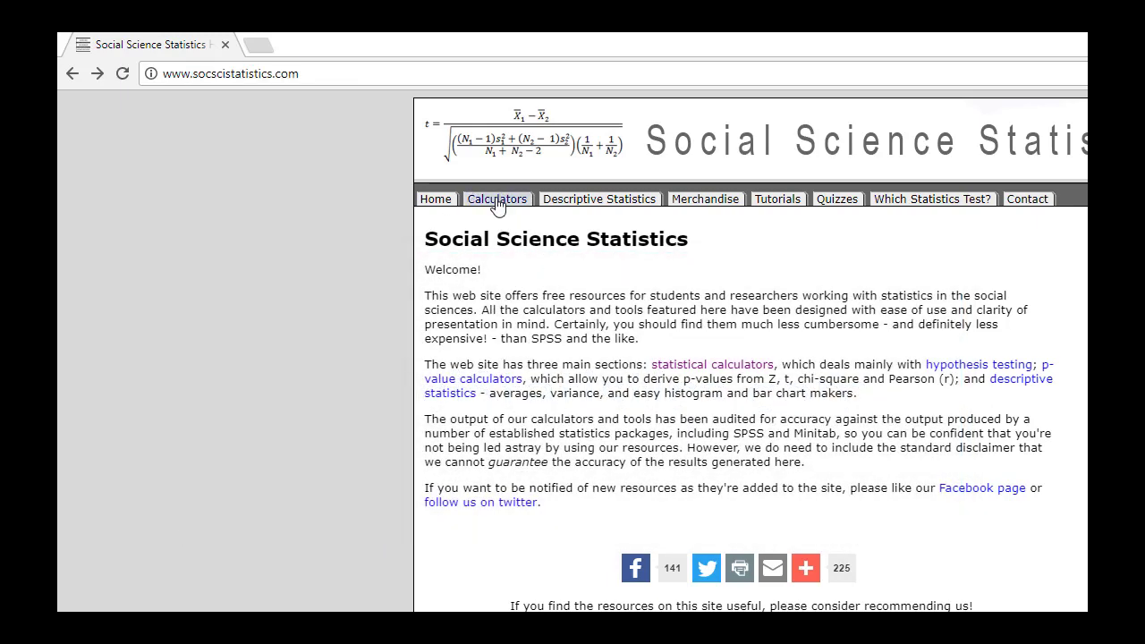
# Open the 'Chi-Square Calculator for 2 x 2 Contingency Table' page from the Calculators menu
pyautogui.click(497, 199)
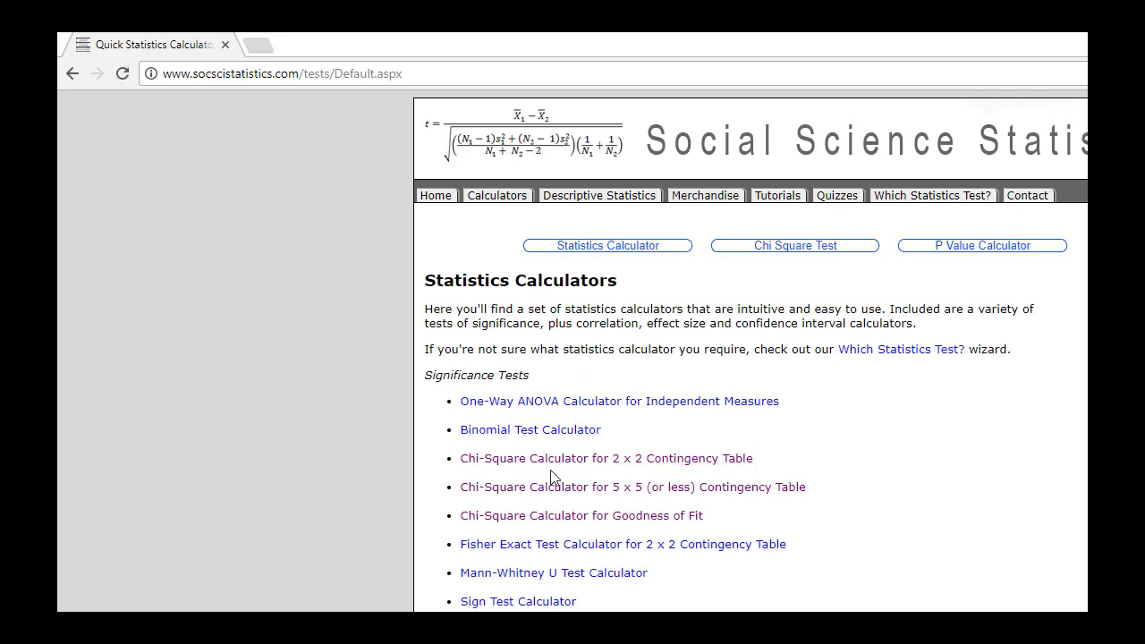
pyautogui.moveTo(764, 466)
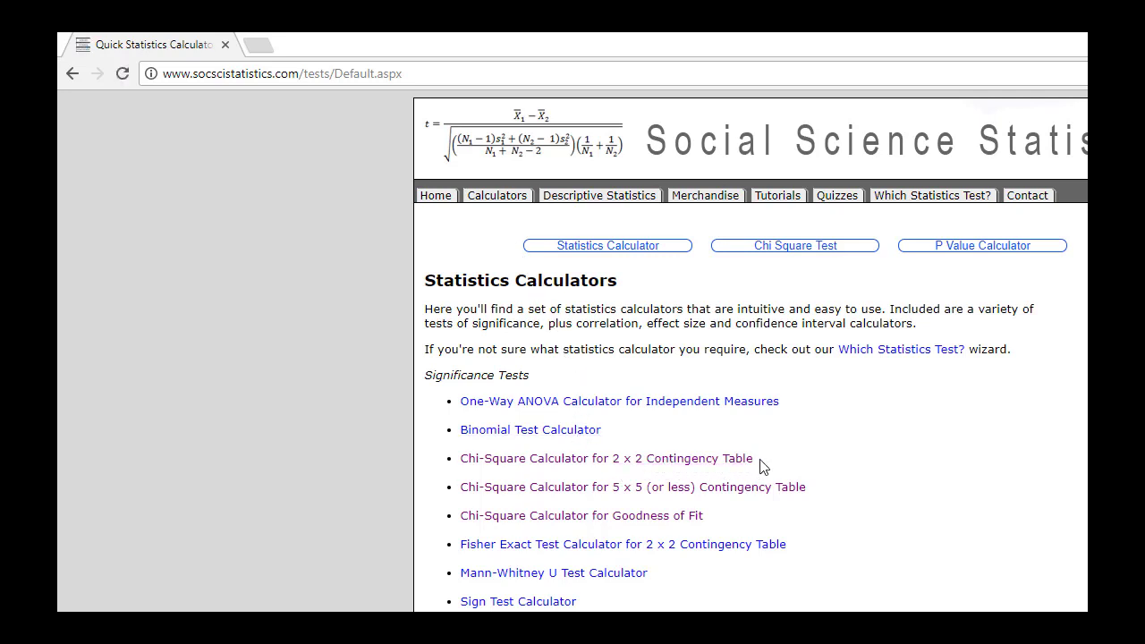
pyautogui.moveTo(619, 467)
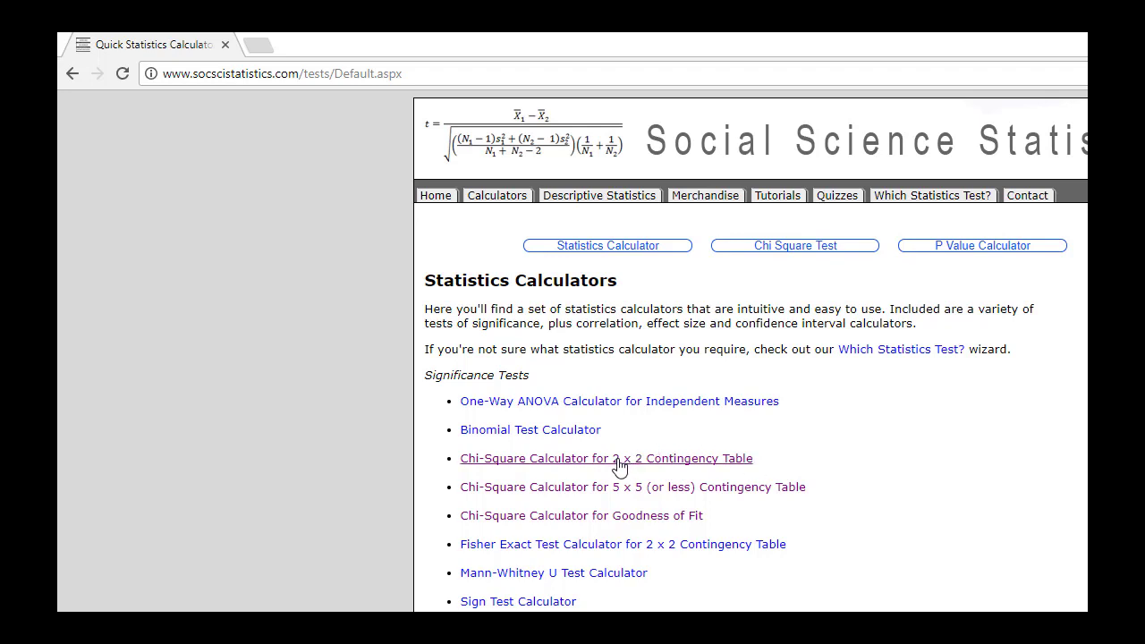
pyautogui.moveTo(640, 464)
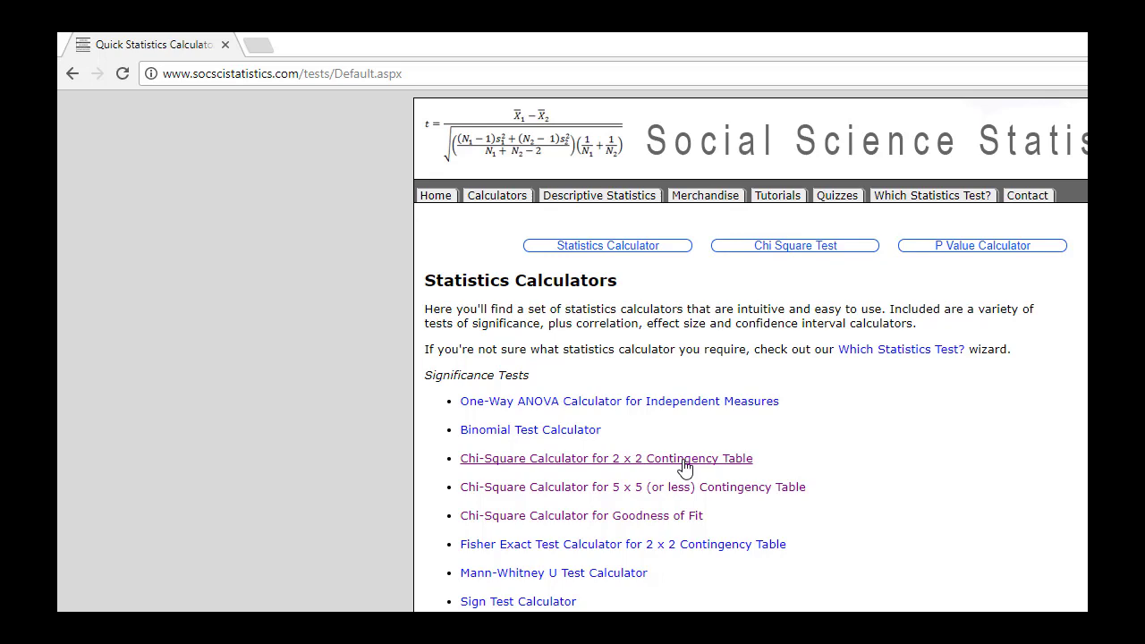
pyautogui.click(608, 457)
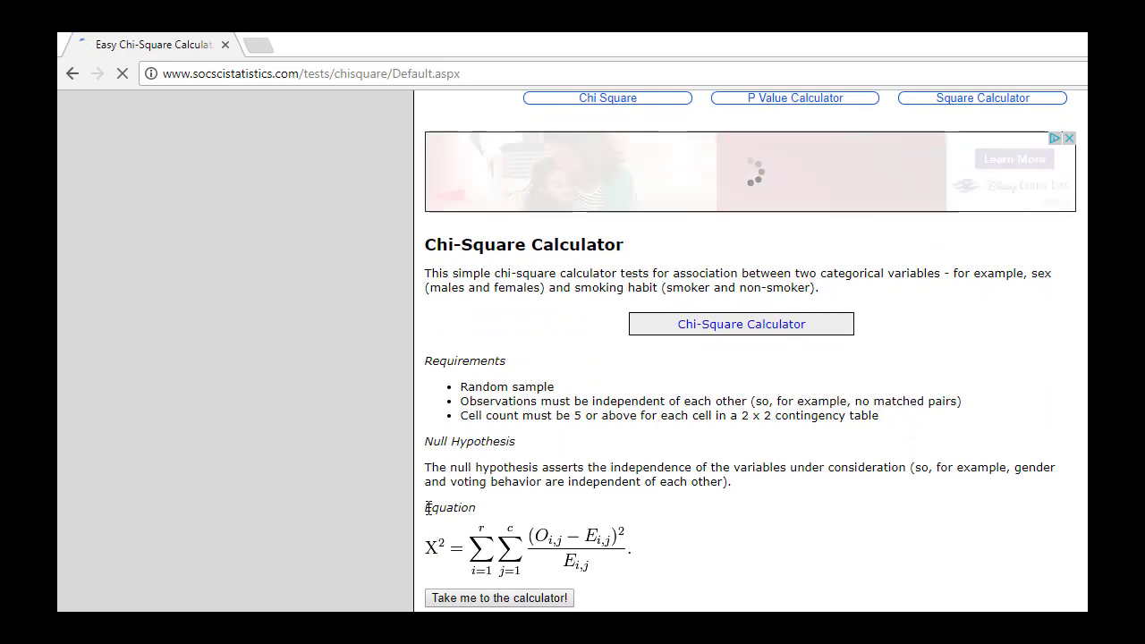
pyautogui.doubleClick(448, 507)
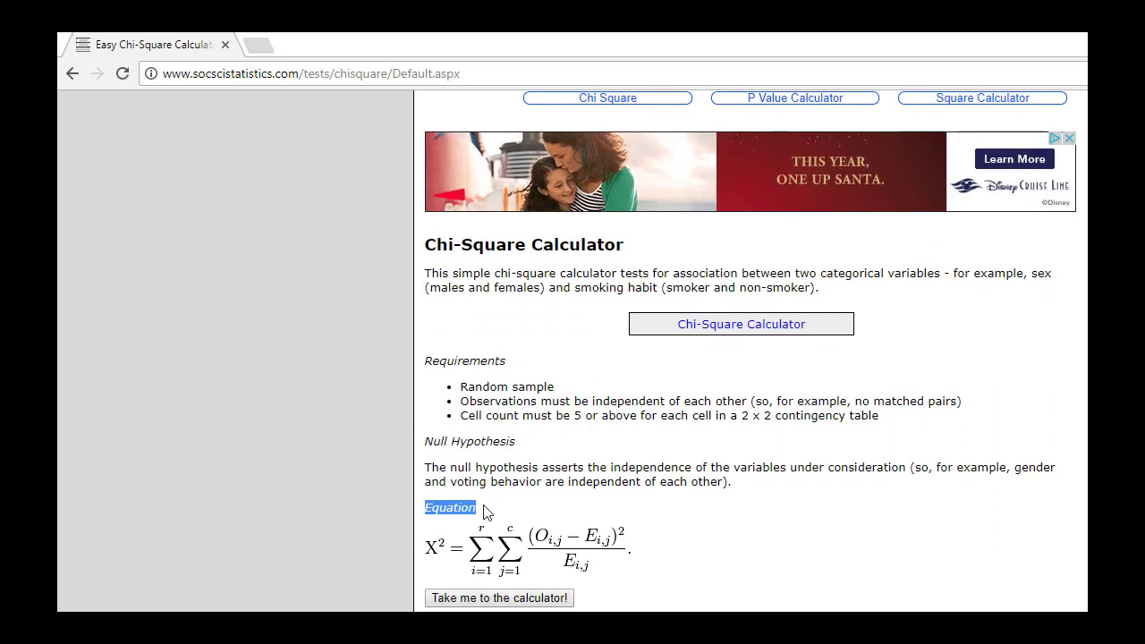
pyautogui.moveTo(618, 357)
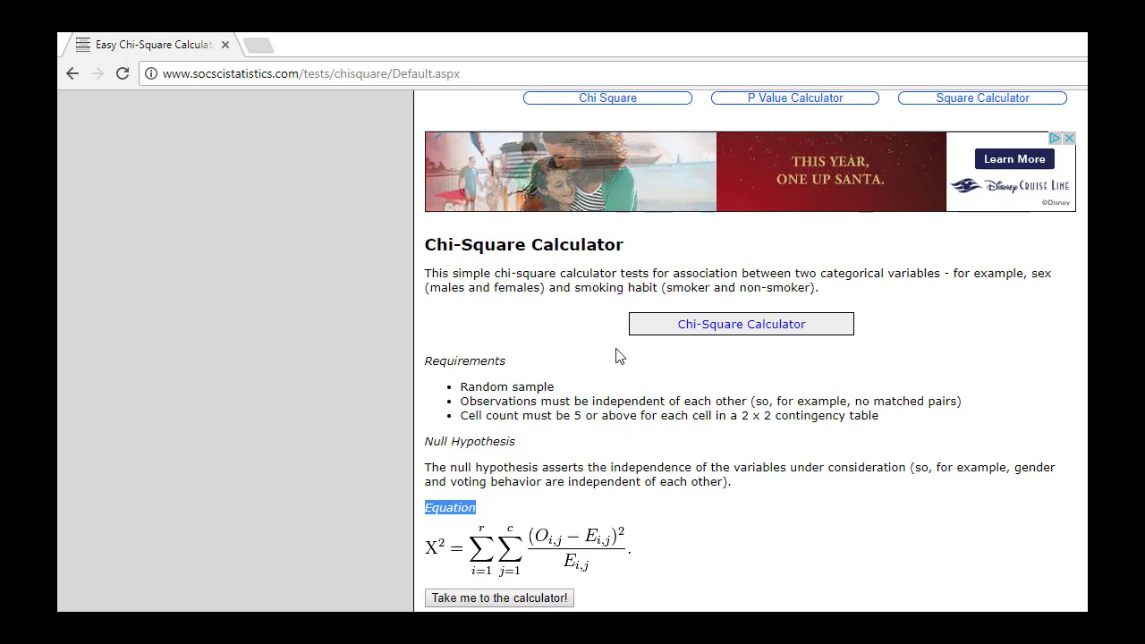
pyautogui.moveTo(721, 331)
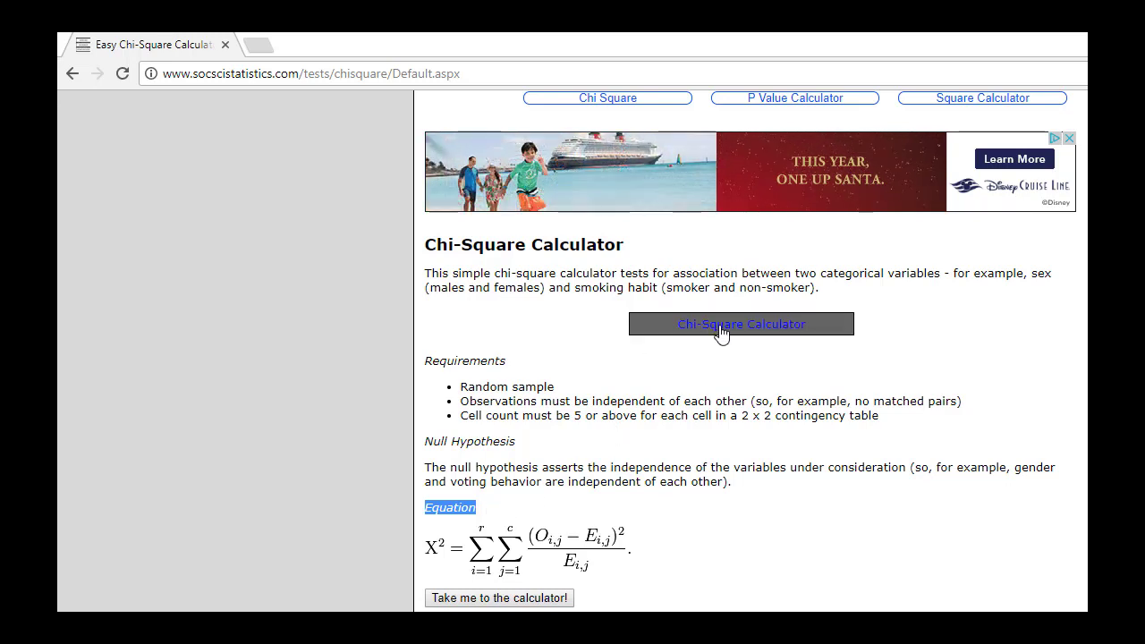
# Start the 2 x 2 calculator and name the groups 'My awesome Video' and 'My Classmate's Video'
pyautogui.click(741, 324)
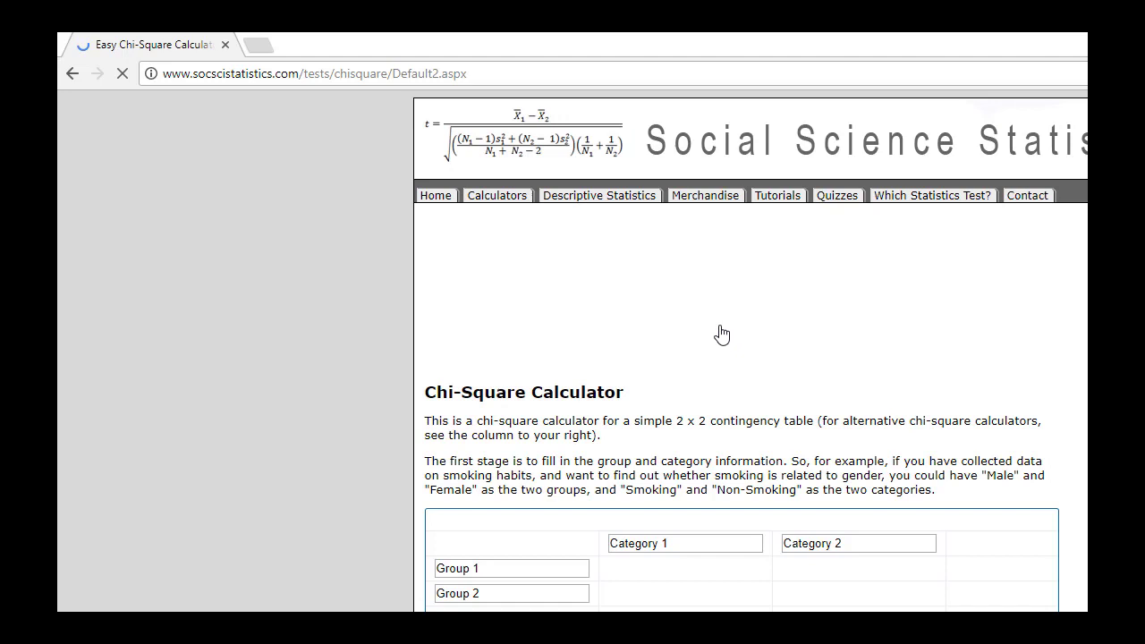
pyautogui.scroll(-3)
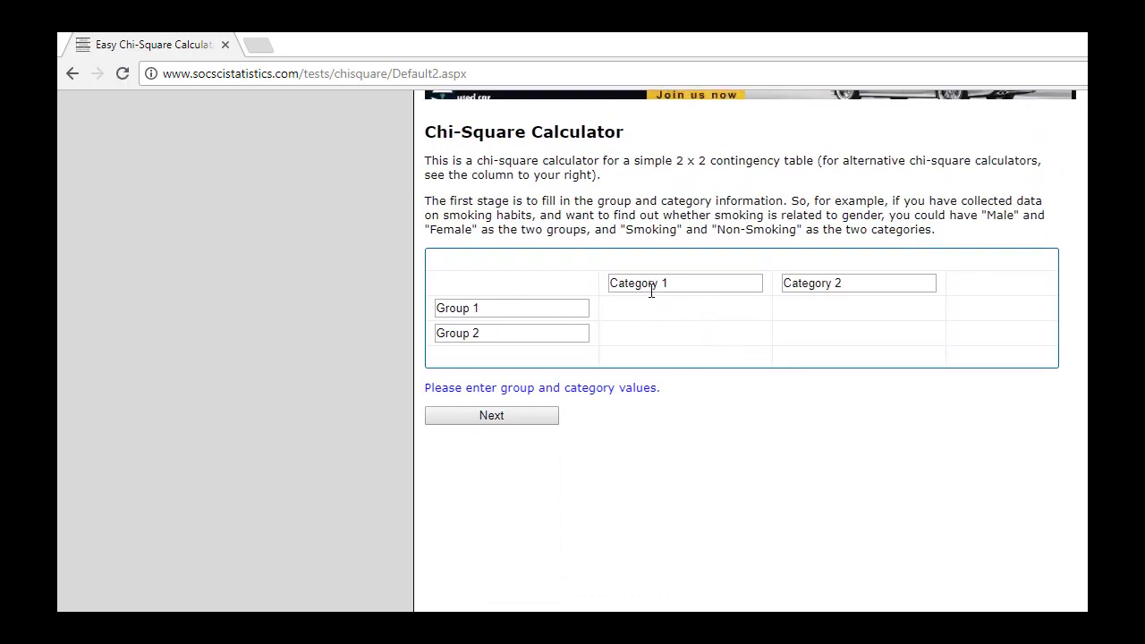
pyautogui.click(511, 308)
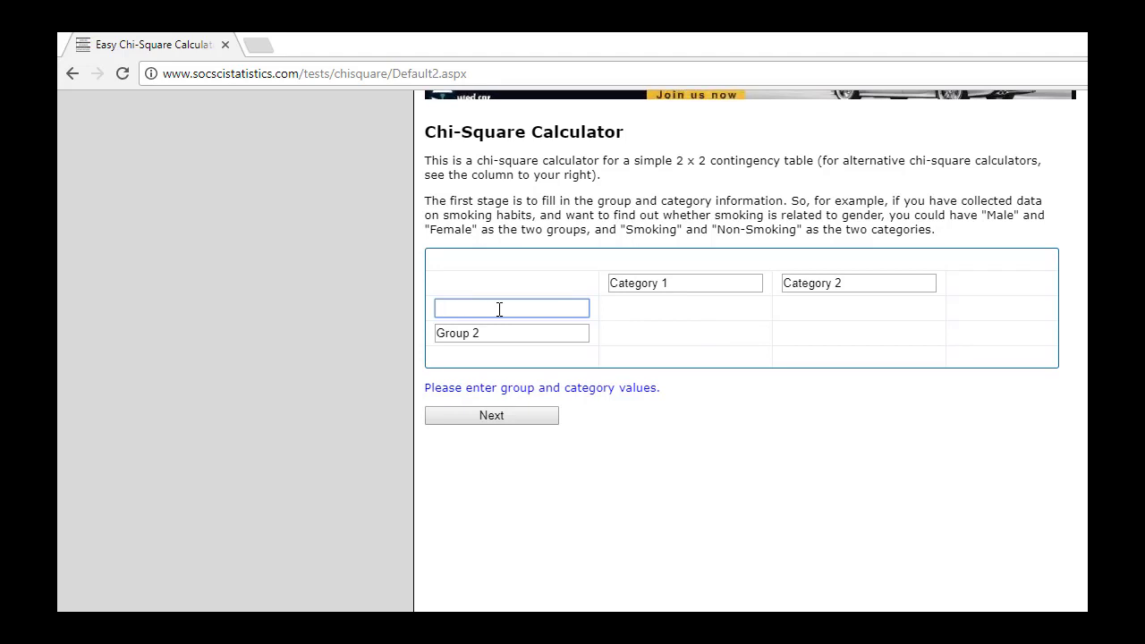
pyautogui.write('My')
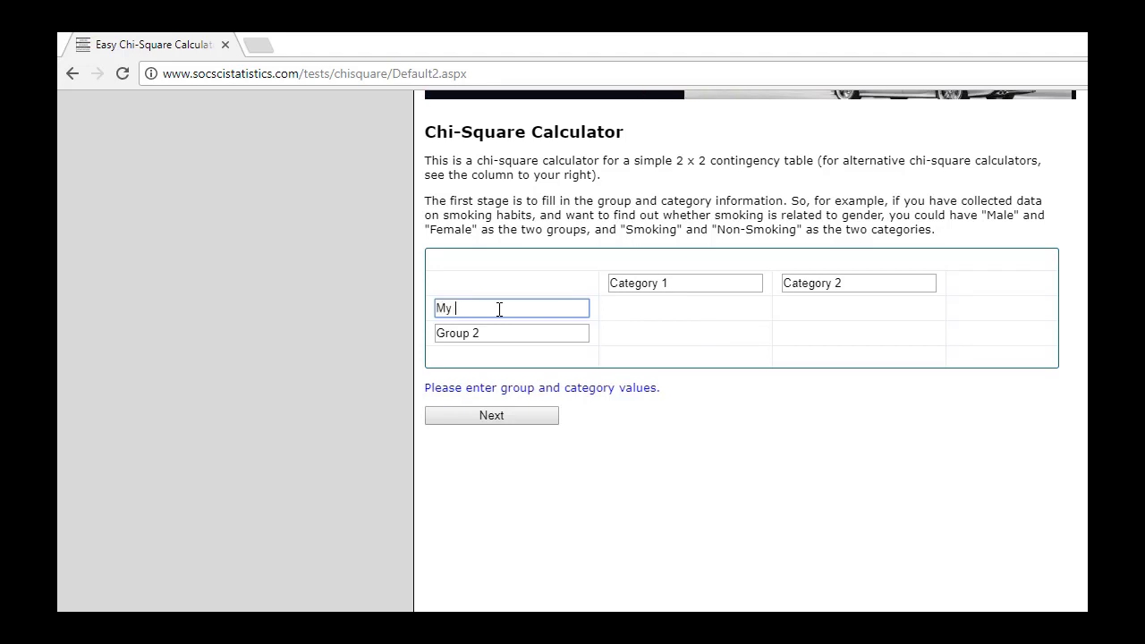
pyautogui.write('awesome V')
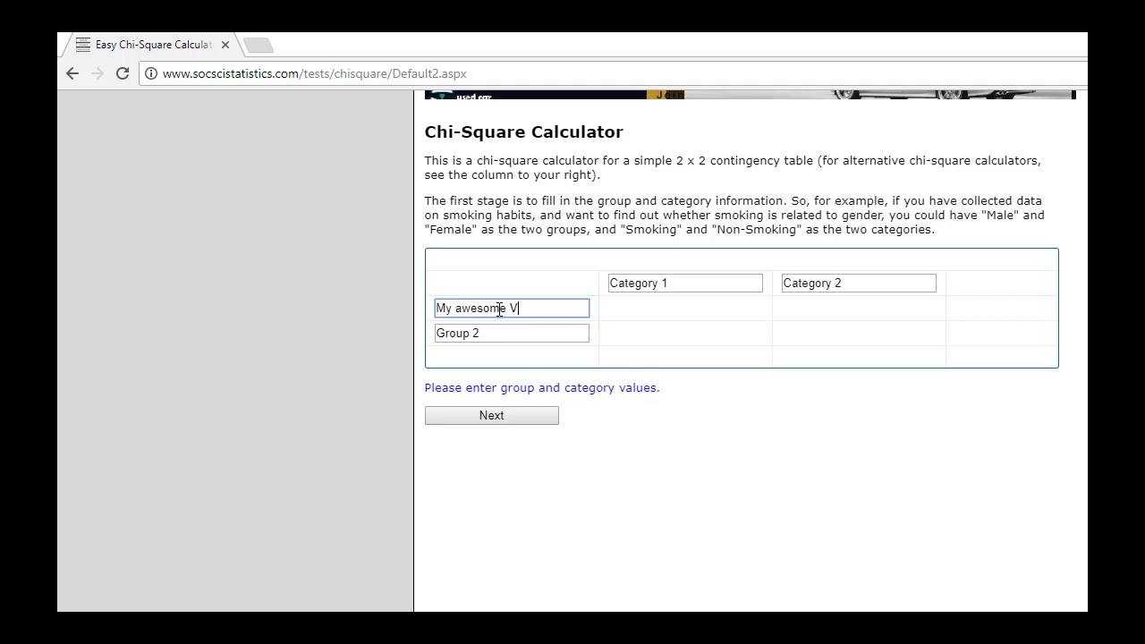
pyautogui.write('ideo')
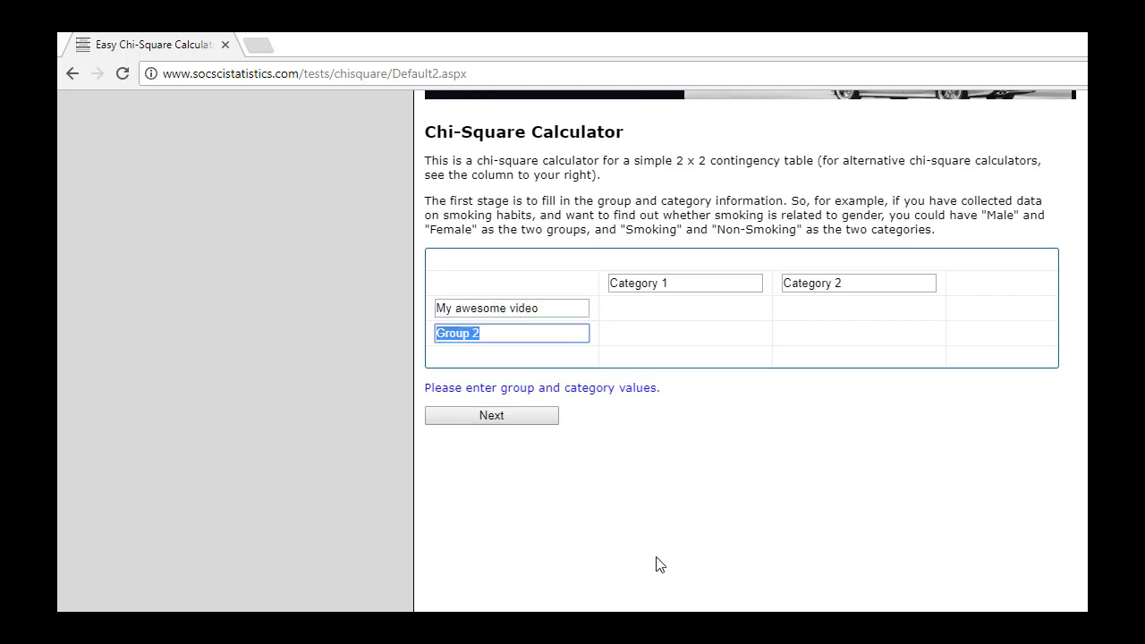
pyautogui.write('My c')
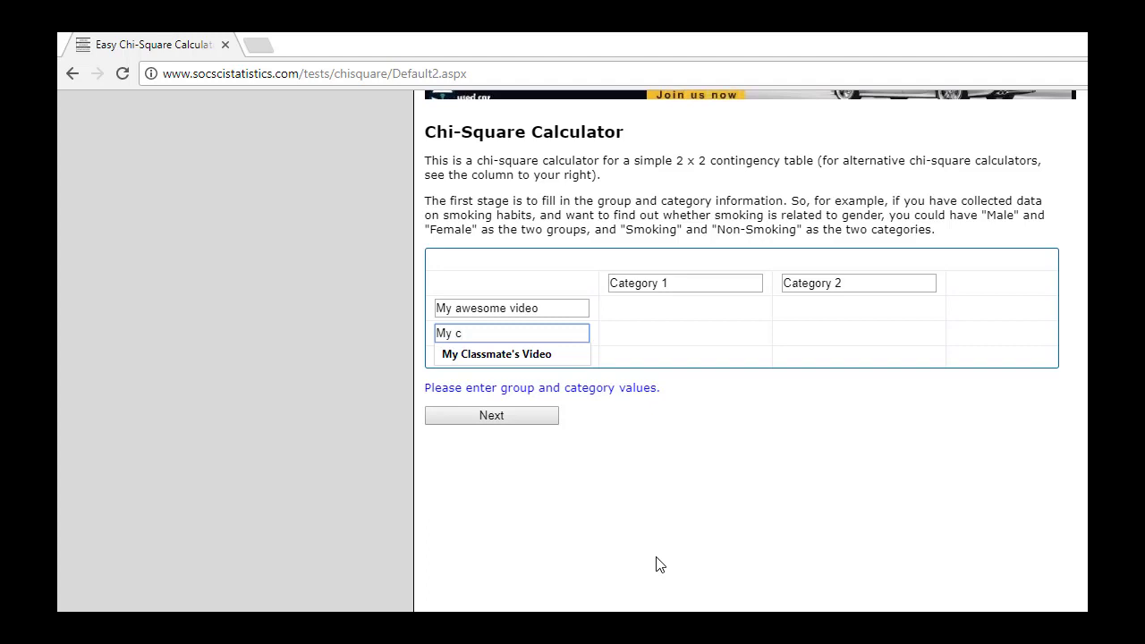
pyautogui.click(496, 354)
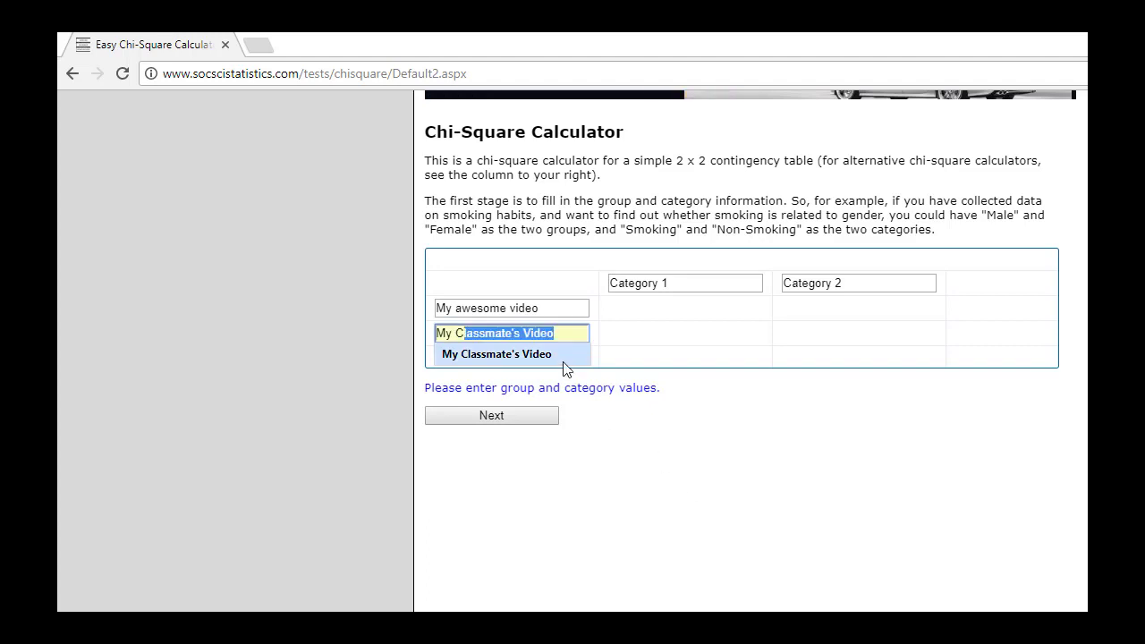
# Name the categories 'Viewed' and 'Not viewed' and submit the names
pyautogui.click(684, 283)
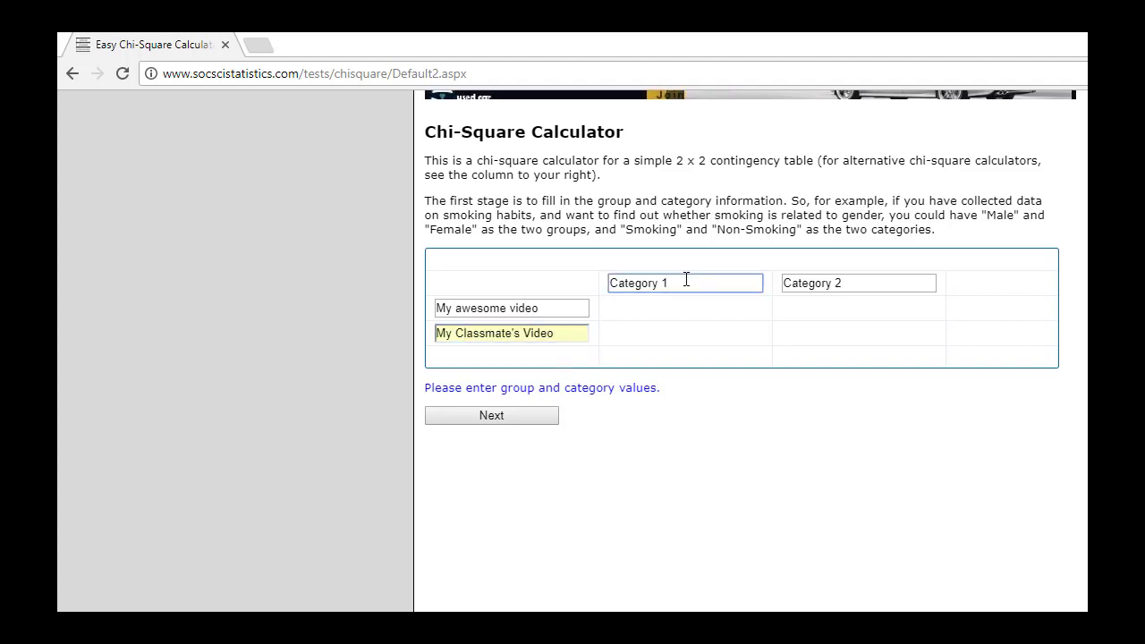
pyautogui.write('V')
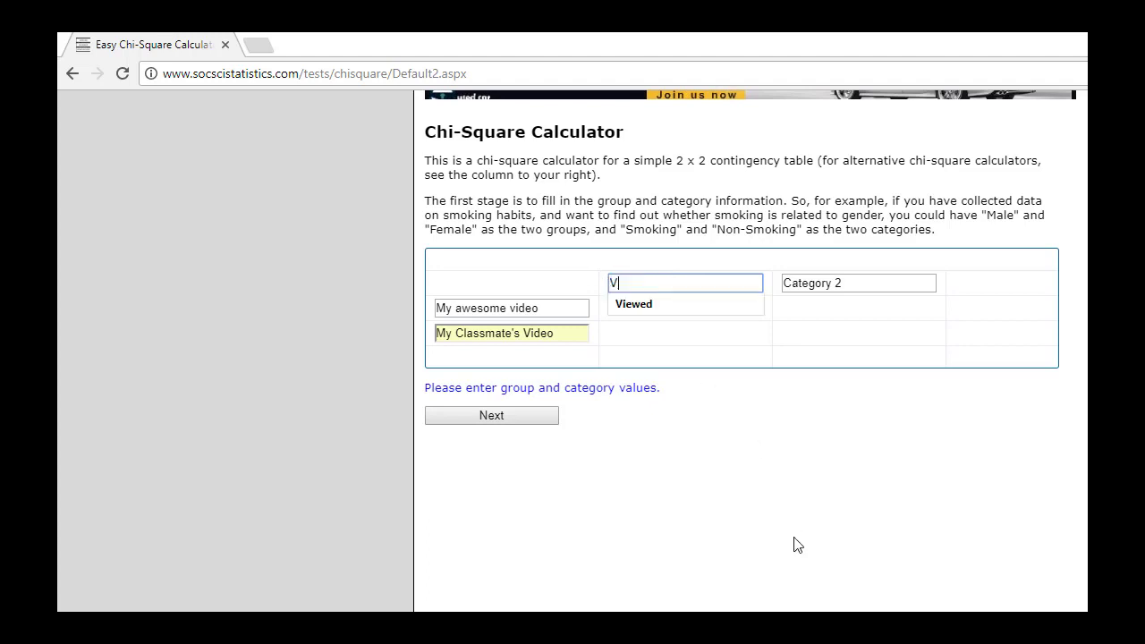
pyautogui.write('iewed')
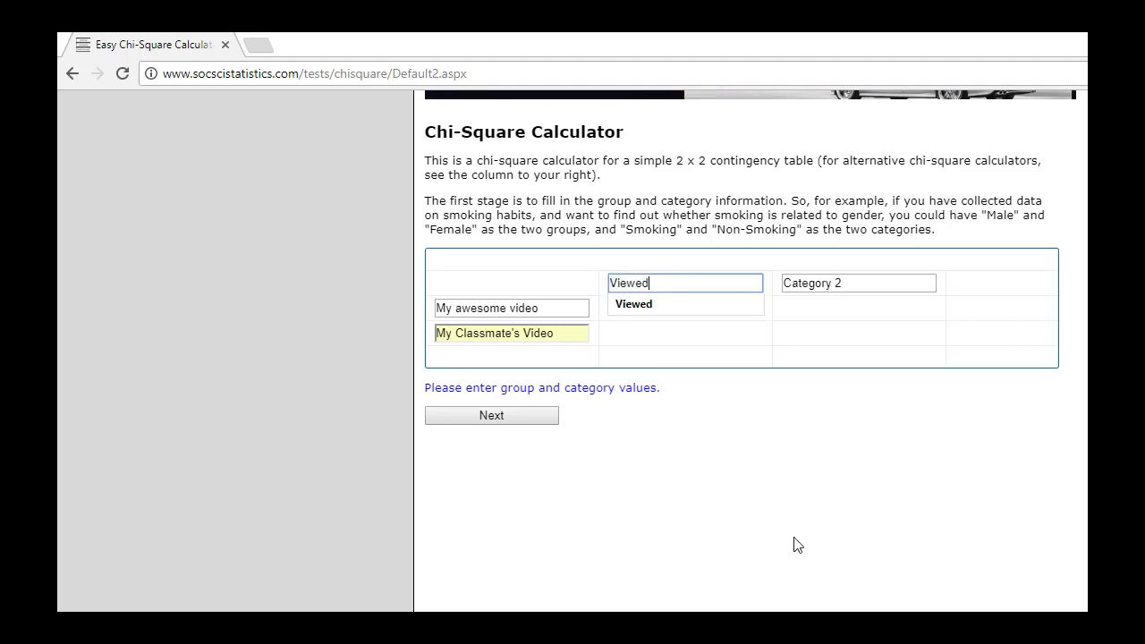
pyautogui.click(857, 282)
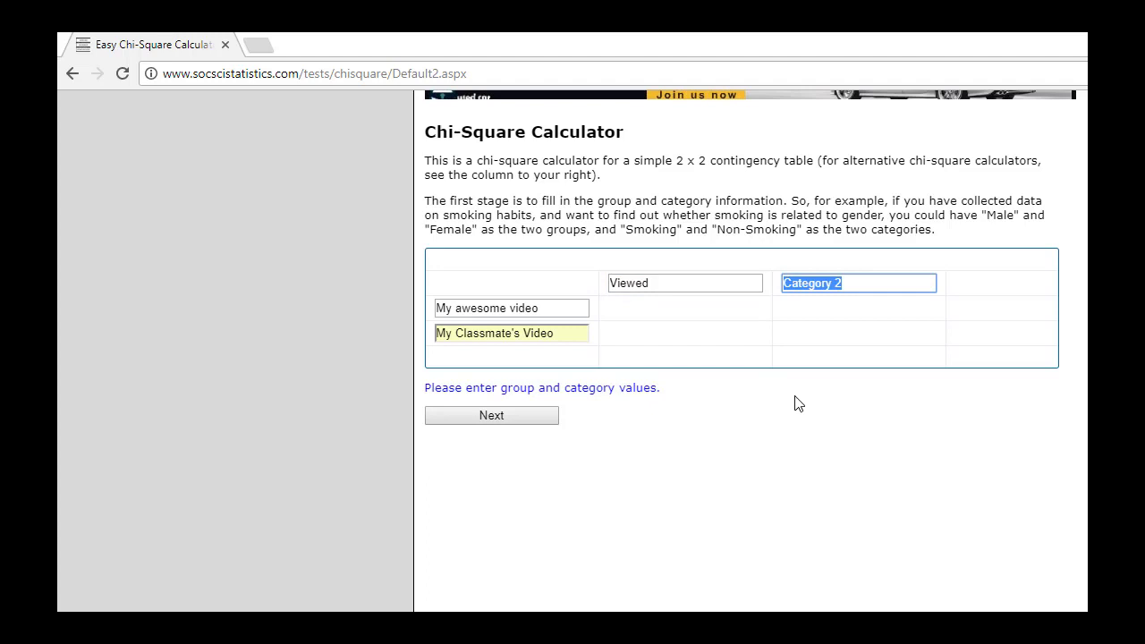
pyautogui.write('Not view')
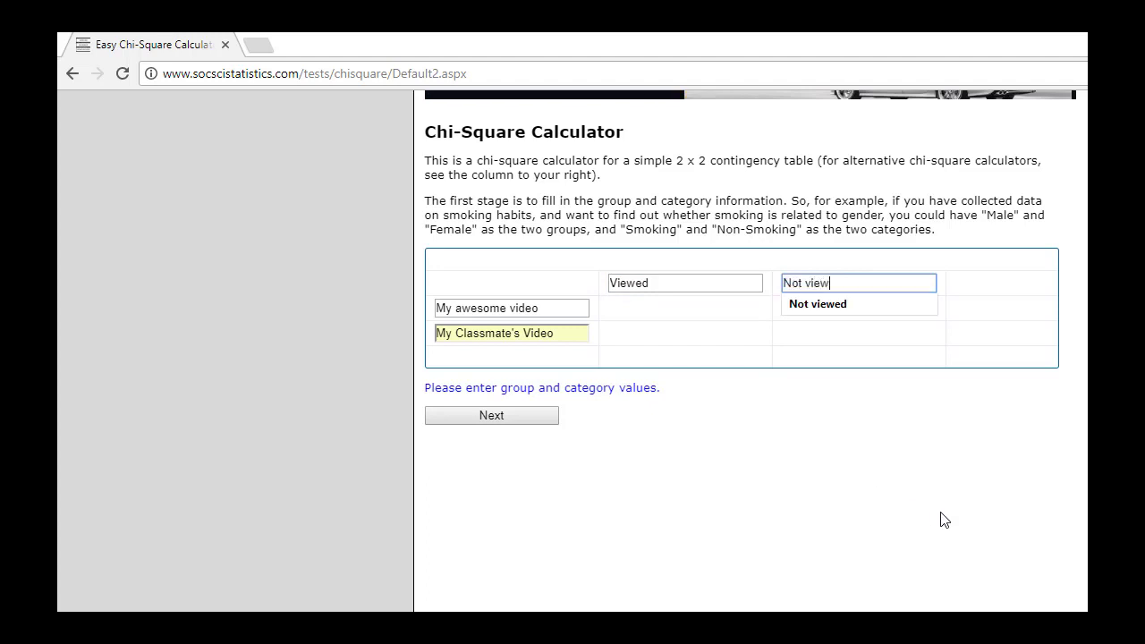
pyautogui.click(1016, 299)
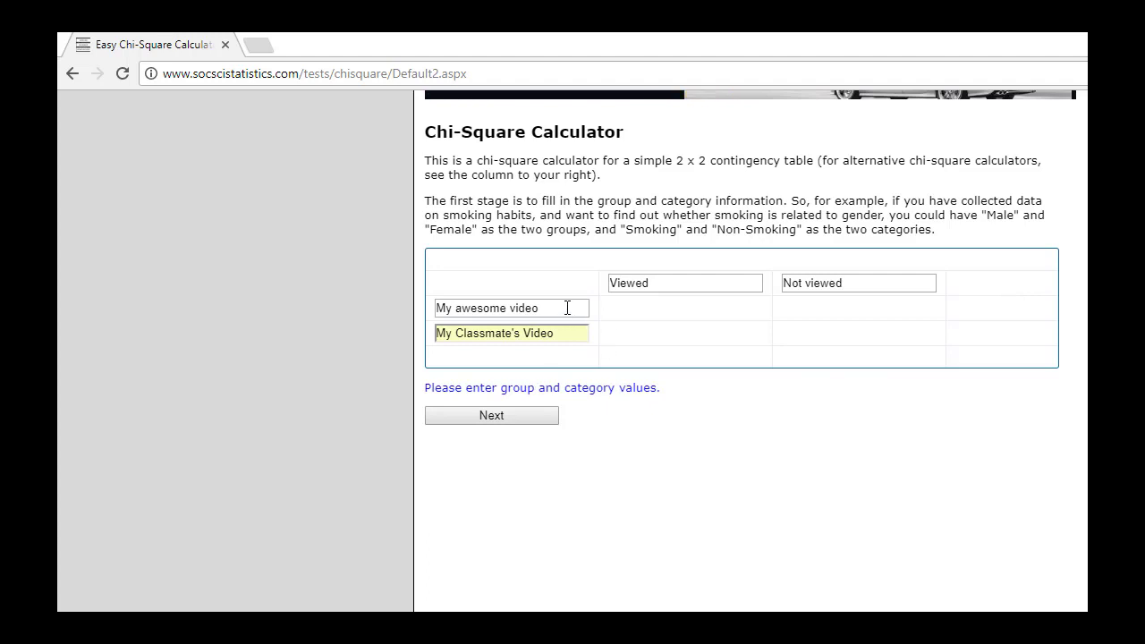
pyautogui.moveTo(459, 308)
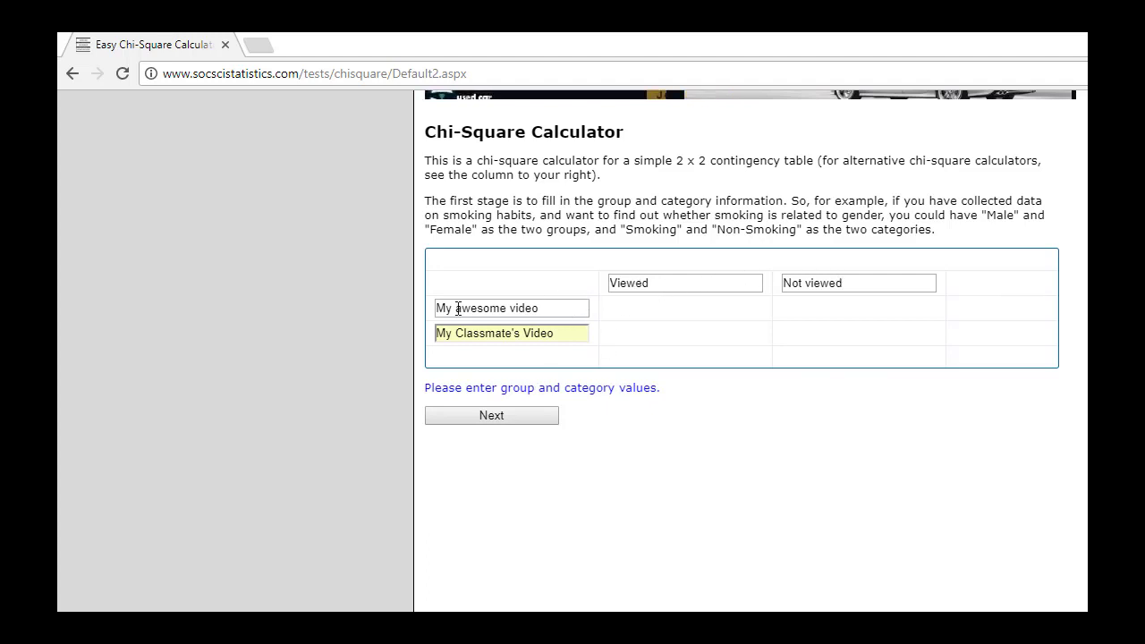
pyautogui.click(491, 415)
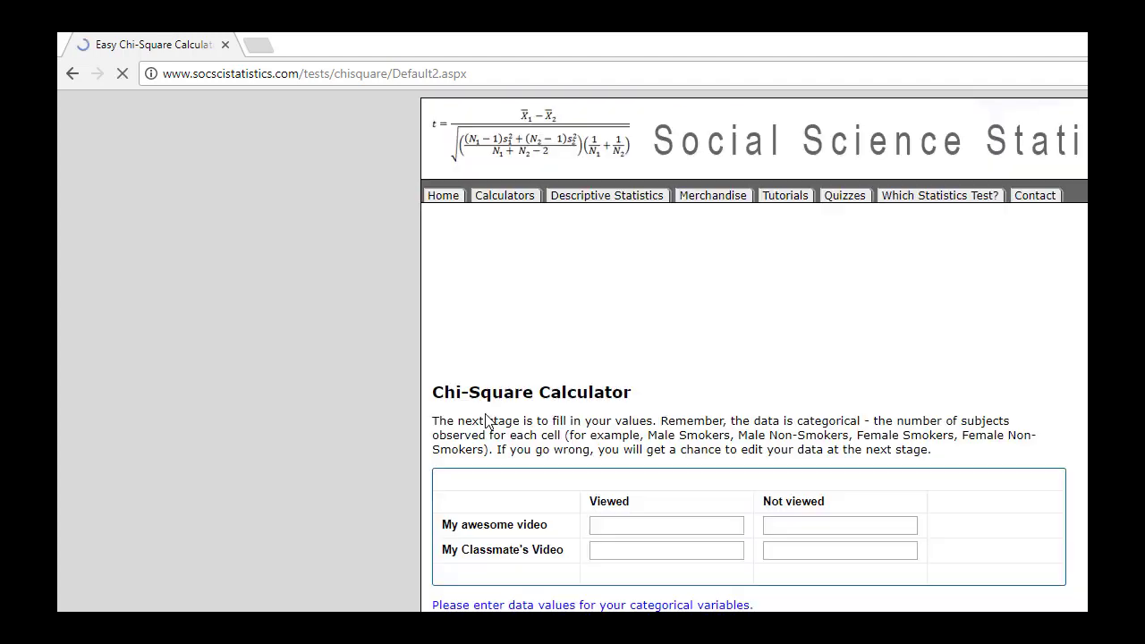
pyautogui.scroll(-3)
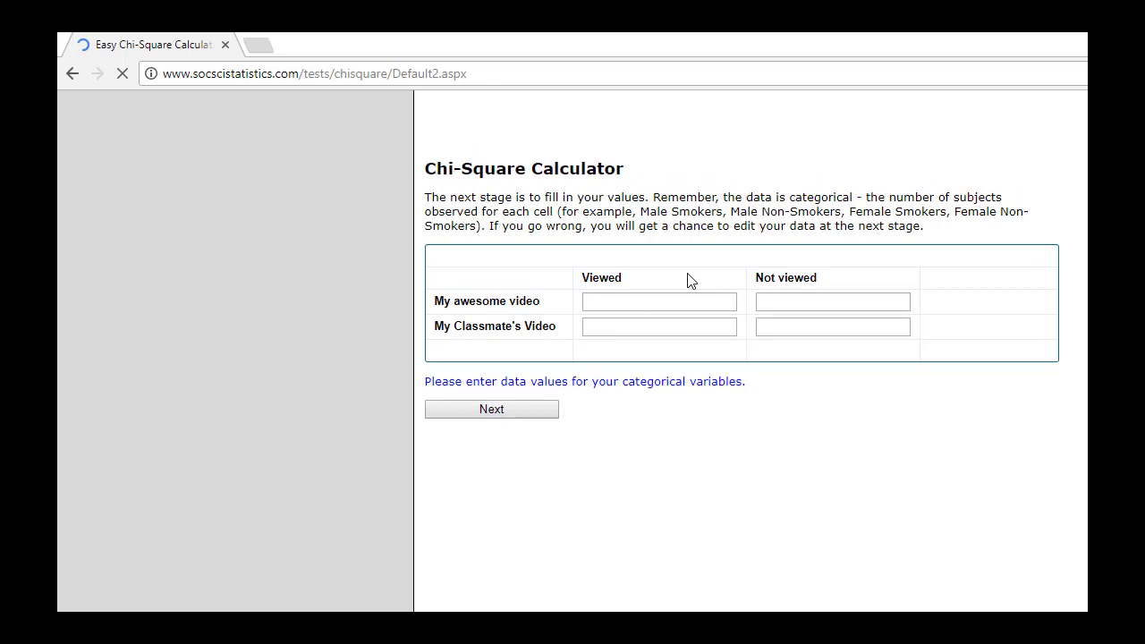
pyautogui.click(658, 301)
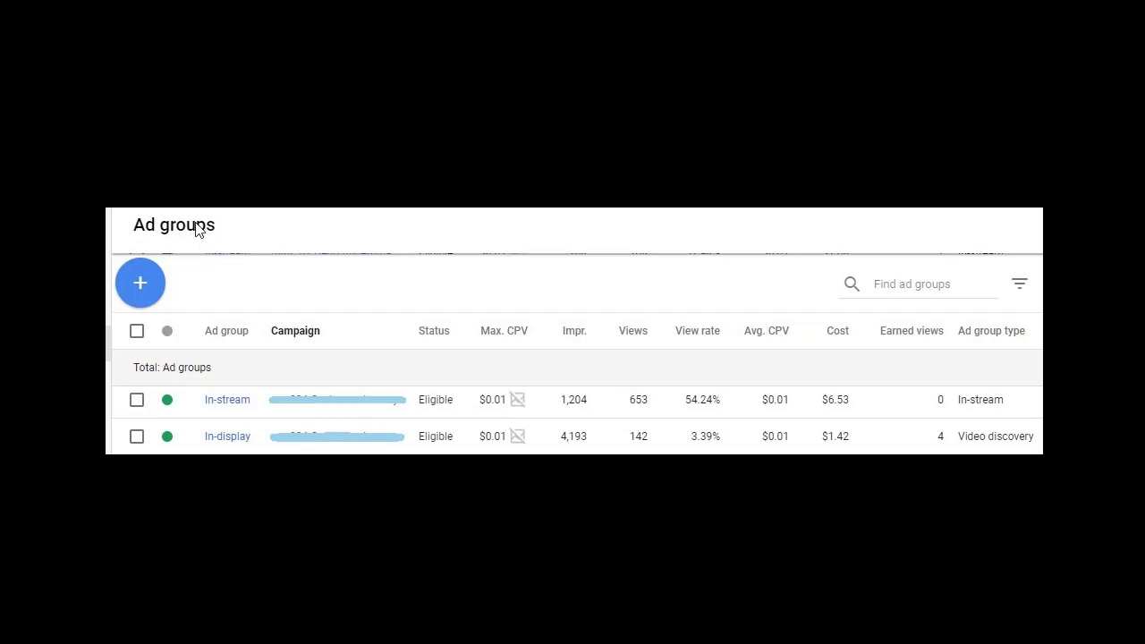
pyautogui.moveTo(150, 228)
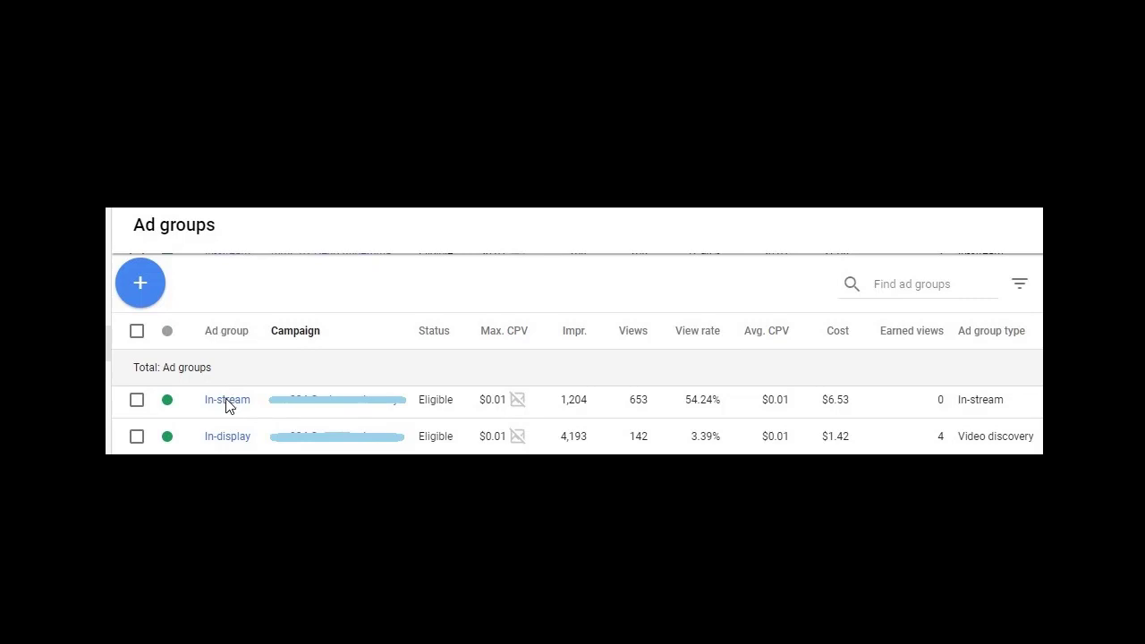
pyautogui.moveTo(647, 424)
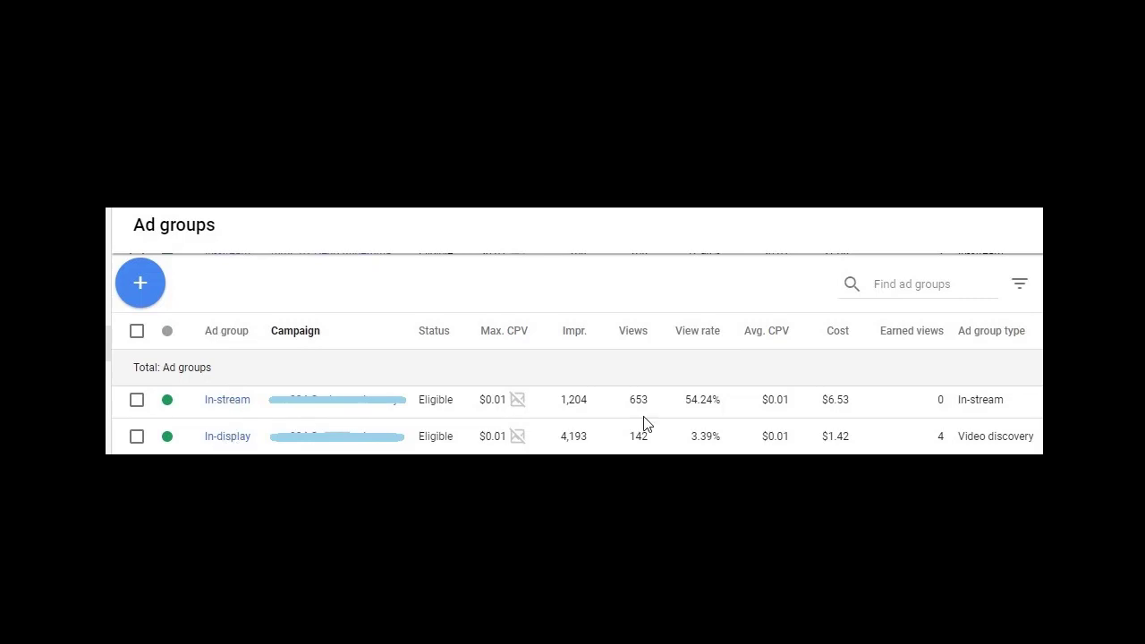
pyautogui.moveTo(618, 416)
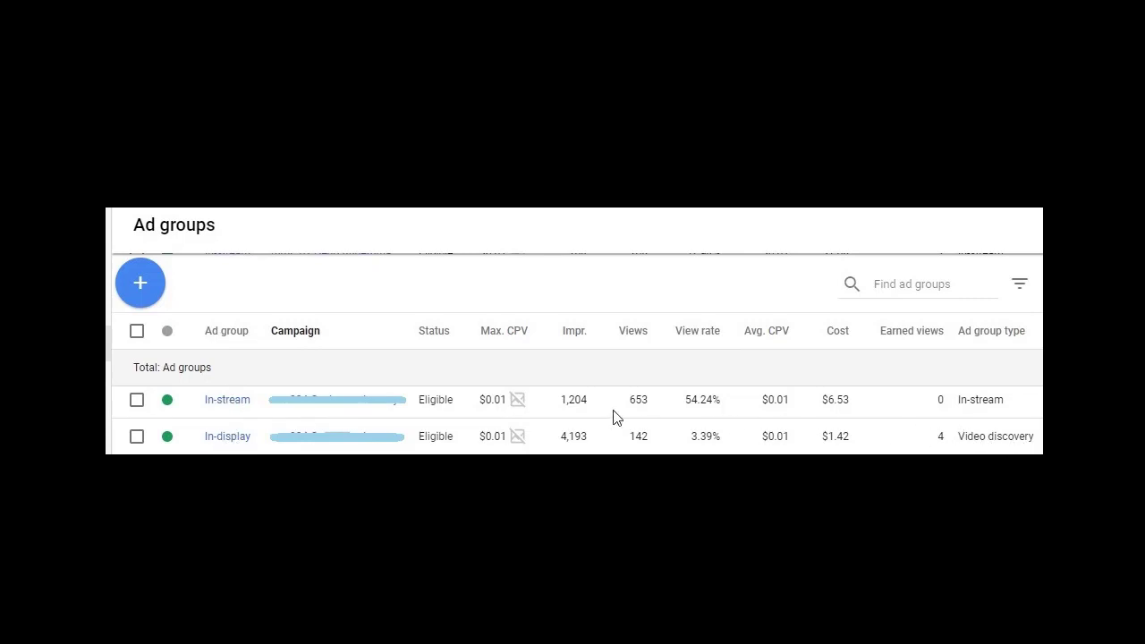
pyautogui.moveTo(445, 422)
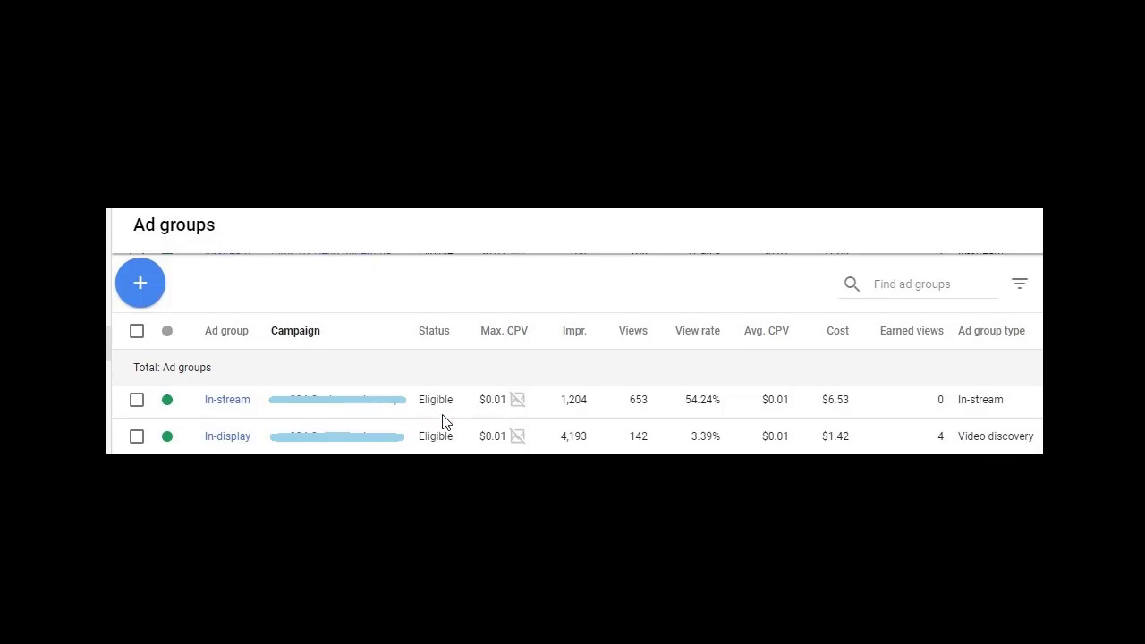
pyautogui.moveTo(453, 354)
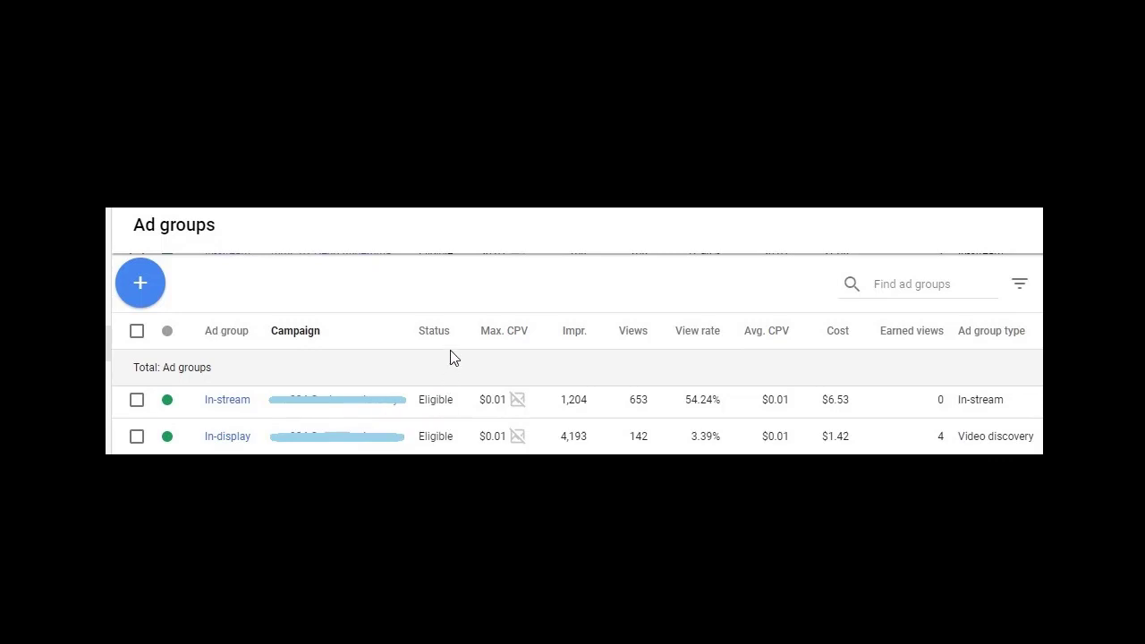
pyautogui.moveTo(534, 338)
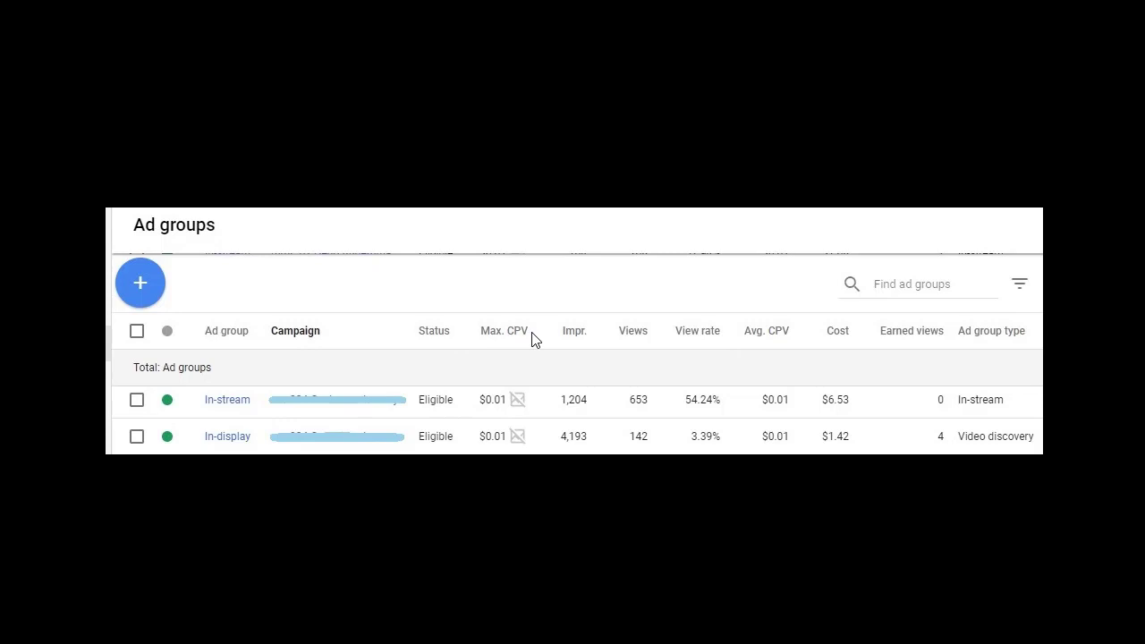
pyautogui.moveTo(762, 334)
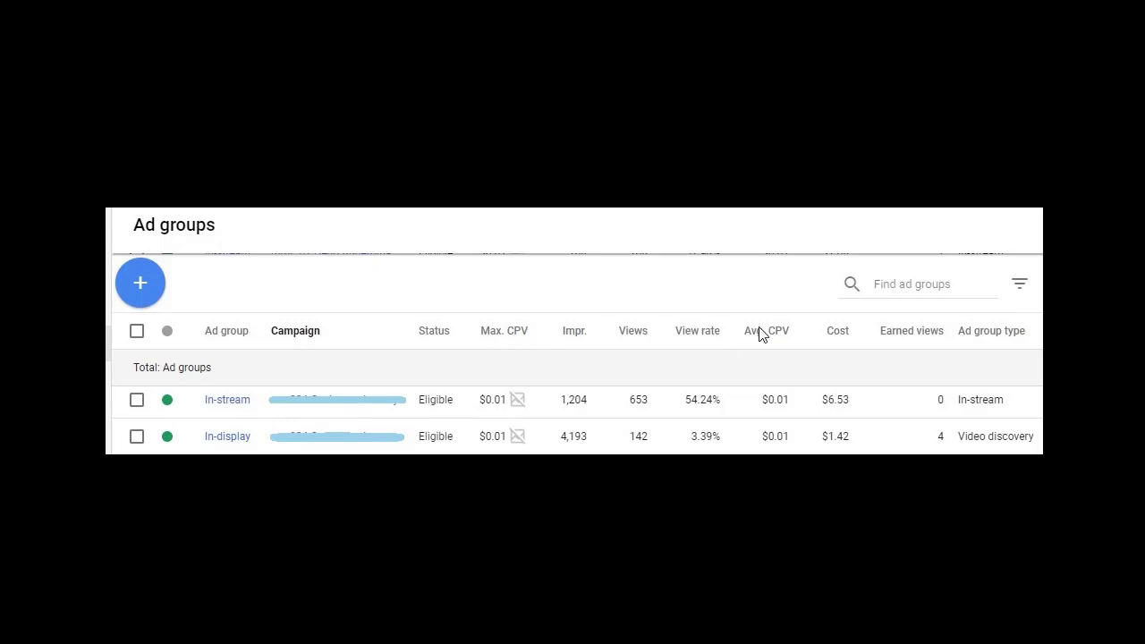
pyautogui.moveTo(771, 340)
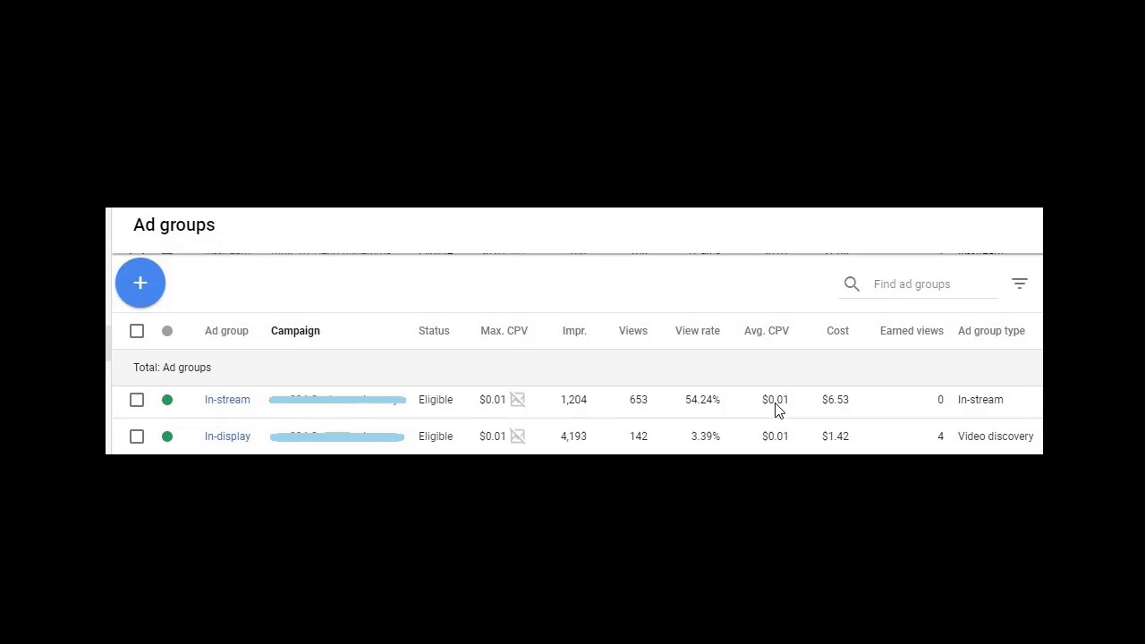
pyautogui.moveTo(602, 344)
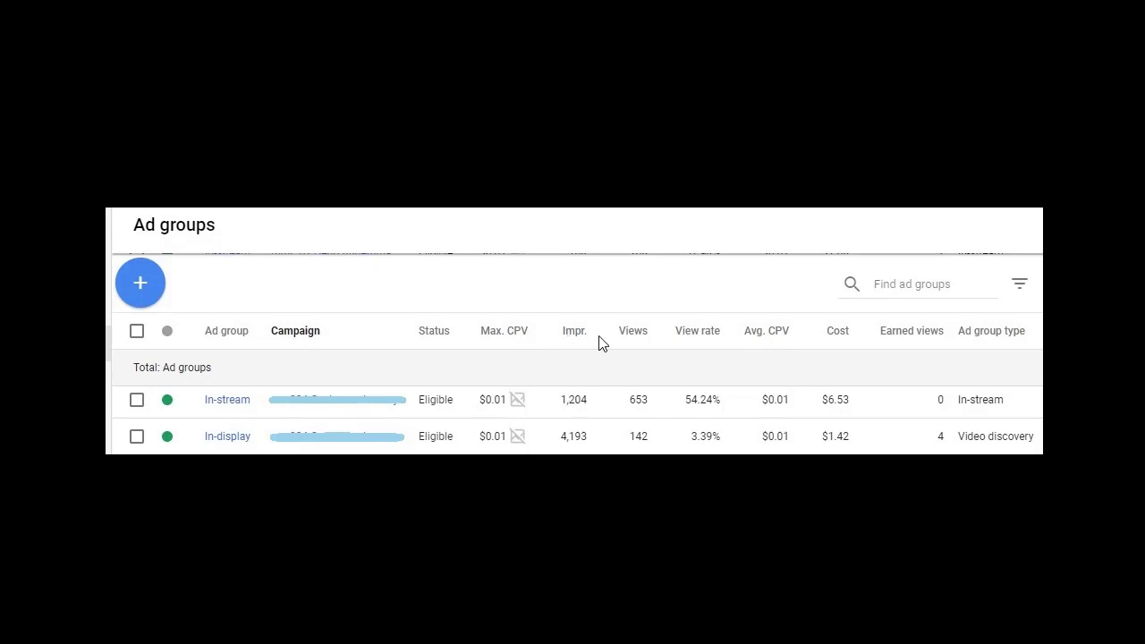
pyautogui.moveTo(700, 344)
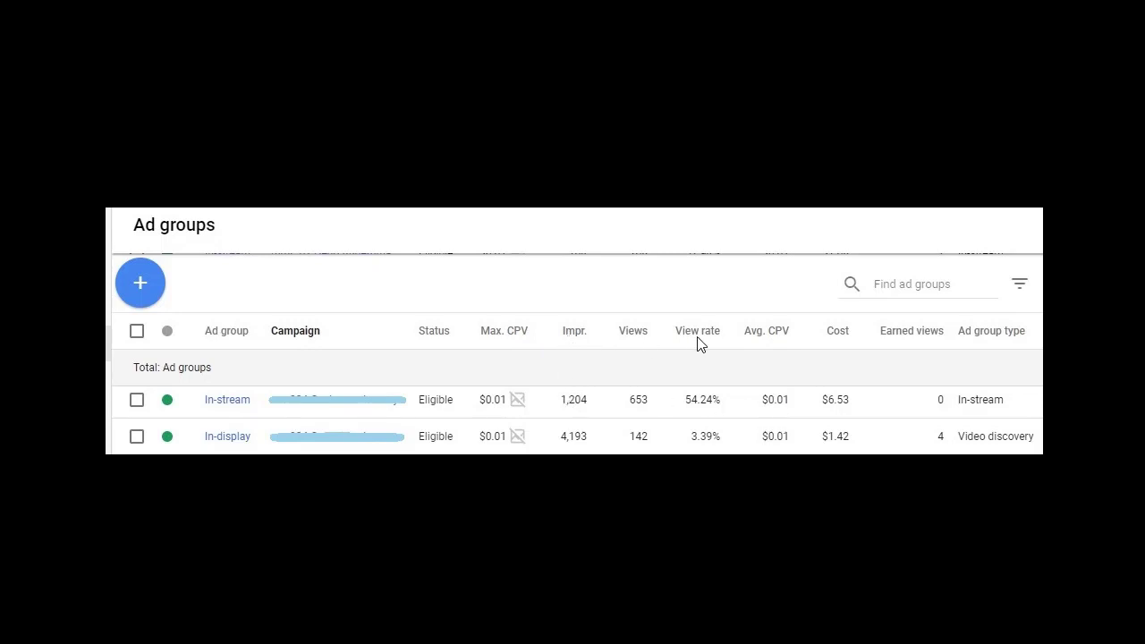
pyautogui.moveTo(582, 400)
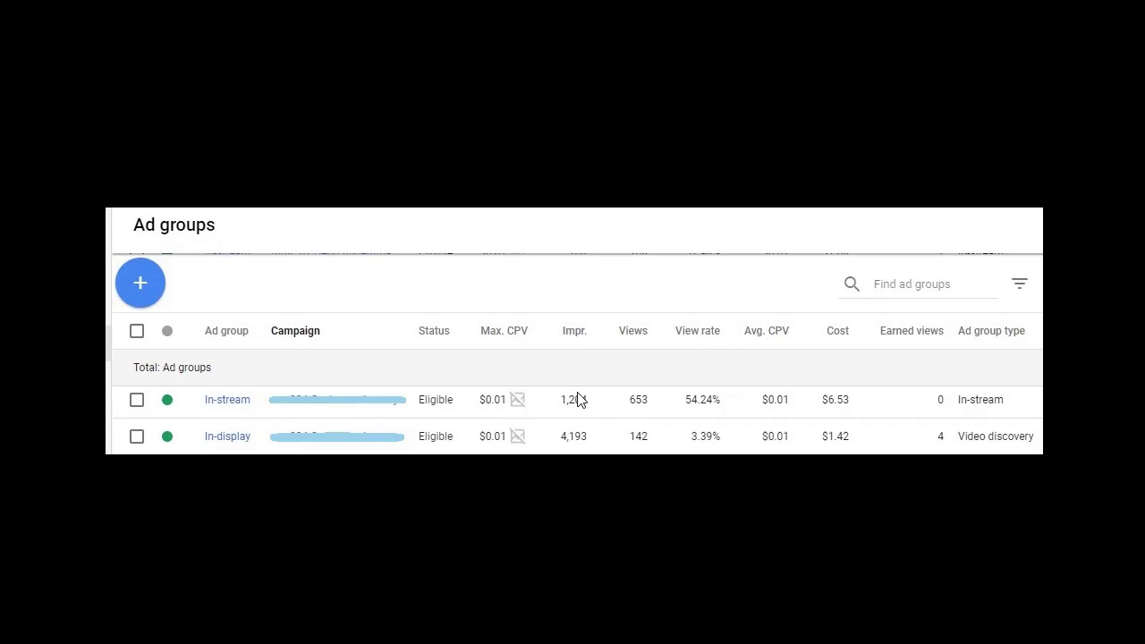
pyautogui.moveTo(750, 367)
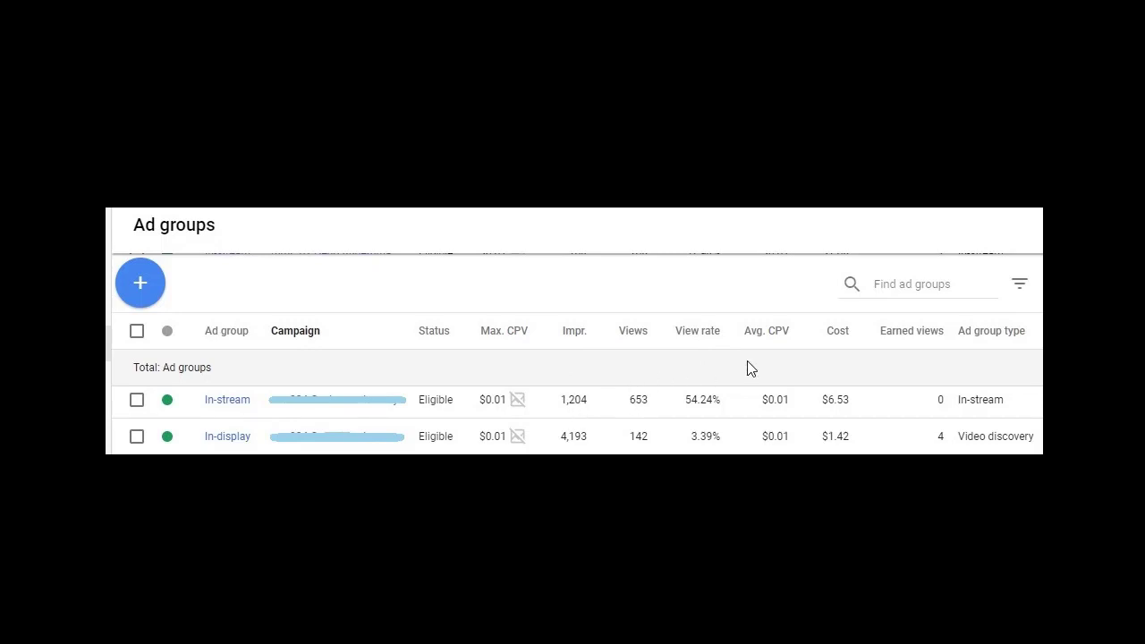
pyautogui.moveTo(839, 347)
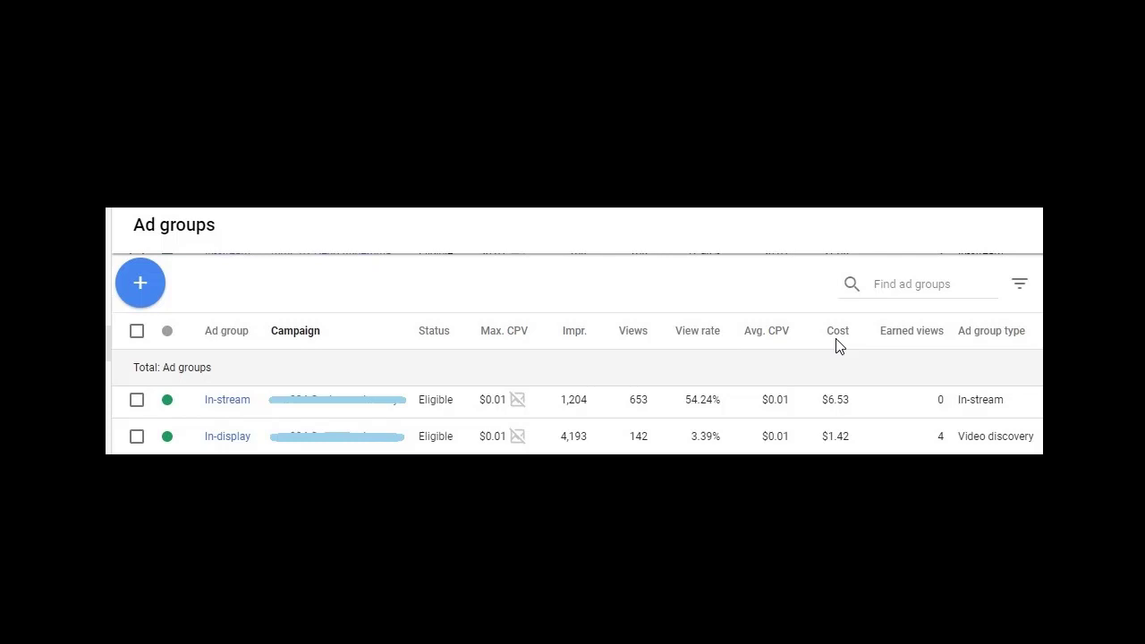
pyautogui.moveTo(832, 411)
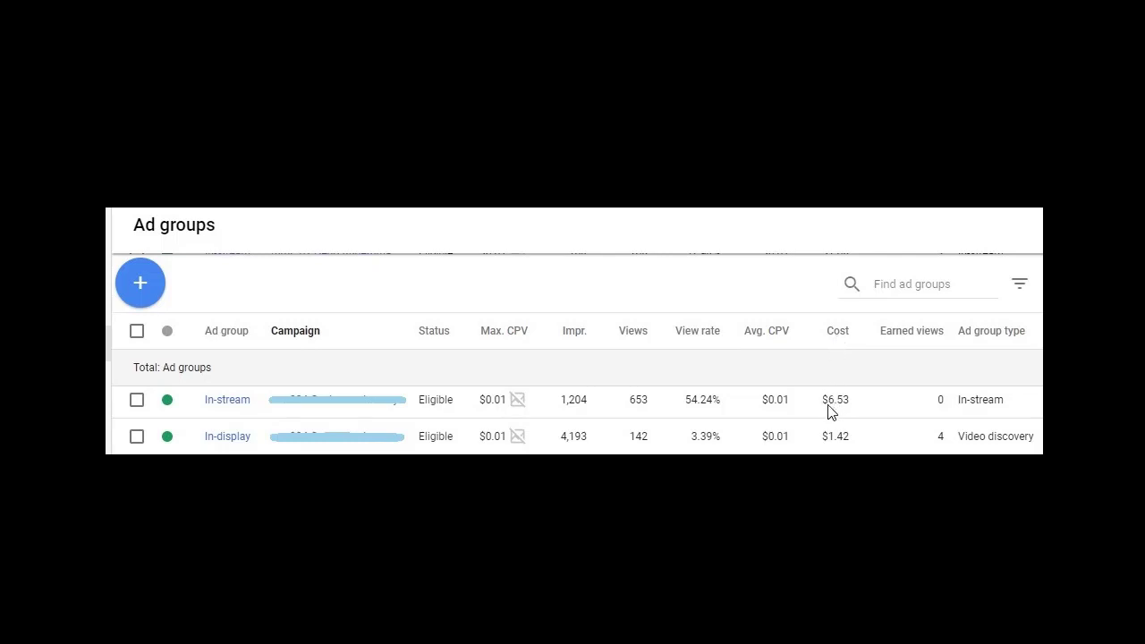
pyautogui.moveTo(731, 378)
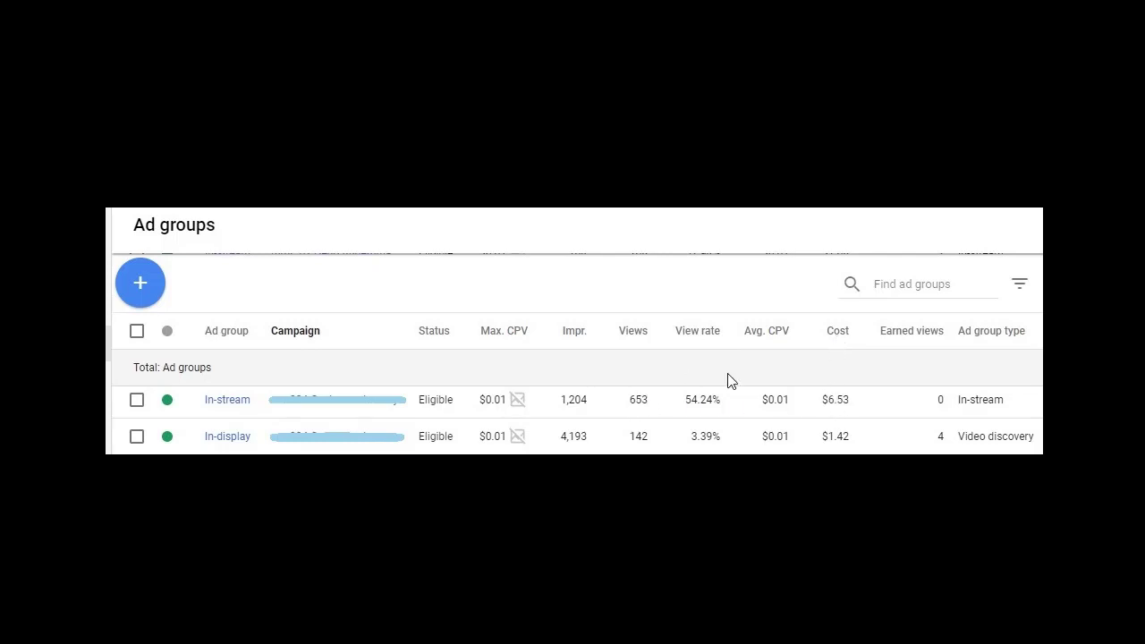
pyautogui.moveTo(865, 426)
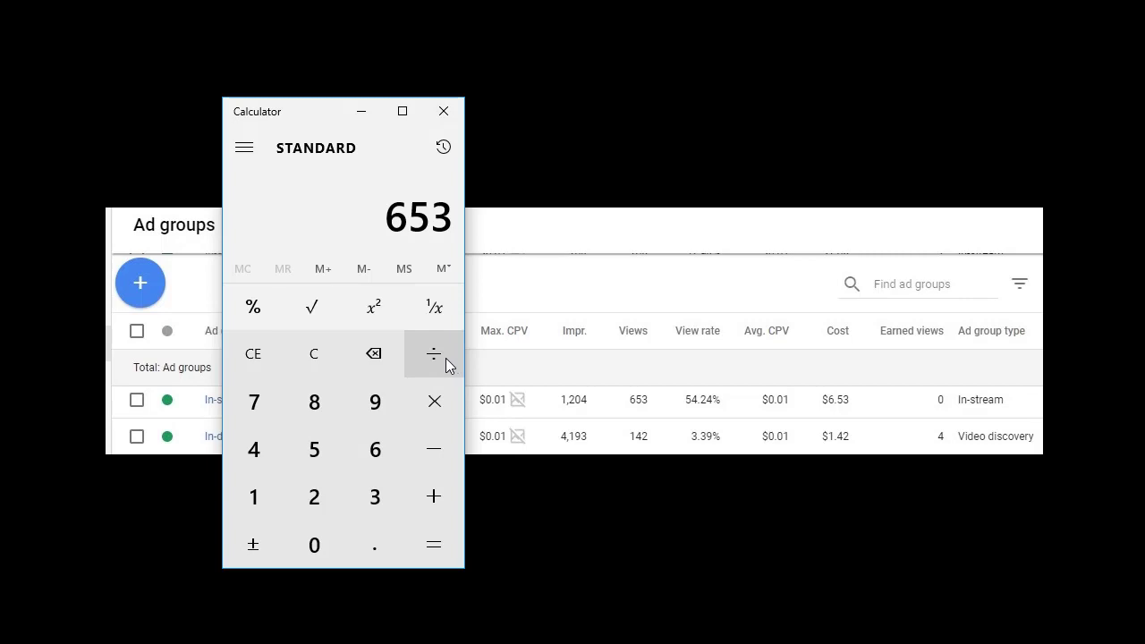
# Divide 653 by 1,204 in Calculator to confirm the 54.24% In-stream view rate, then close Calculator
pyautogui.click(433, 353)
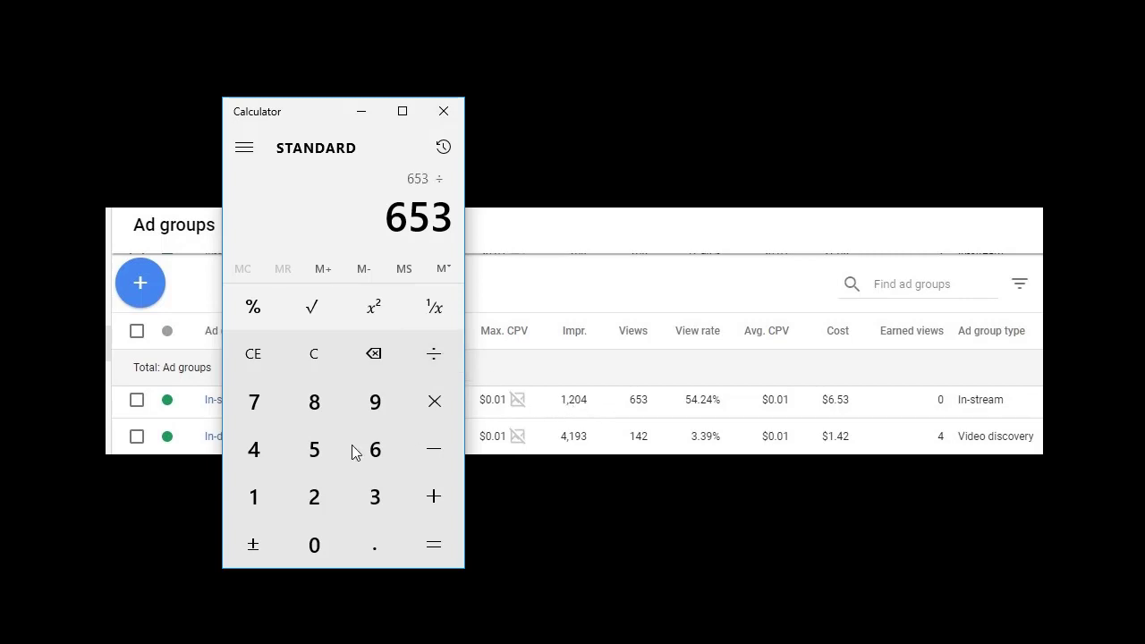
pyautogui.click(253, 449)
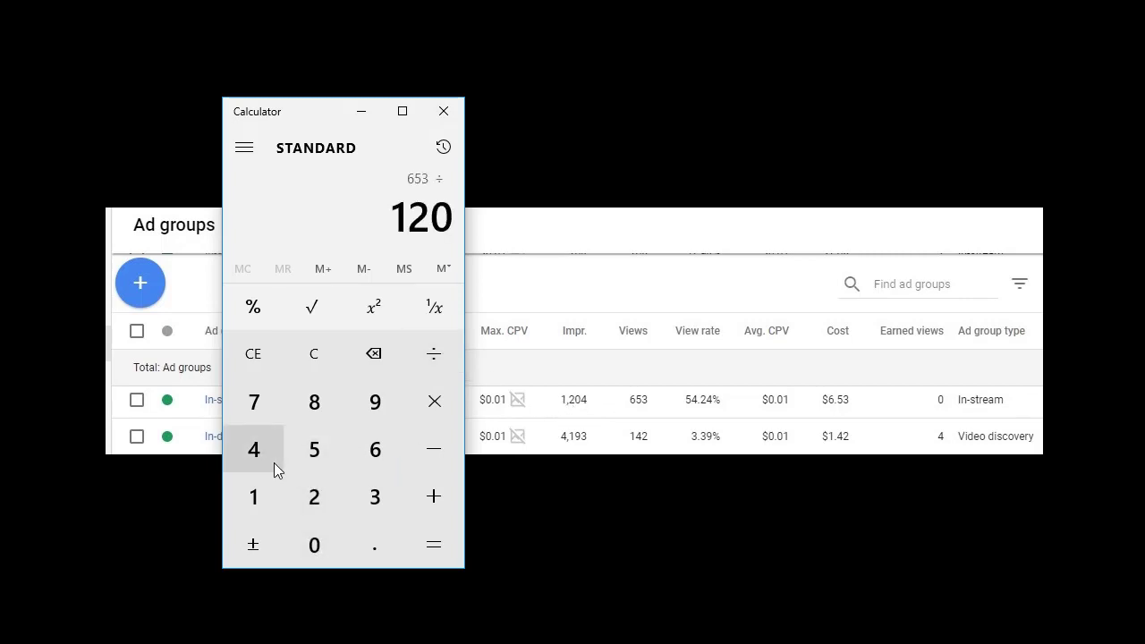
pyautogui.click(433, 545)
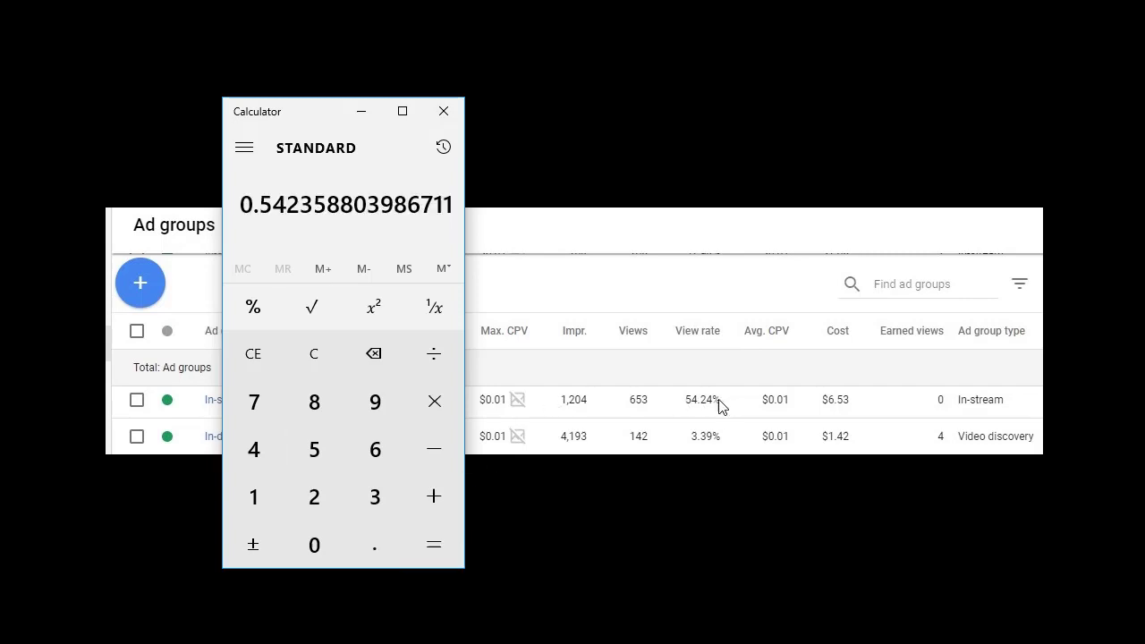
pyautogui.moveTo(284, 213)
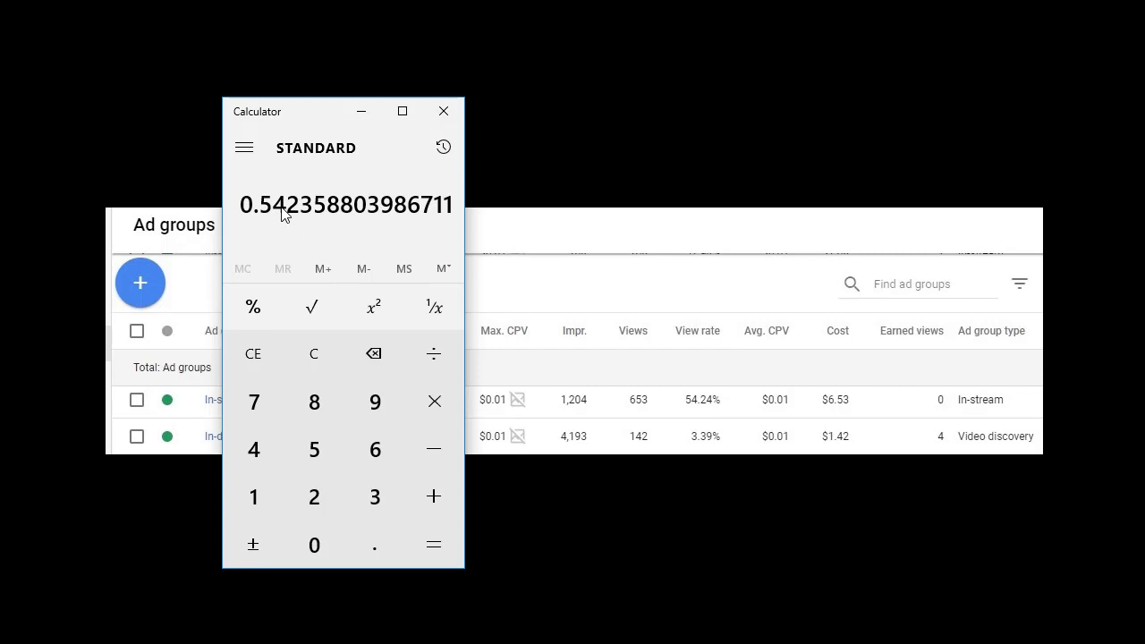
pyautogui.moveTo(322, 214)
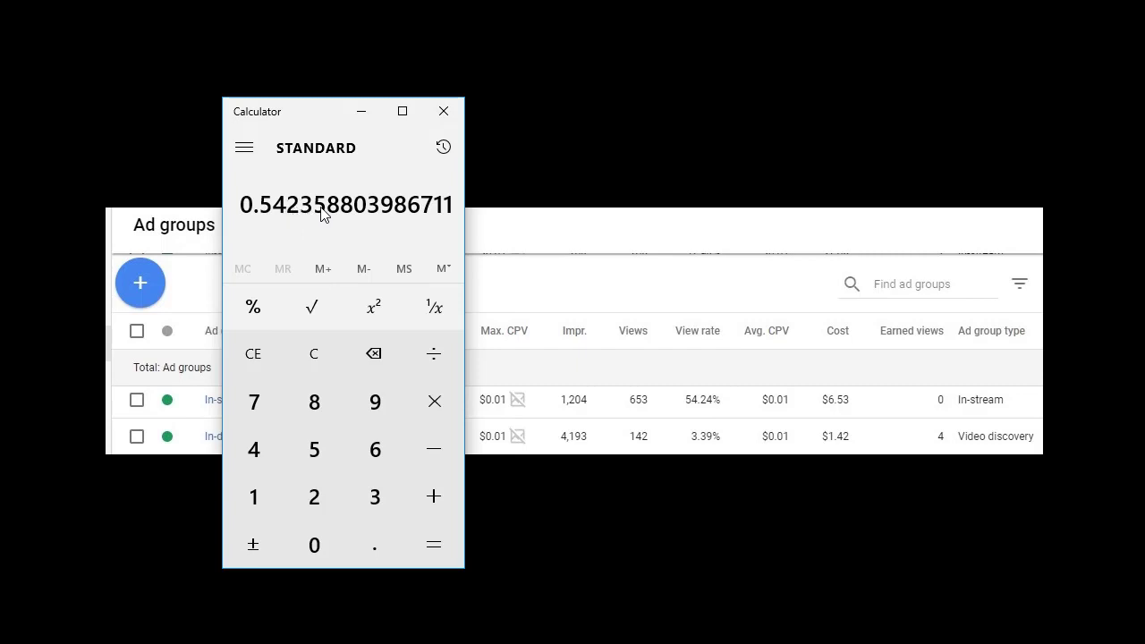
pyautogui.moveTo(702, 410)
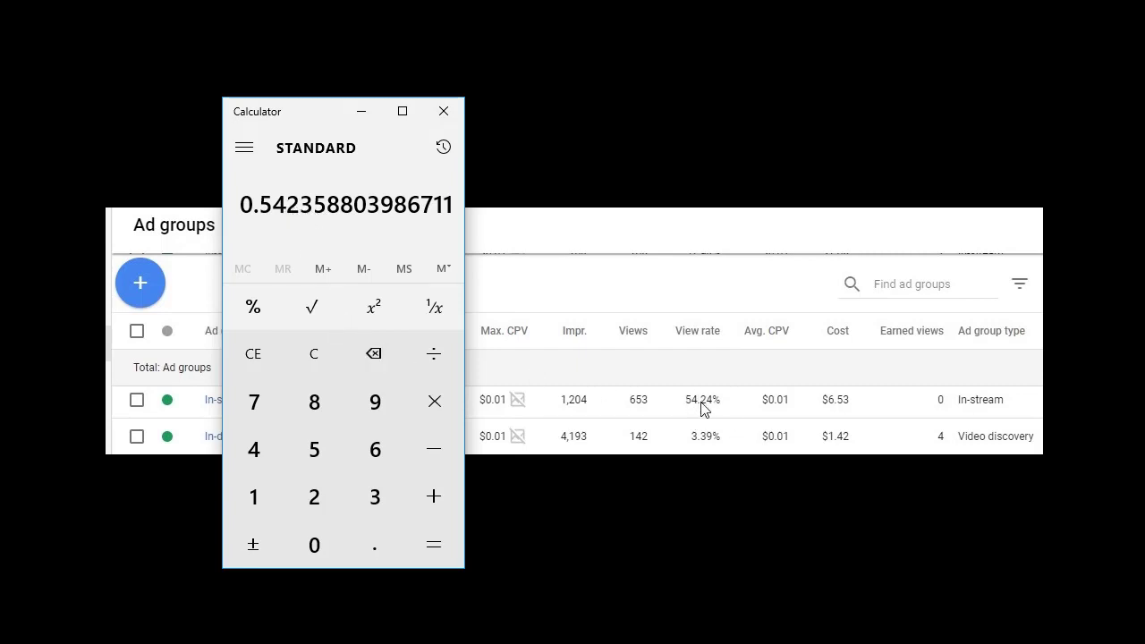
pyautogui.click(443, 111)
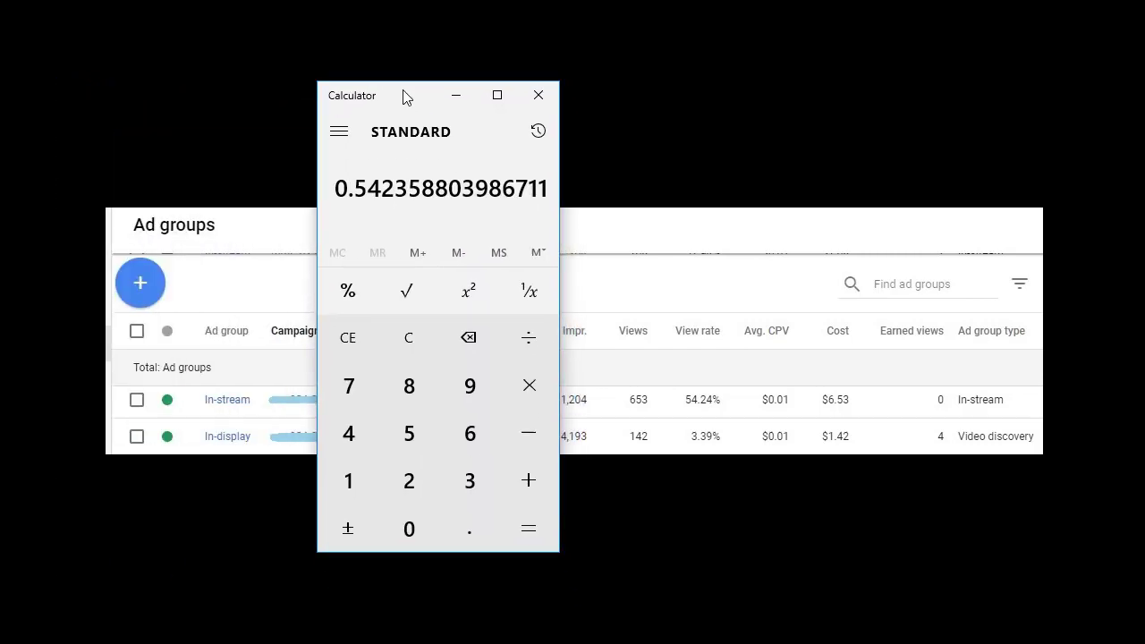
pyautogui.click(538, 95)
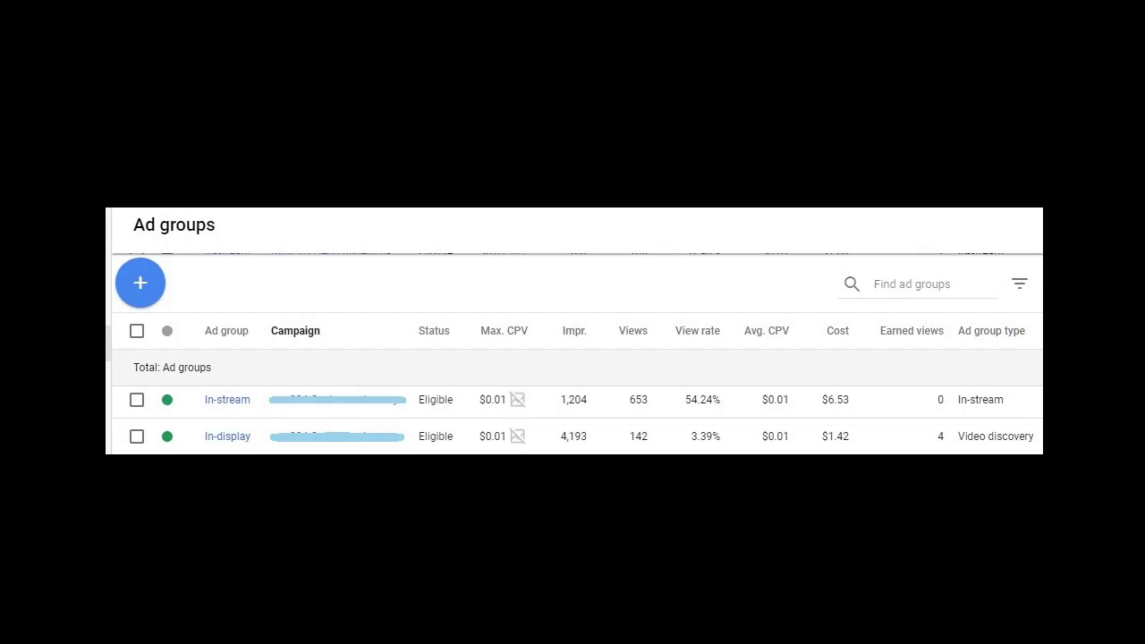
# Mark the In-stream ad group row showing 1,204 impressions and 653 views
pyautogui.click(226, 399)
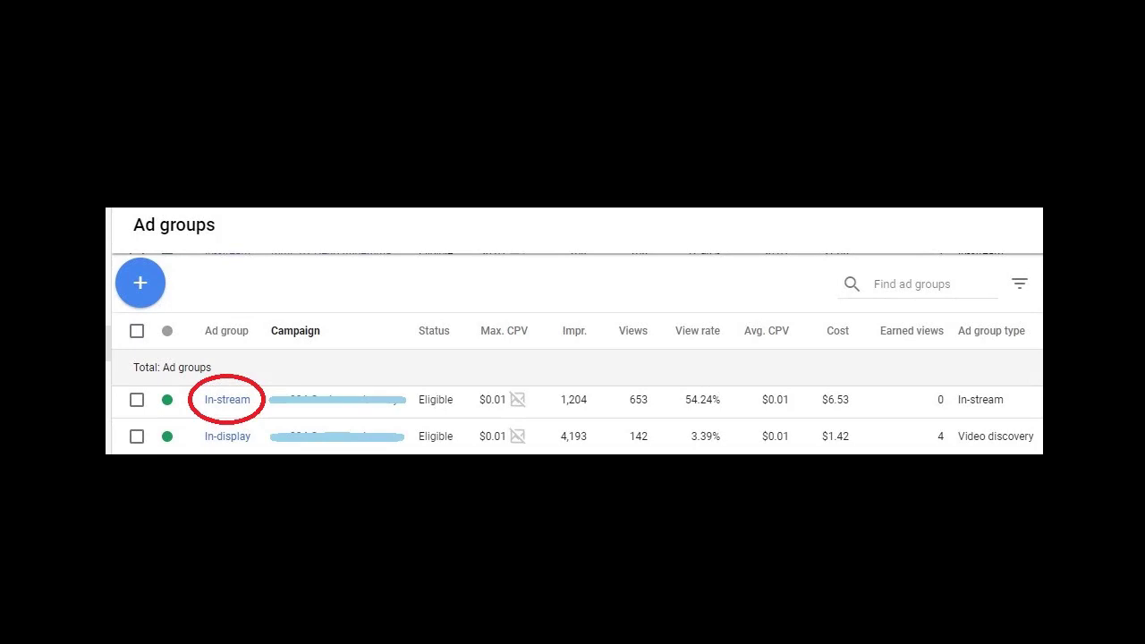
pyautogui.moveTo(262, 396)
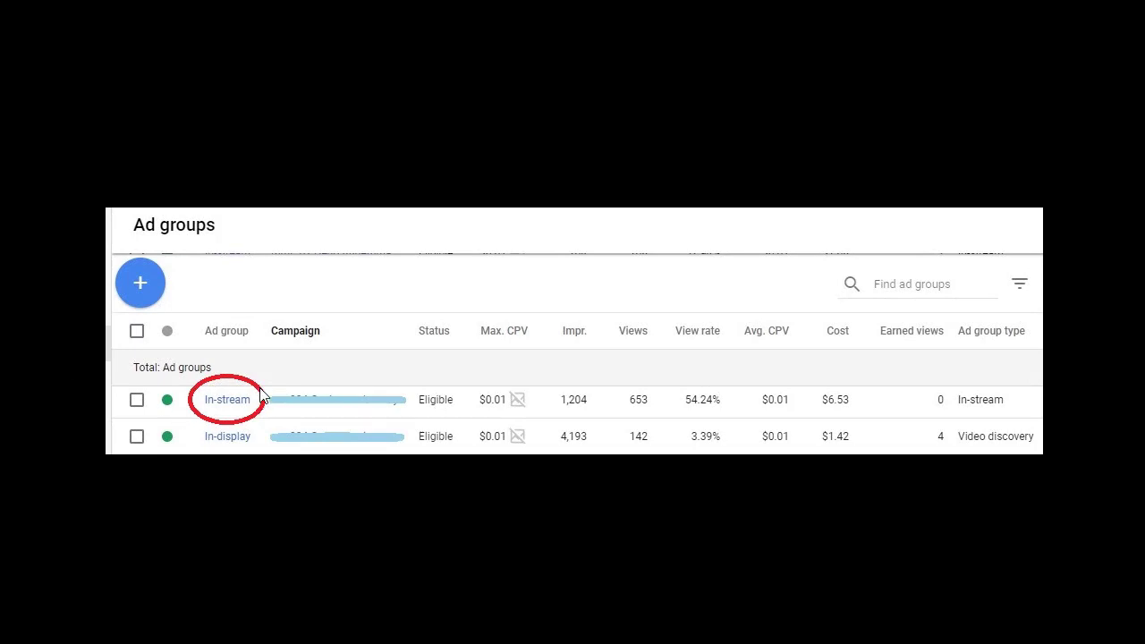
pyautogui.moveTo(258, 450)
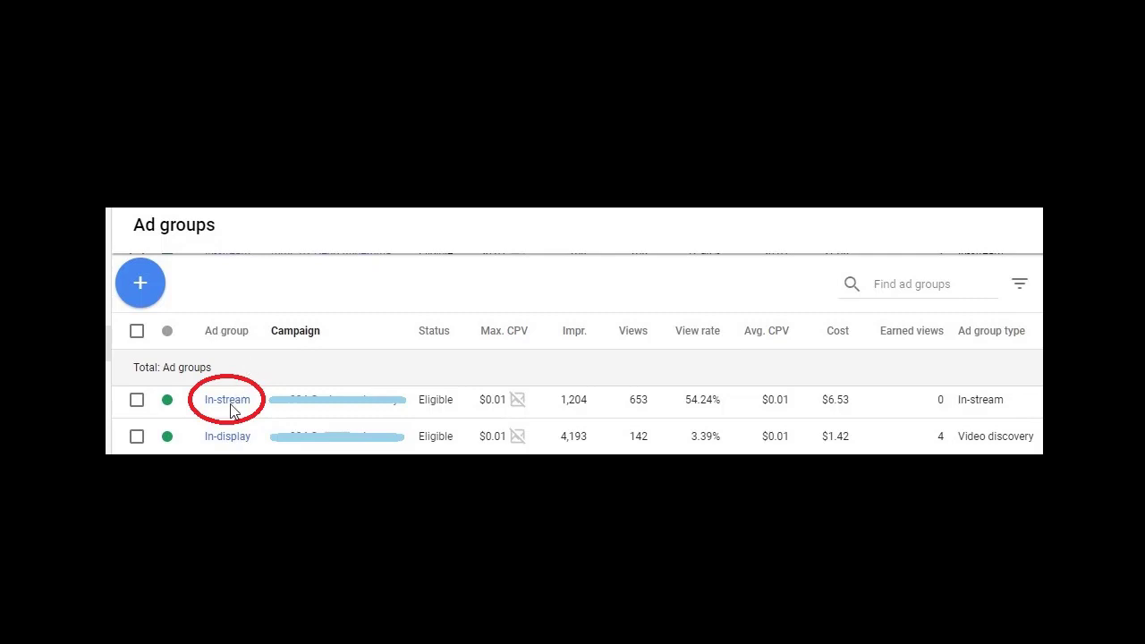
pyautogui.moveTo(639, 452)
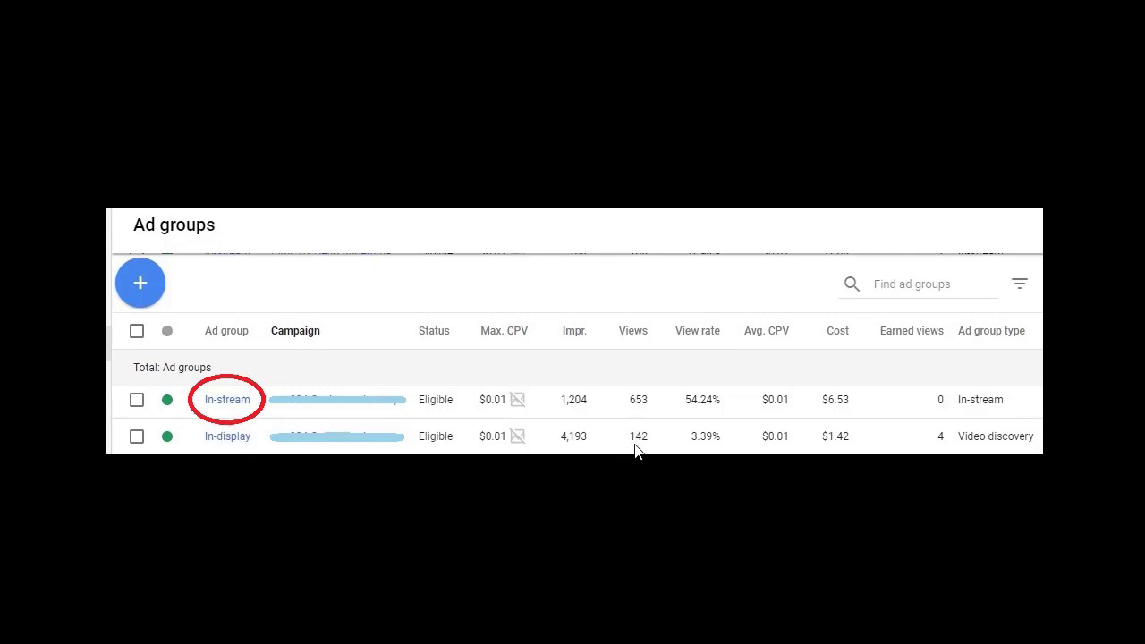
pyautogui.moveTo(678, 446)
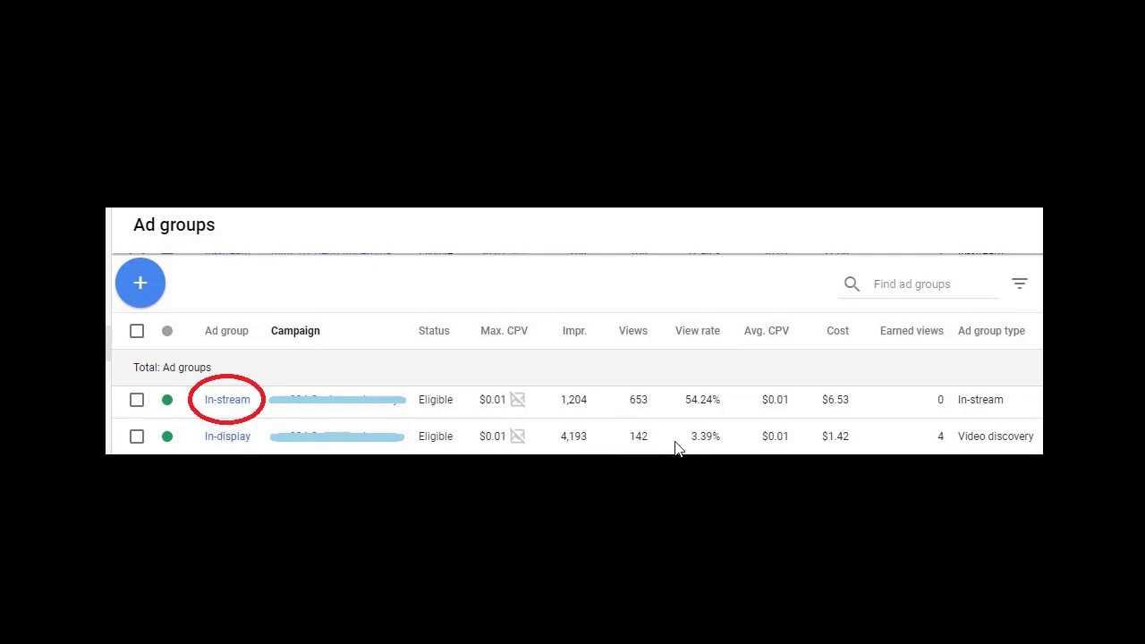
pyautogui.moveTo(249, 408)
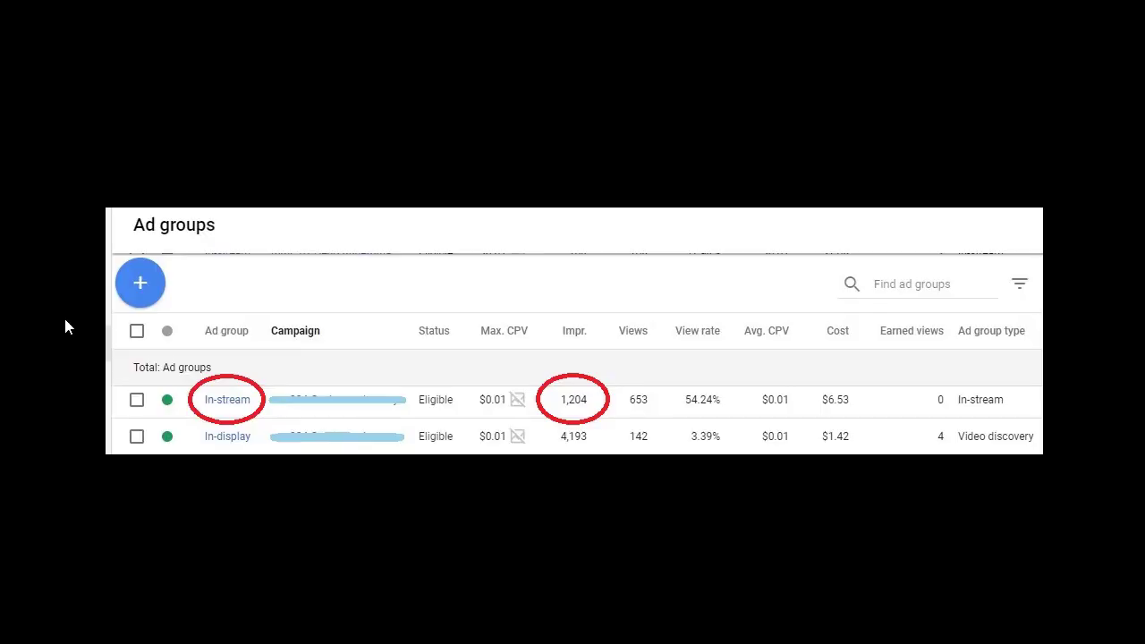
pyautogui.moveTo(573, 417)
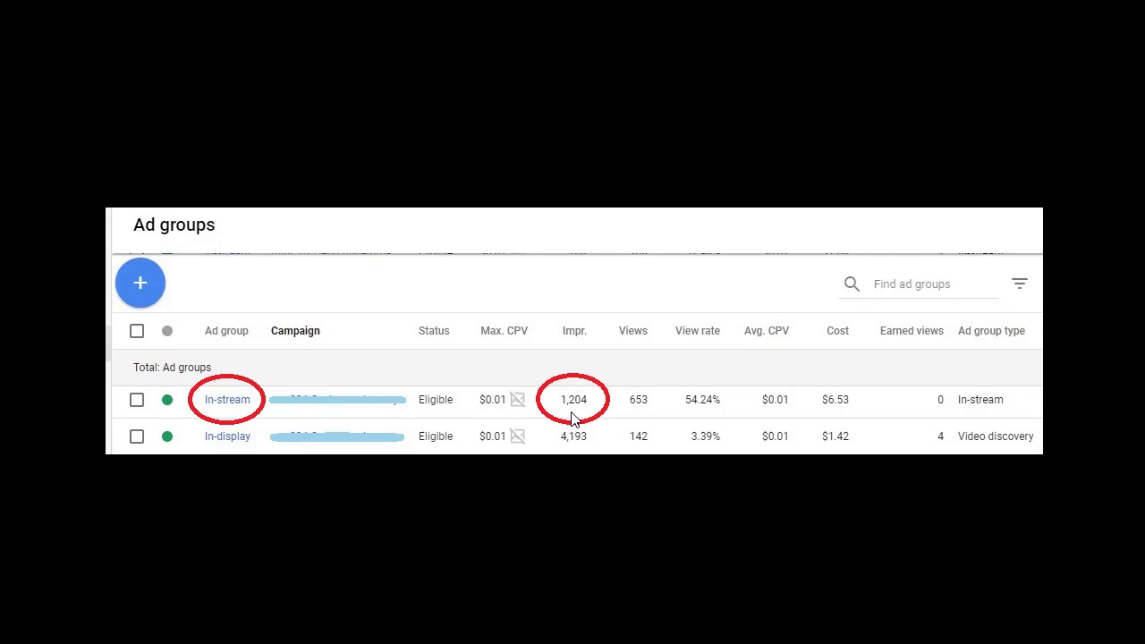
pyautogui.moveTo(636, 411)
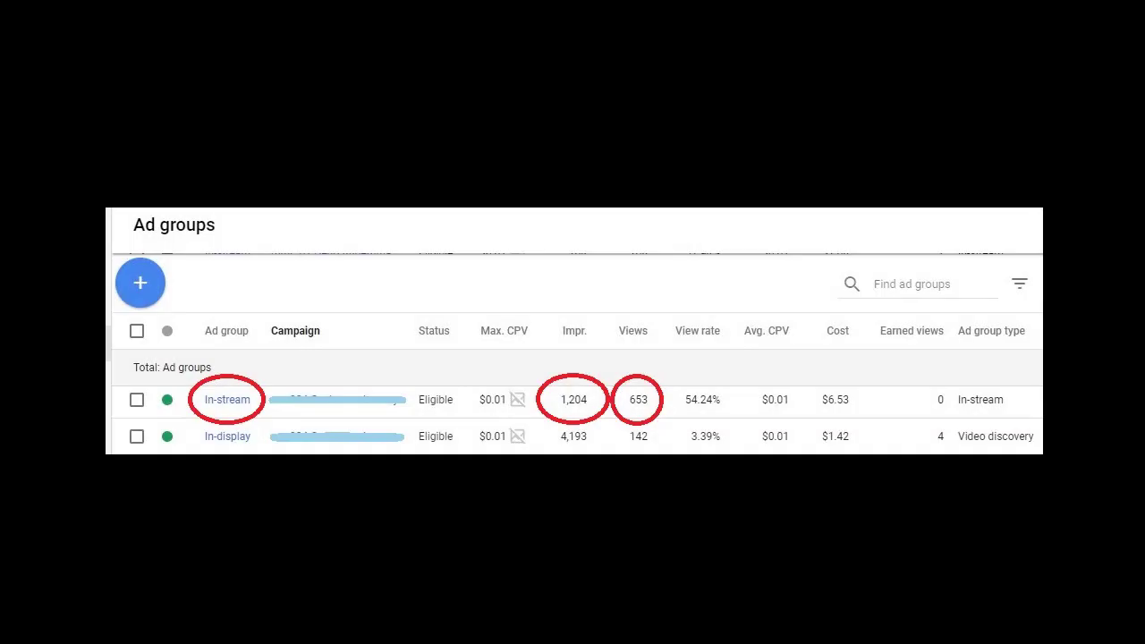
pyautogui.moveTo(662, 384)
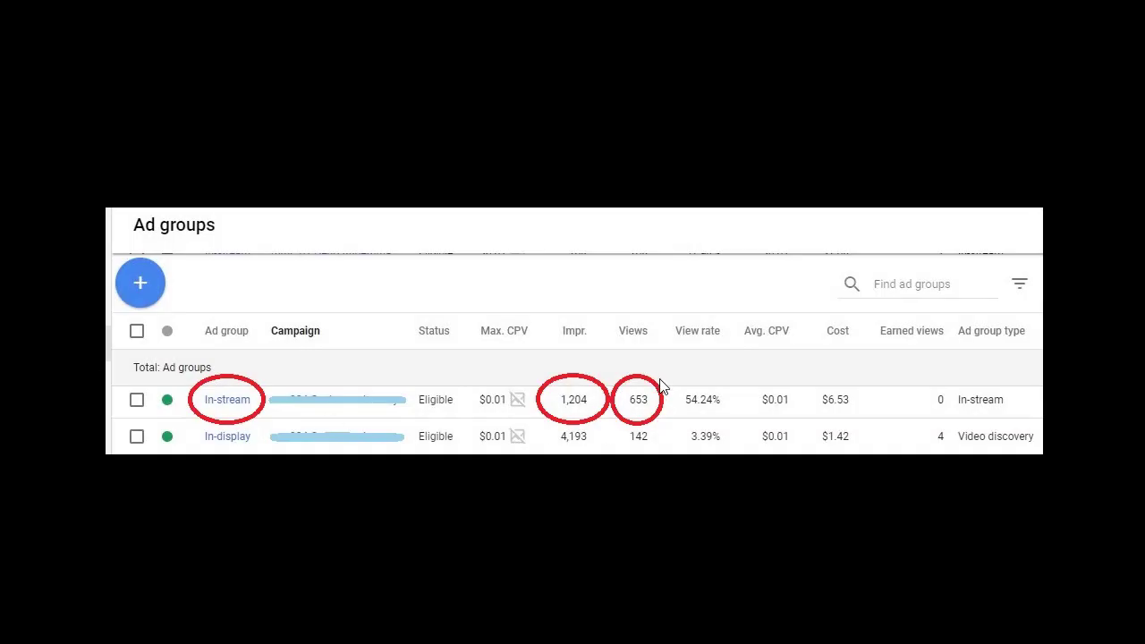
pyautogui.moveTo(700, 411)
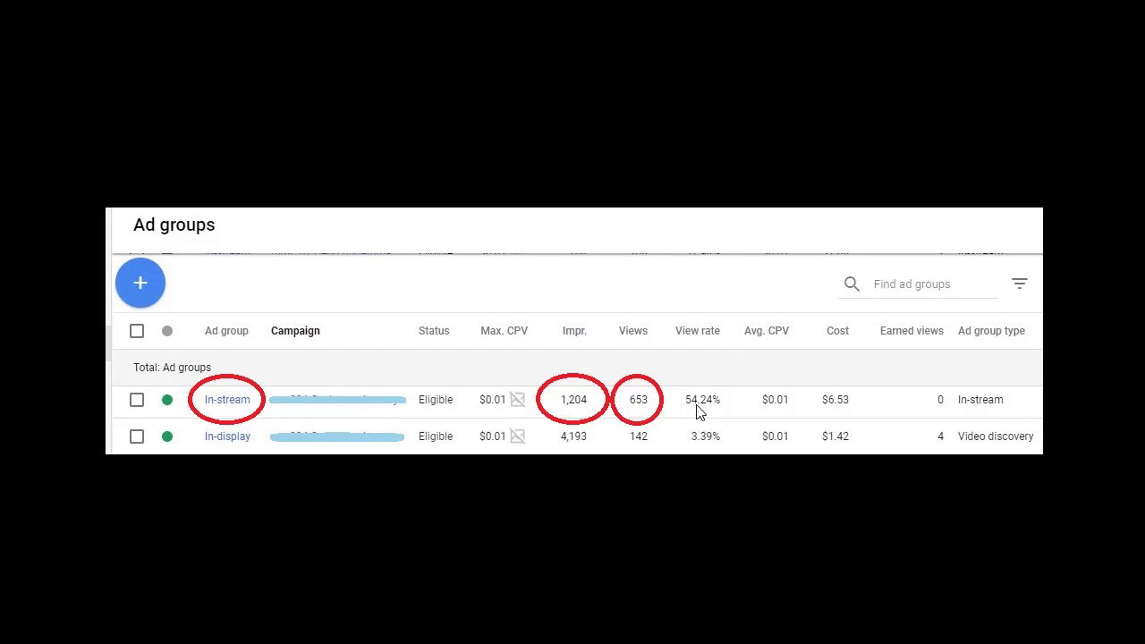
pyautogui.moveTo(662, 379)
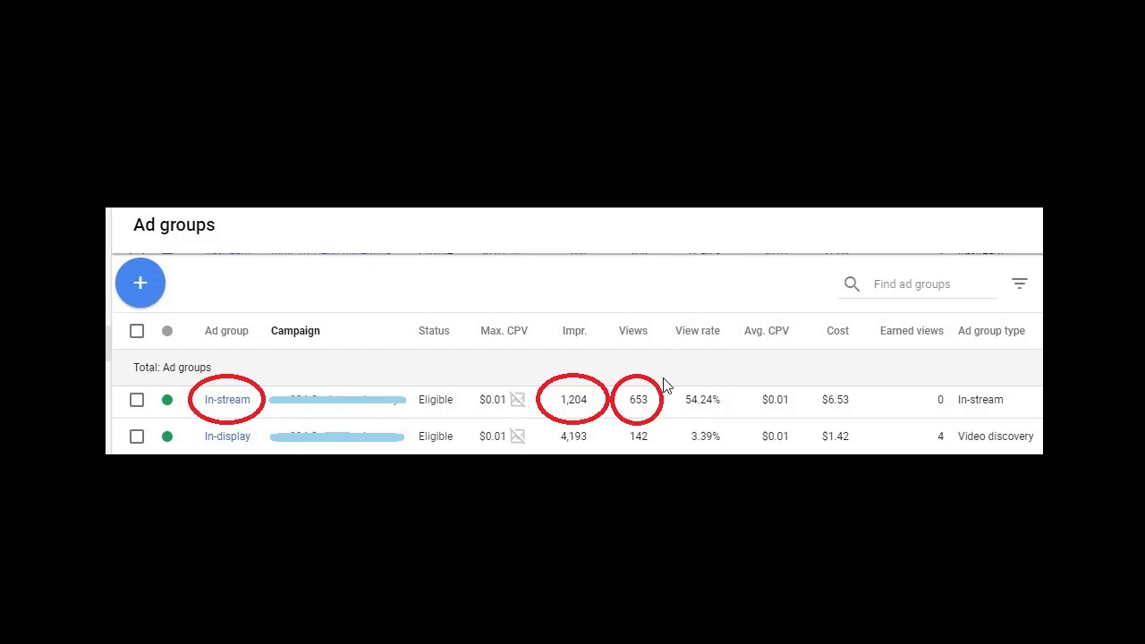
pyautogui.moveTo(655, 359)
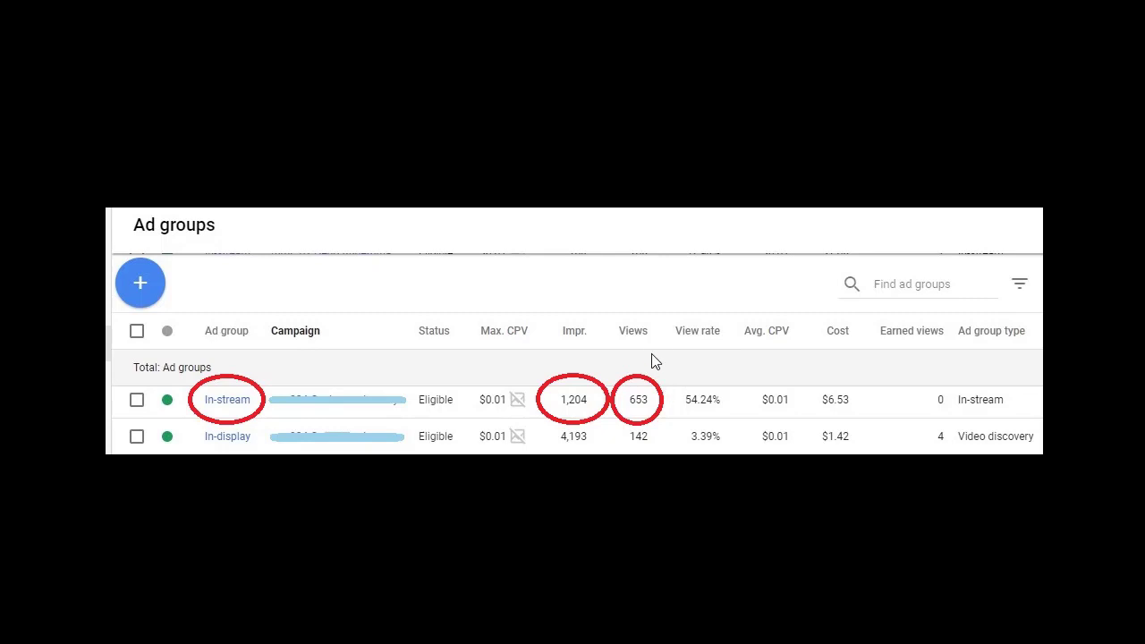
pyautogui.moveTo(641, 324)
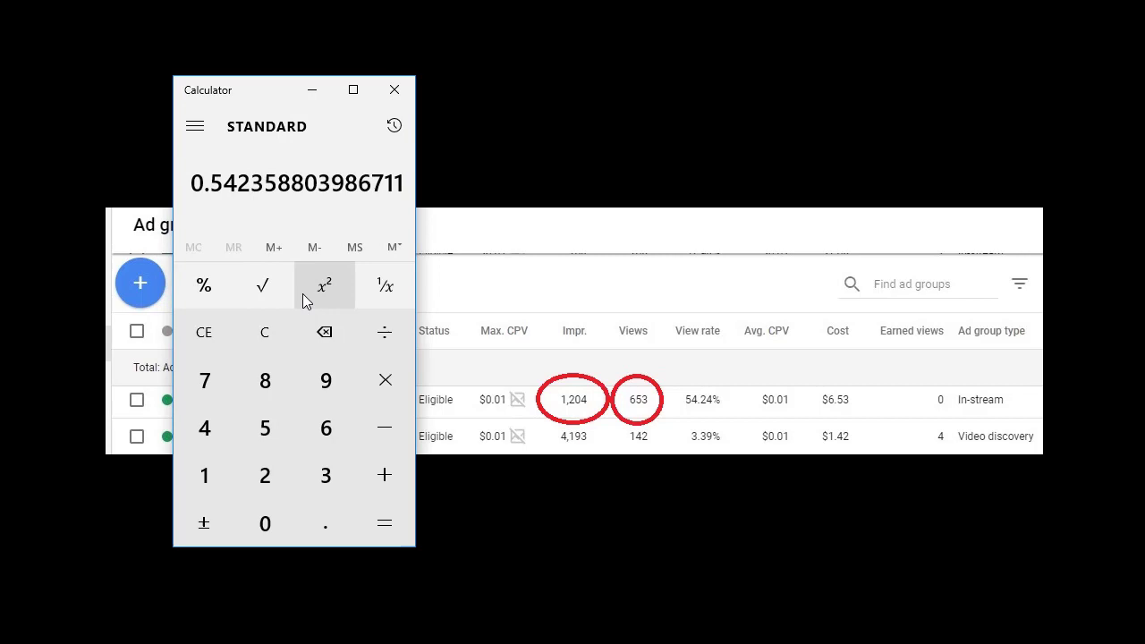
# Subtract 653 from 1,204 in Calculator to get 551 not-viewed impressions
pyautogui.click(204, 475)
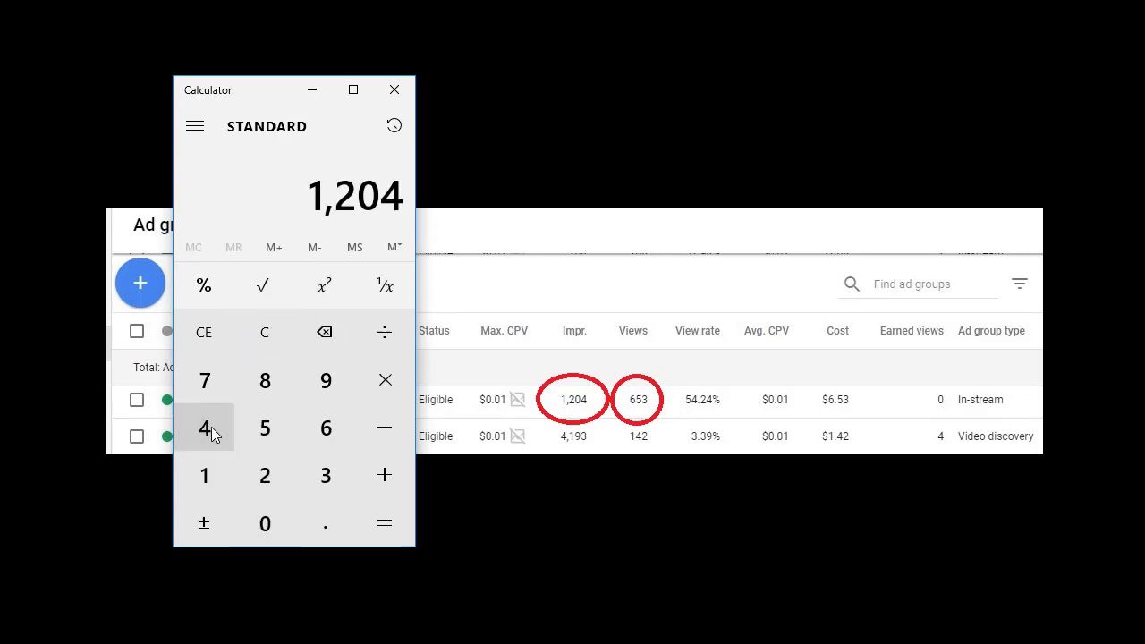
pyautogui.moveTo(385, 427)
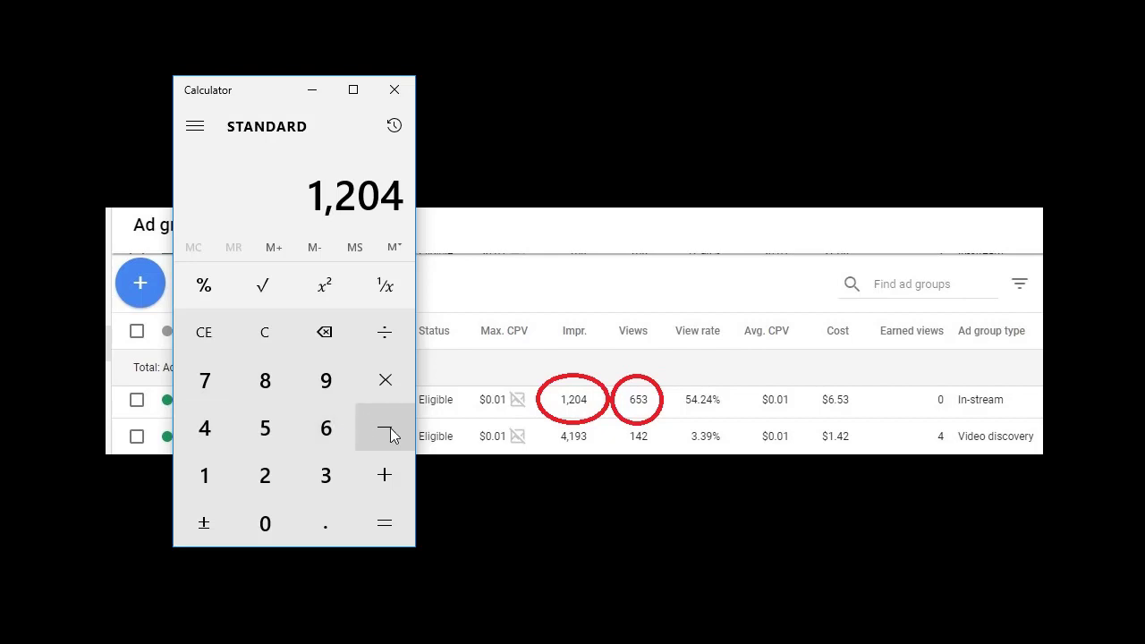
pyautogui.click(326, 427)
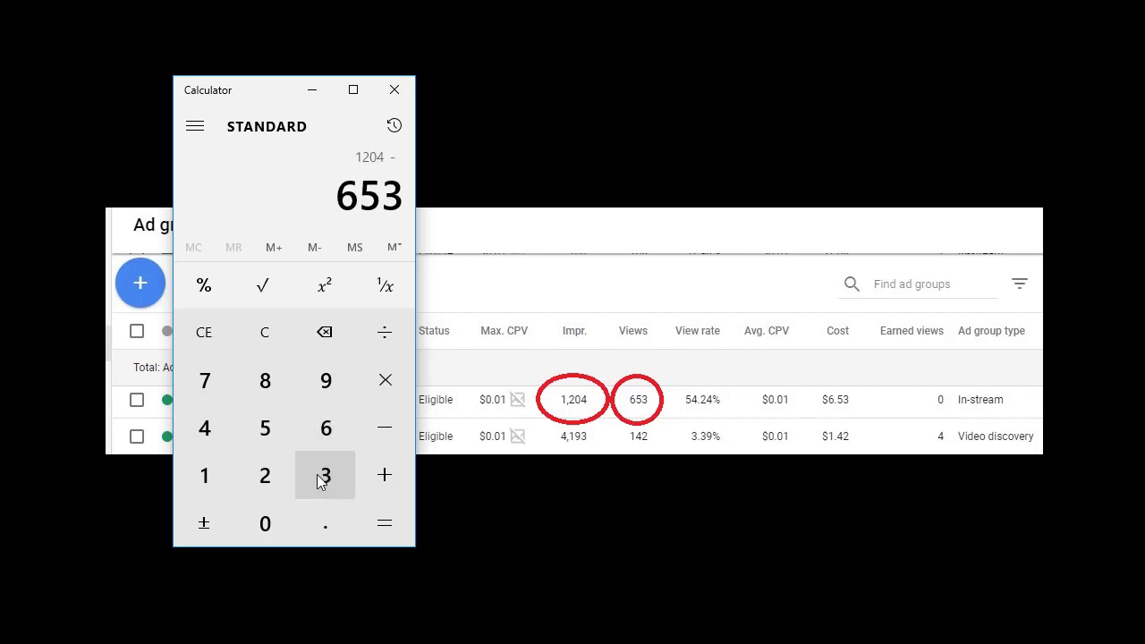
pyautogui.click(386, 524)
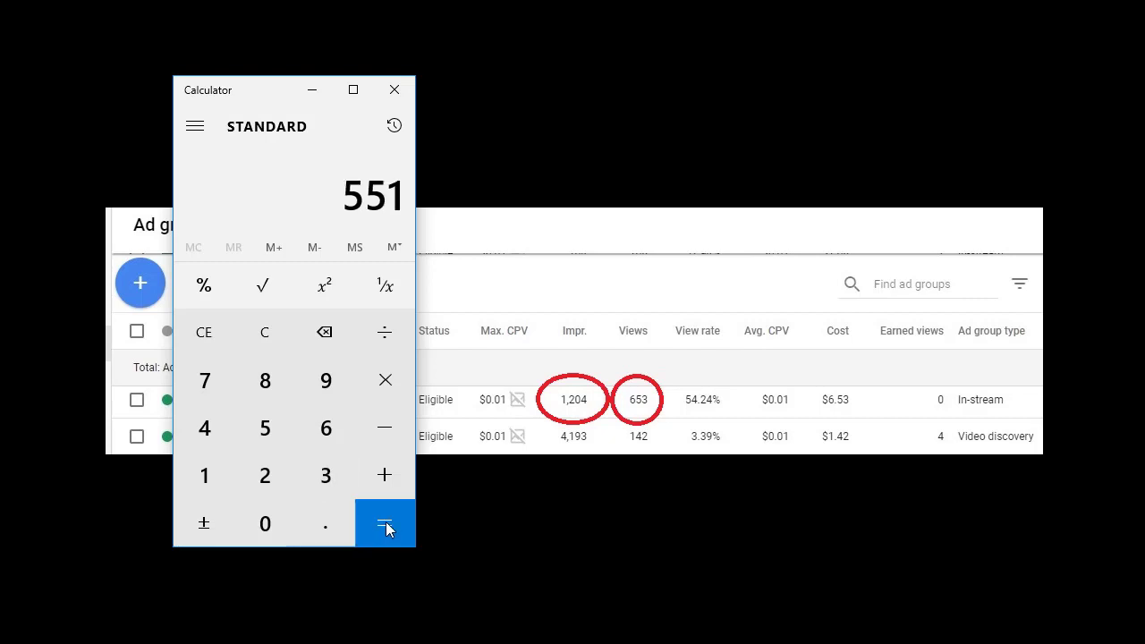
pyautogui.moveTo(386, 512)
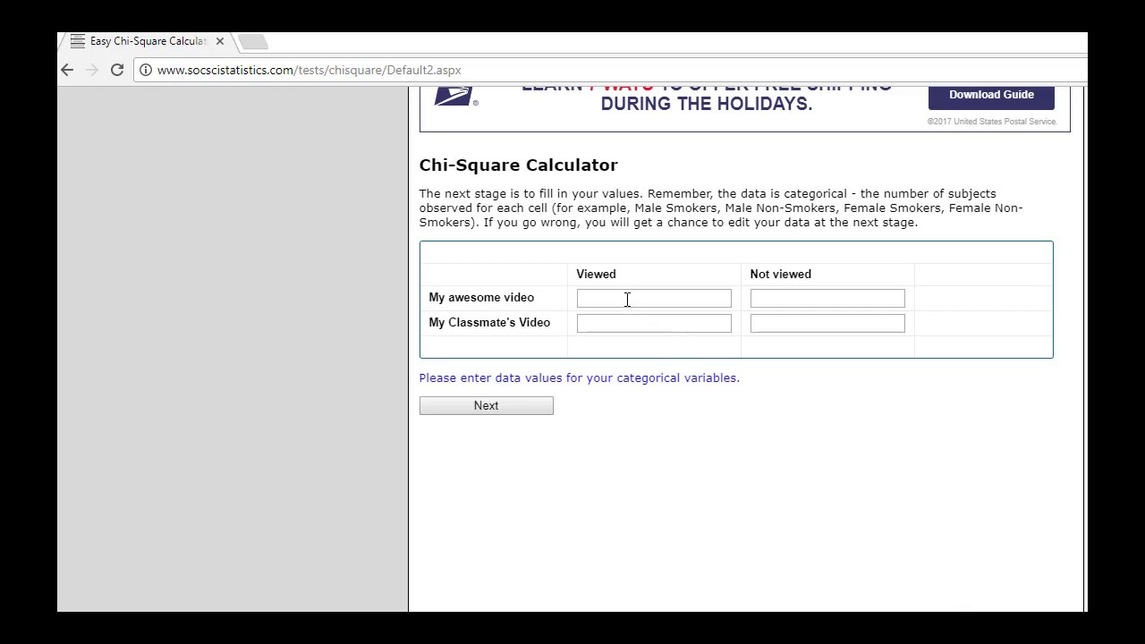
# Enter 653 viewed and 551 not viewed for My awesome video, and 731 viewed for My Classmate's Video
pyautogui.write('653')
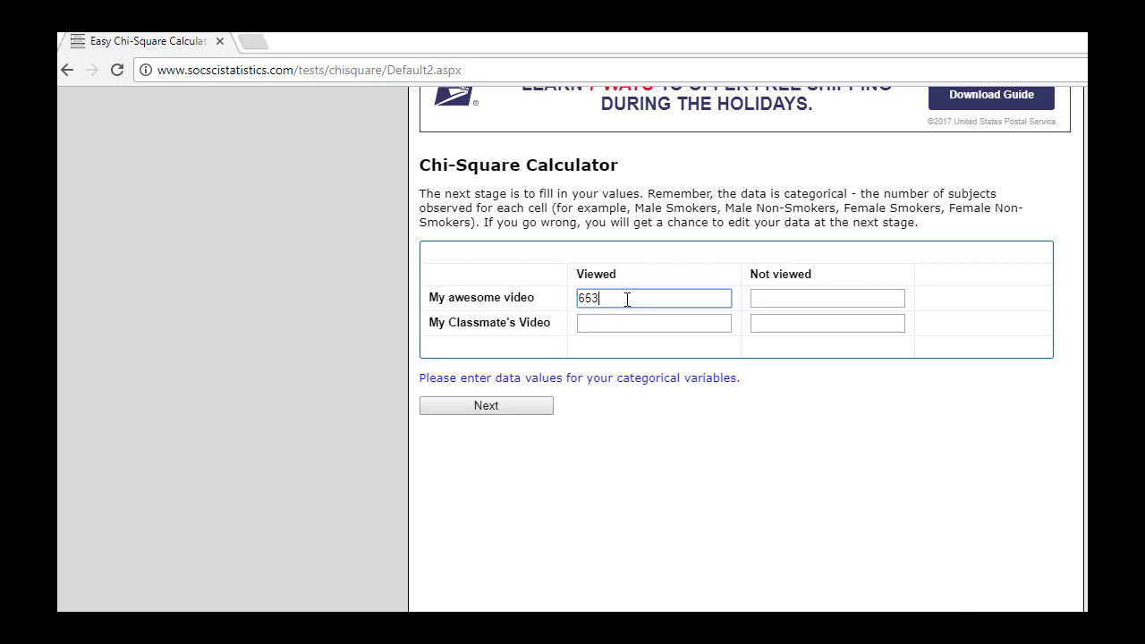
pyautogui.click(826, 297)
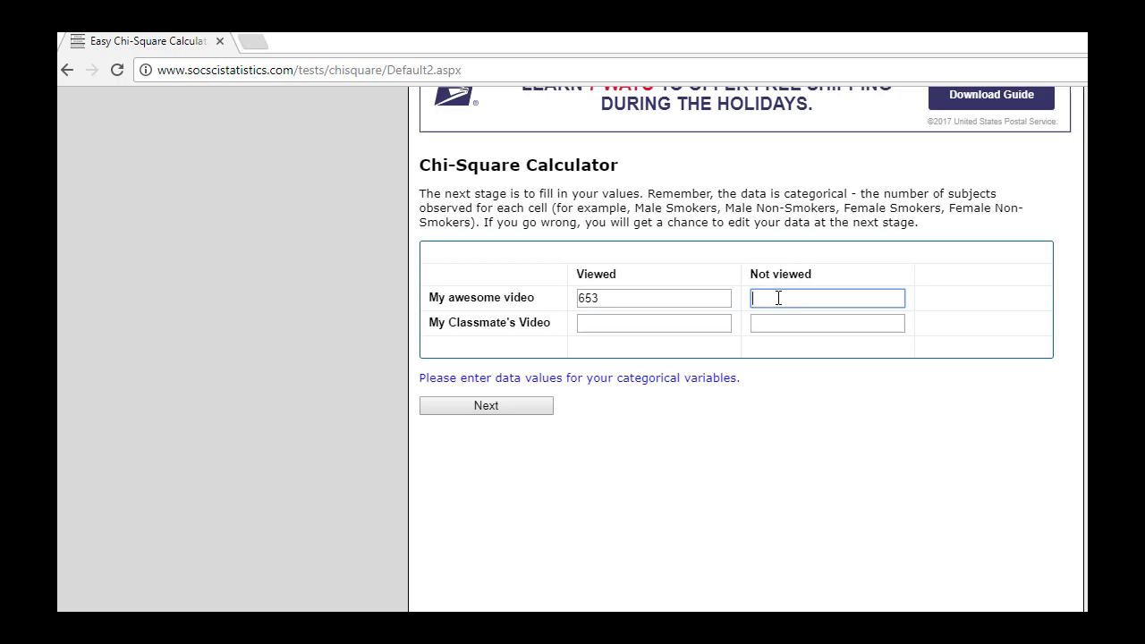
pyautogui.write('551')
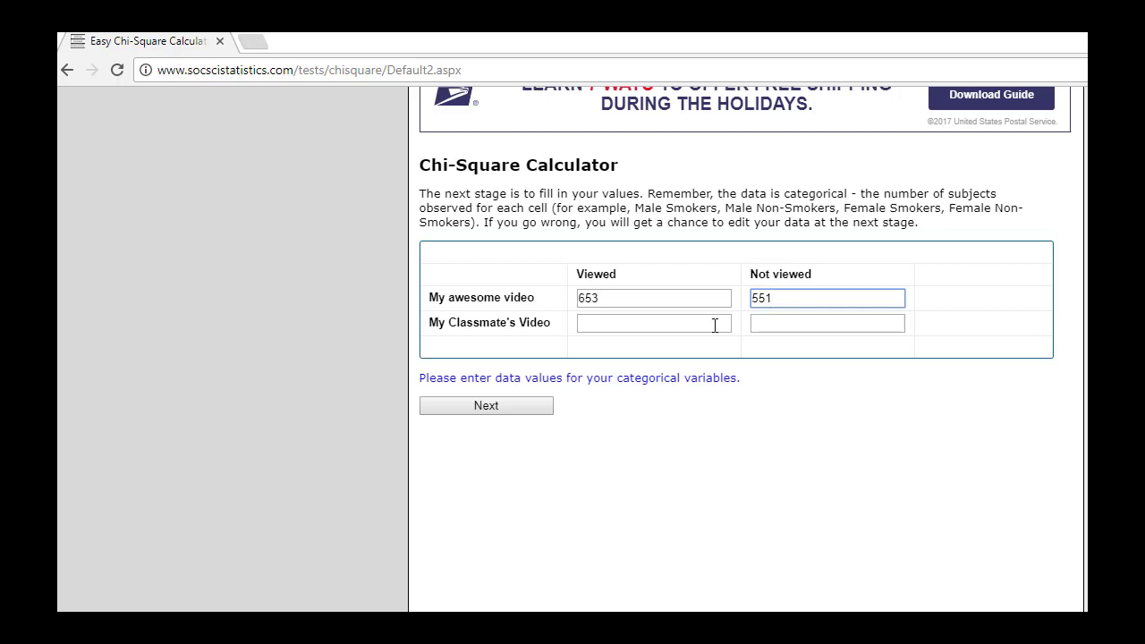
pyautogui.click(654, 323)
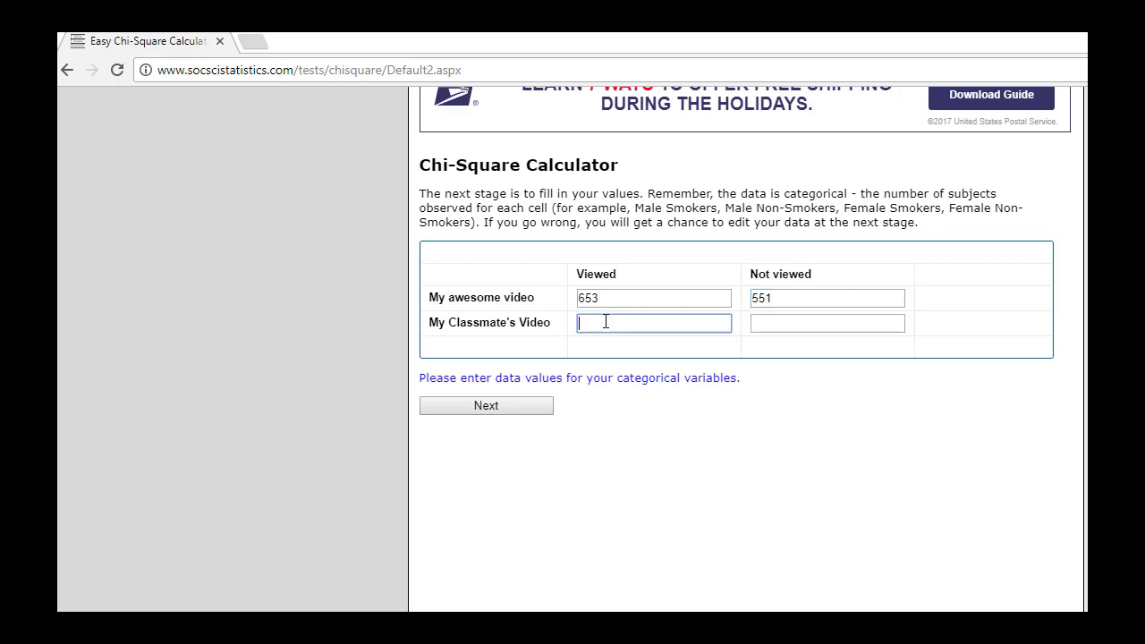
pyautogui.moveTo(773, 505)
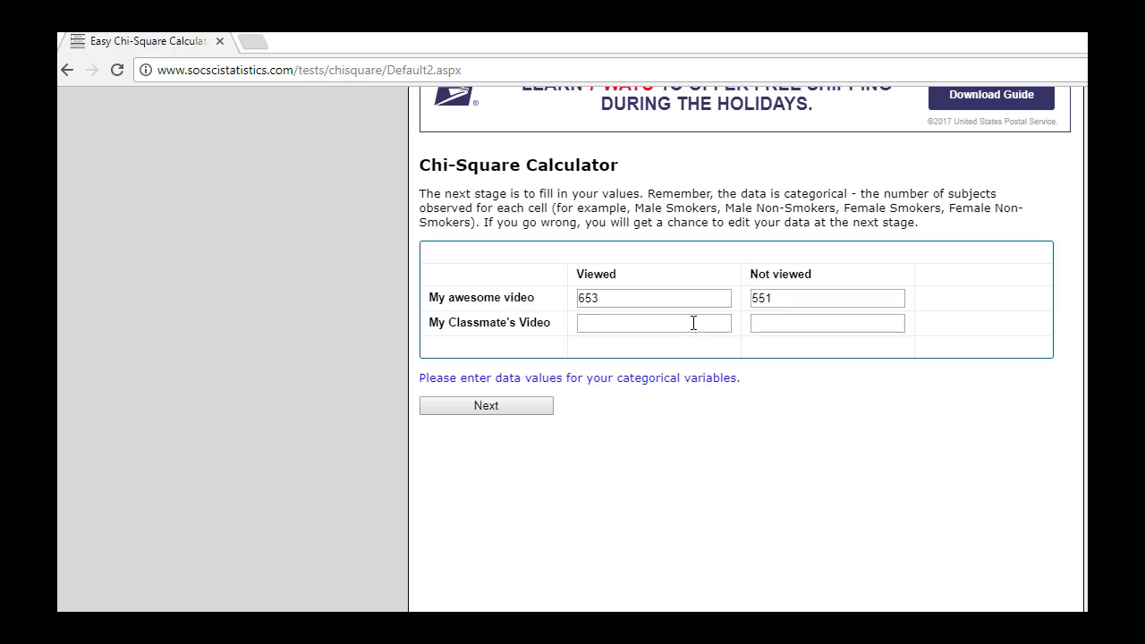
pyautogui.write('731')
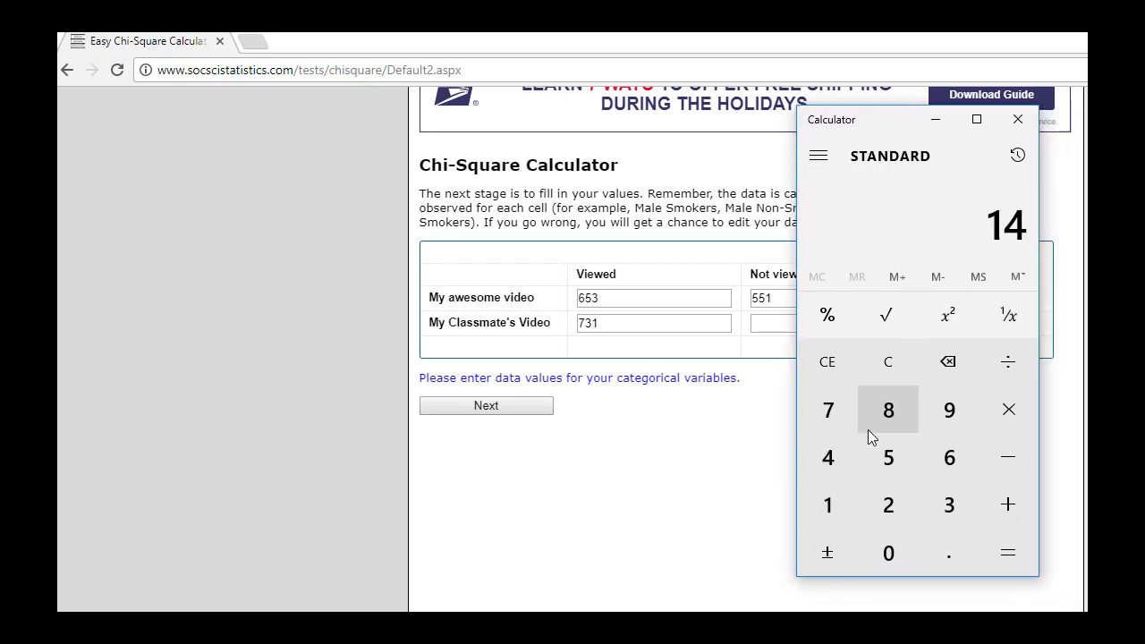
# Compute 1,483 minus 731 to get 752, then drag Calculator to the left side
pyautogui.click(948, 505)
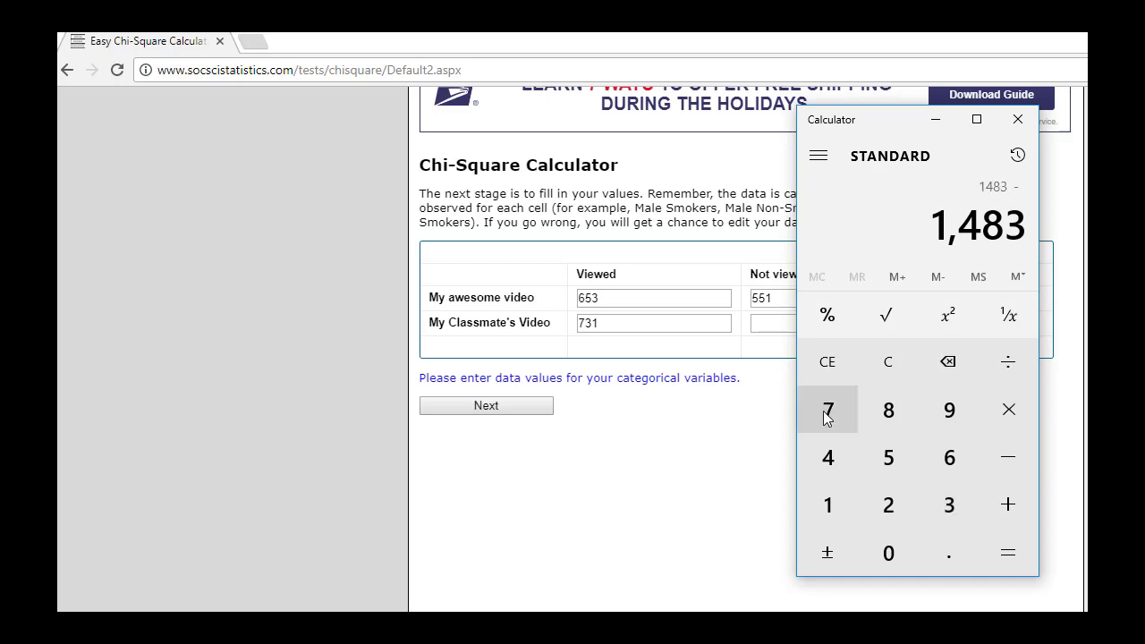
pyautogui.click(948, 503)
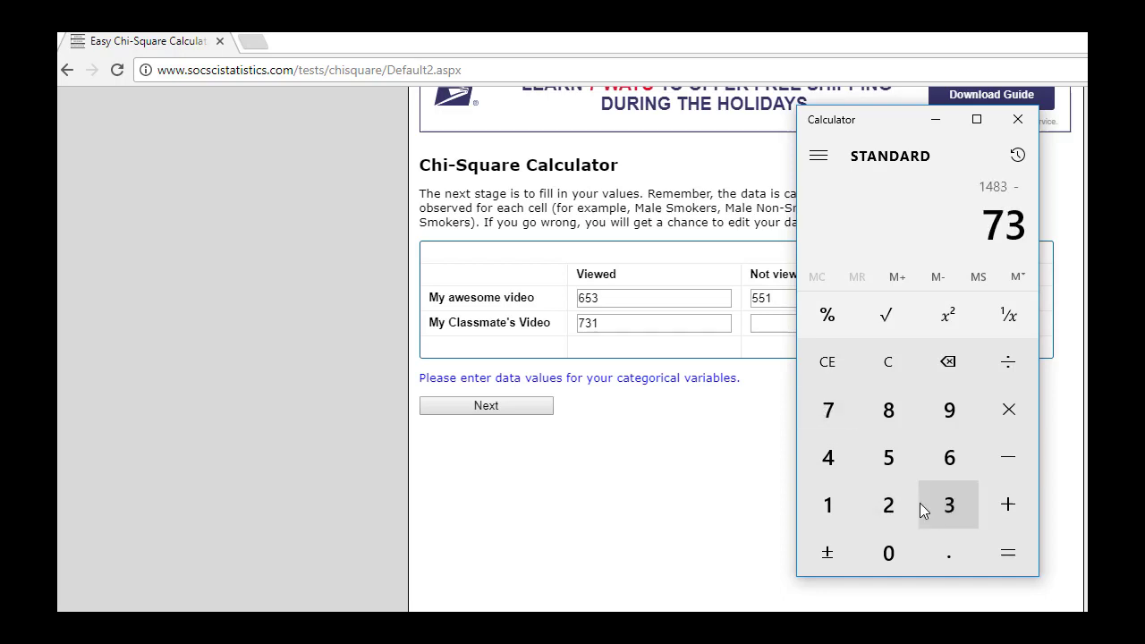
pyautogui.click(1008, 552)
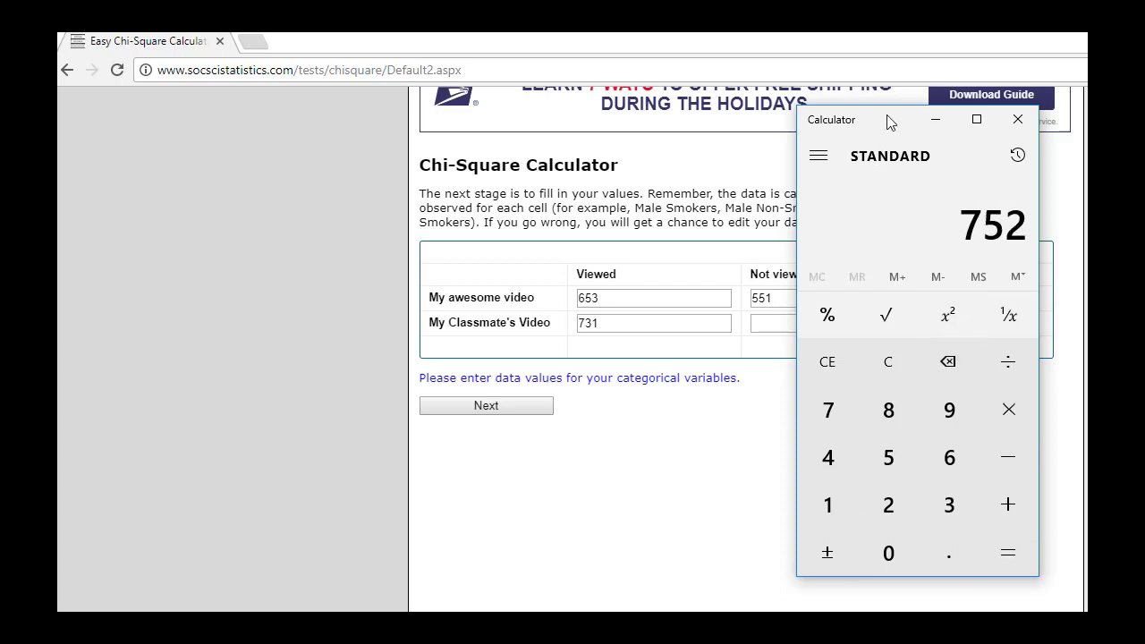
pyautogui.moveTo(890, 119); pyautogui.dragTo(313, 135)
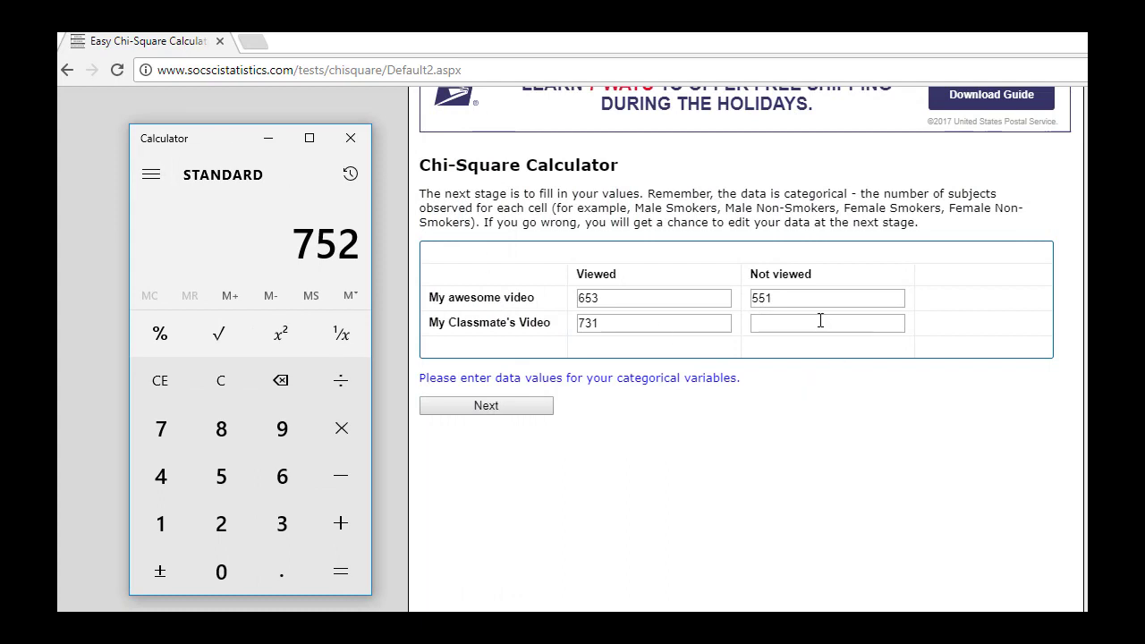
# Enter 752 as My Classmate's Video's not-viewed count and submit the table
pyautogui.write('752')
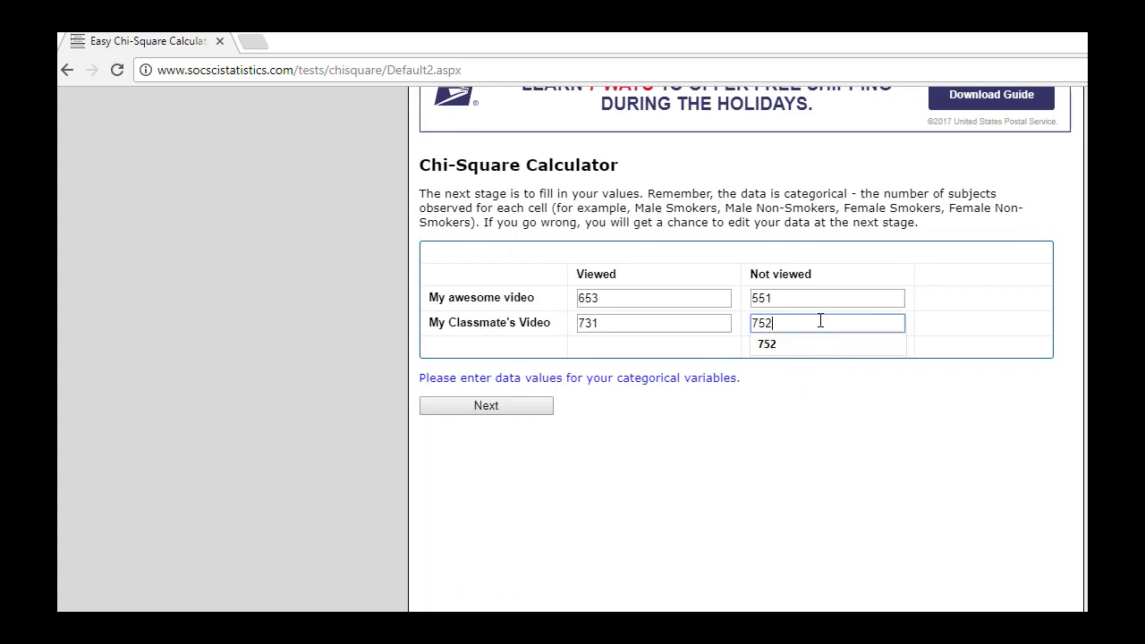
pyautogui.moveTo(827, 316)
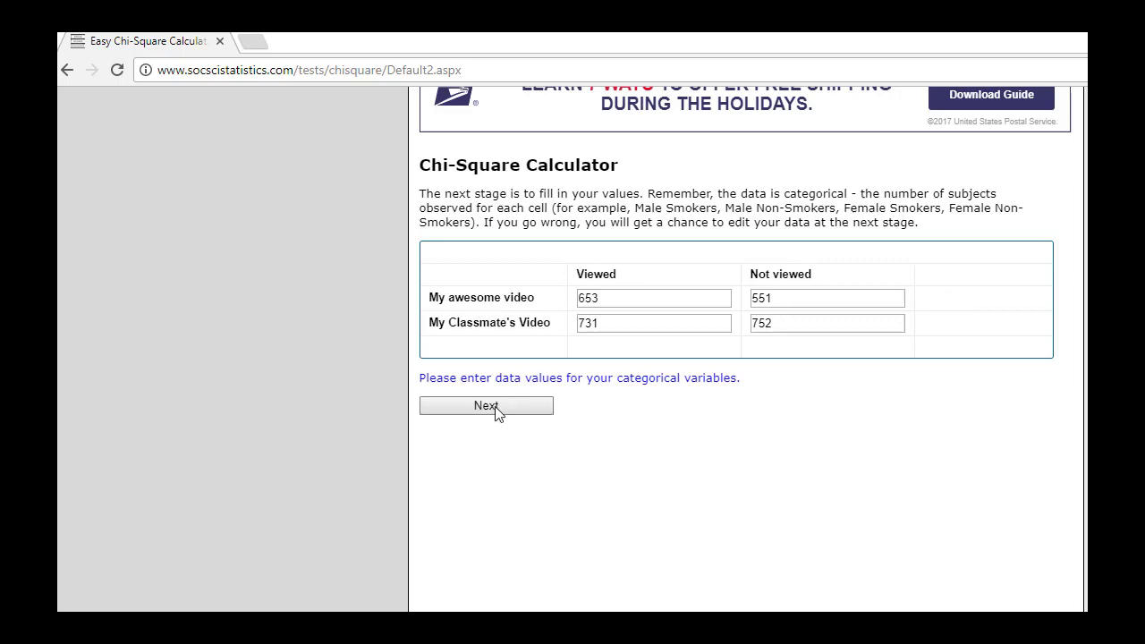
pyautogui.click(485, 405)
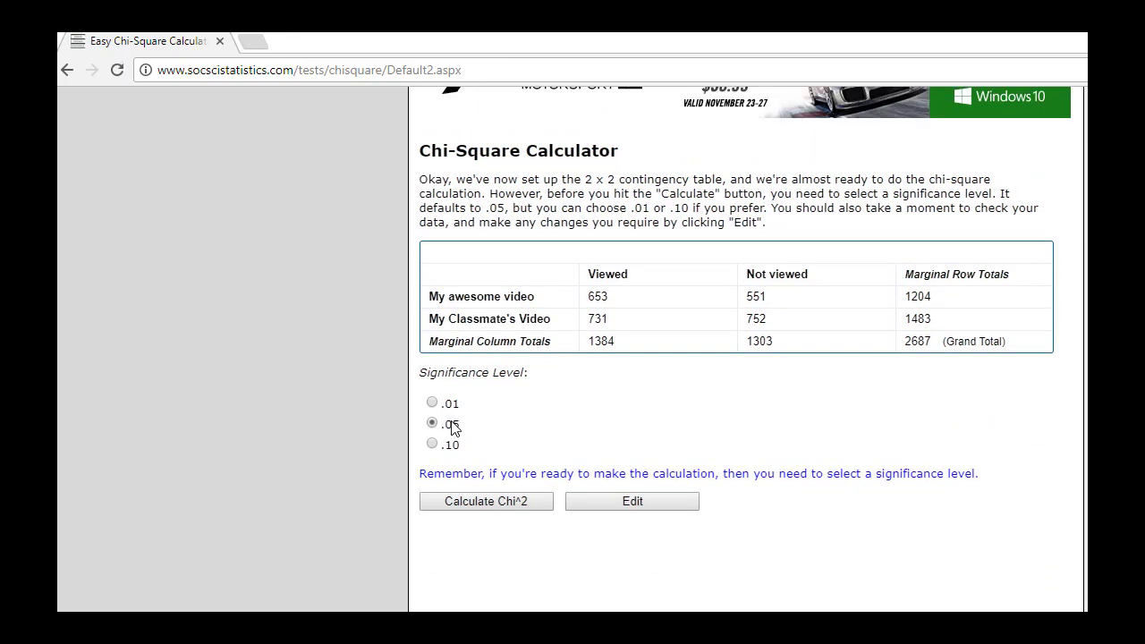
pyautogui.moveTo(482, 461)
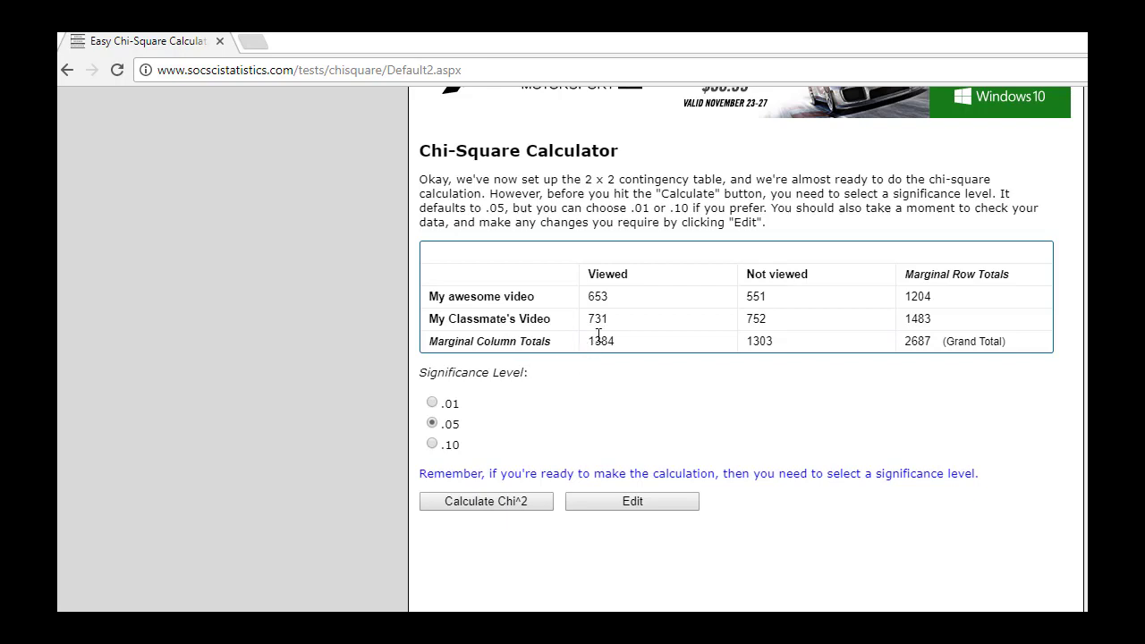
pyautogui.moveTo(585, 316)
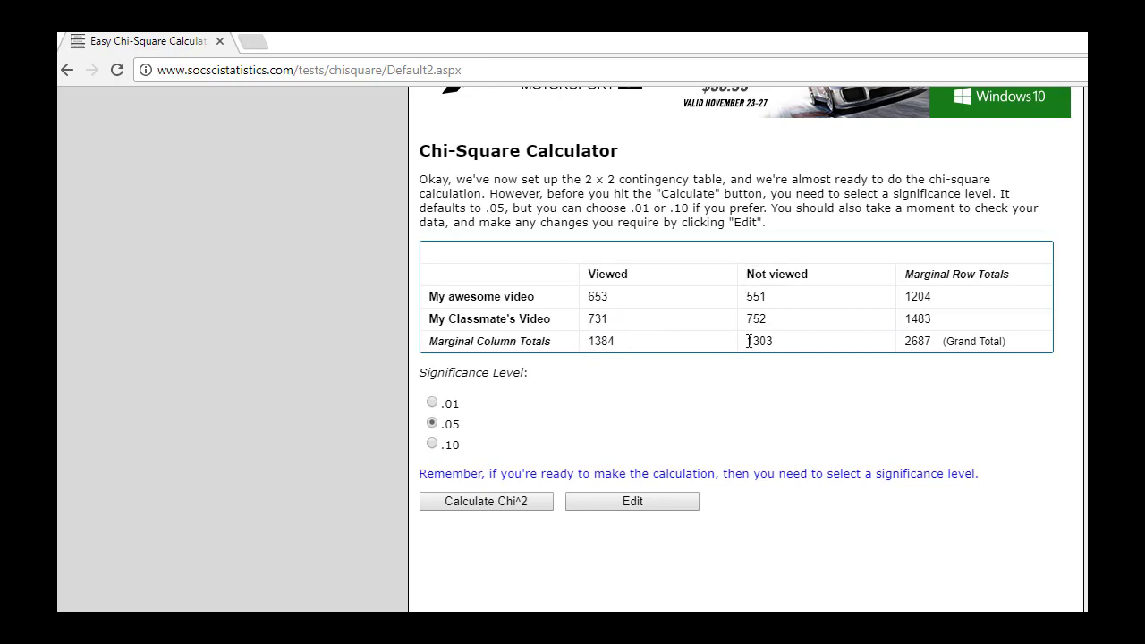
pyautogui.moveTo(499, 302)
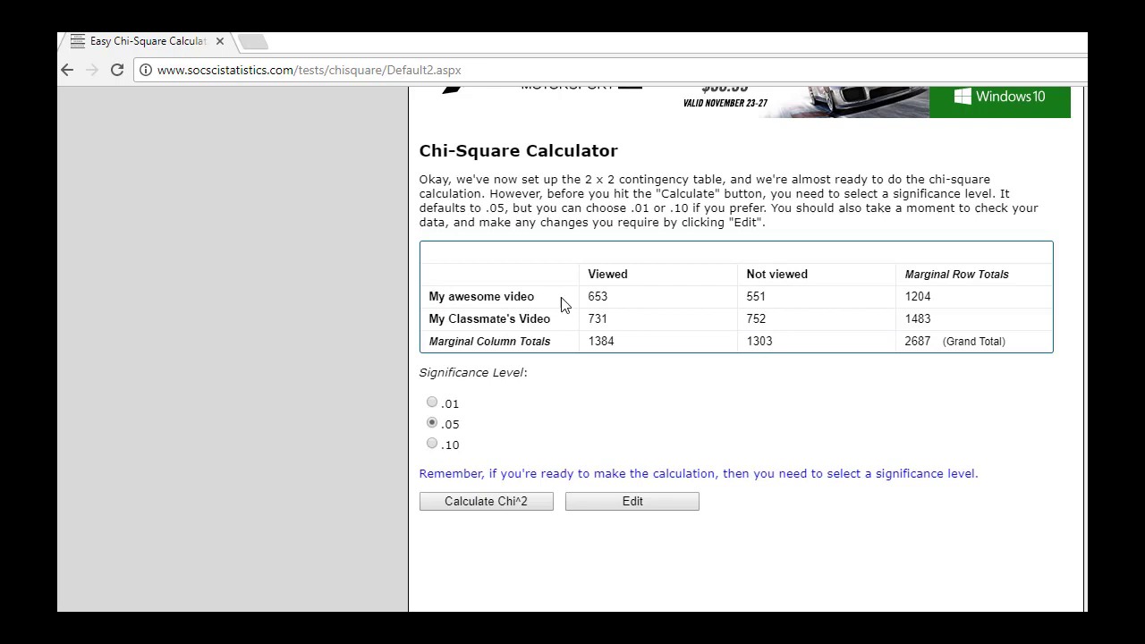
# Review the finished table with row totals 1204 and 1483 at .05 significance
pyautogui.doubleClick(598, 296)
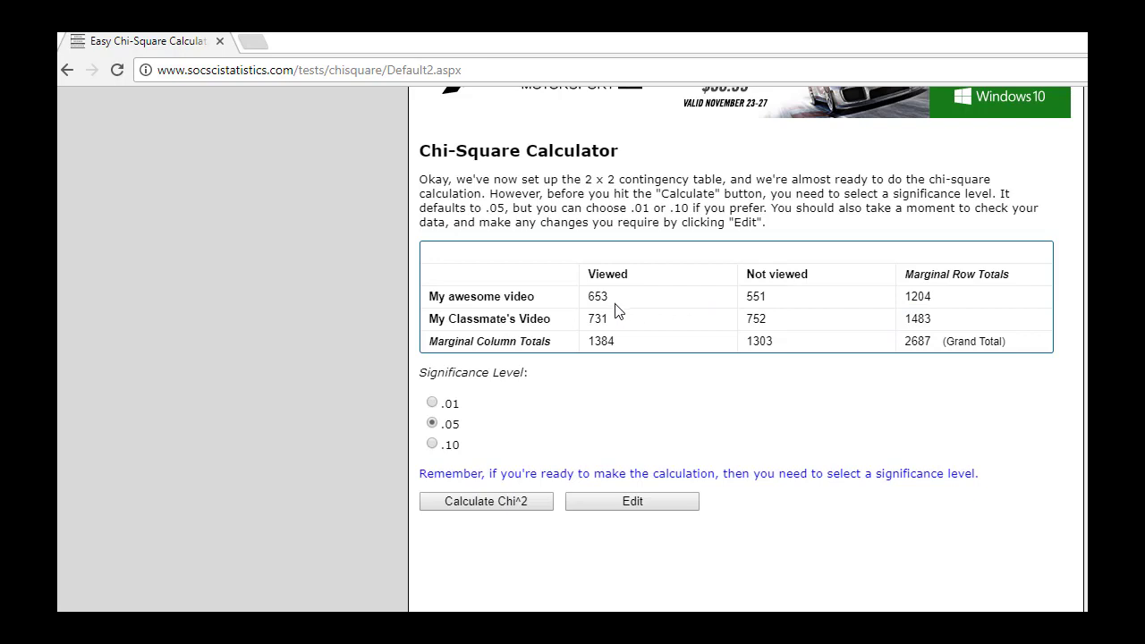
pyautogui.moveTo(702, 299)
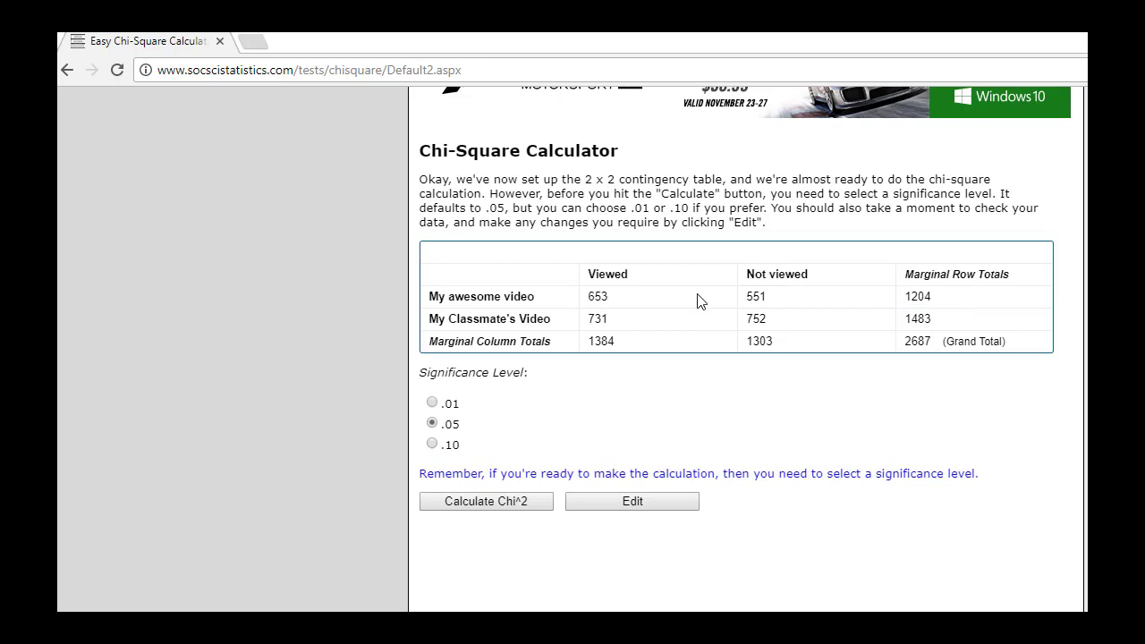
pyautogui.moveTo(773, 301)
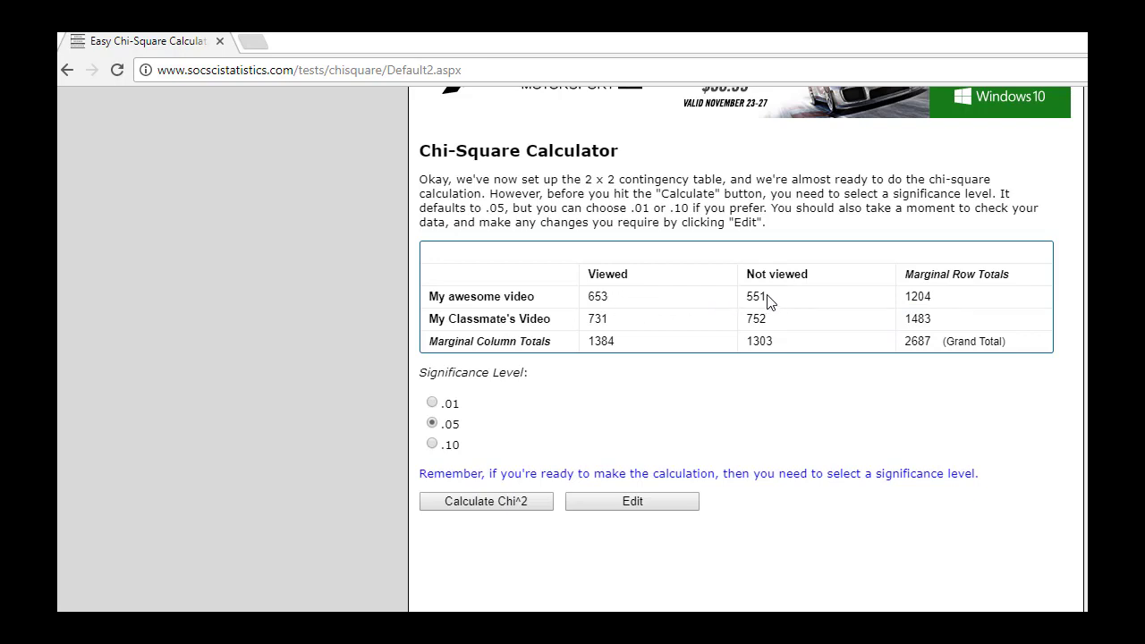
pyautogui.moveTo(786, 306)
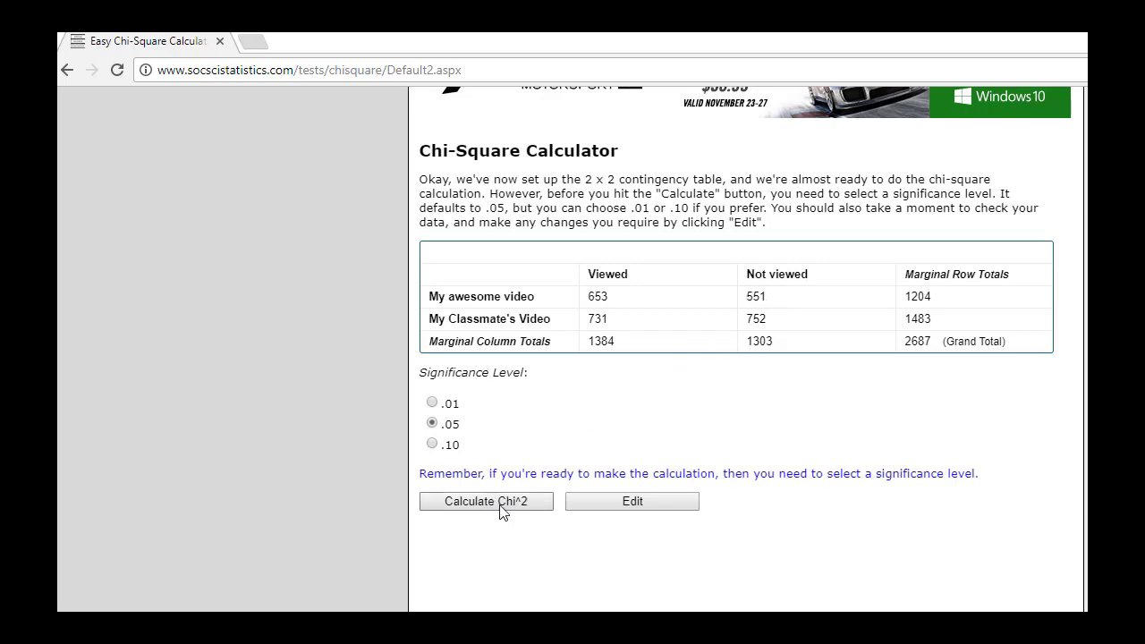
# Calculate chi-square (6.5027, p = .010771) and highlight the significant-at-.05 result
pyautogui.click(485, 501)
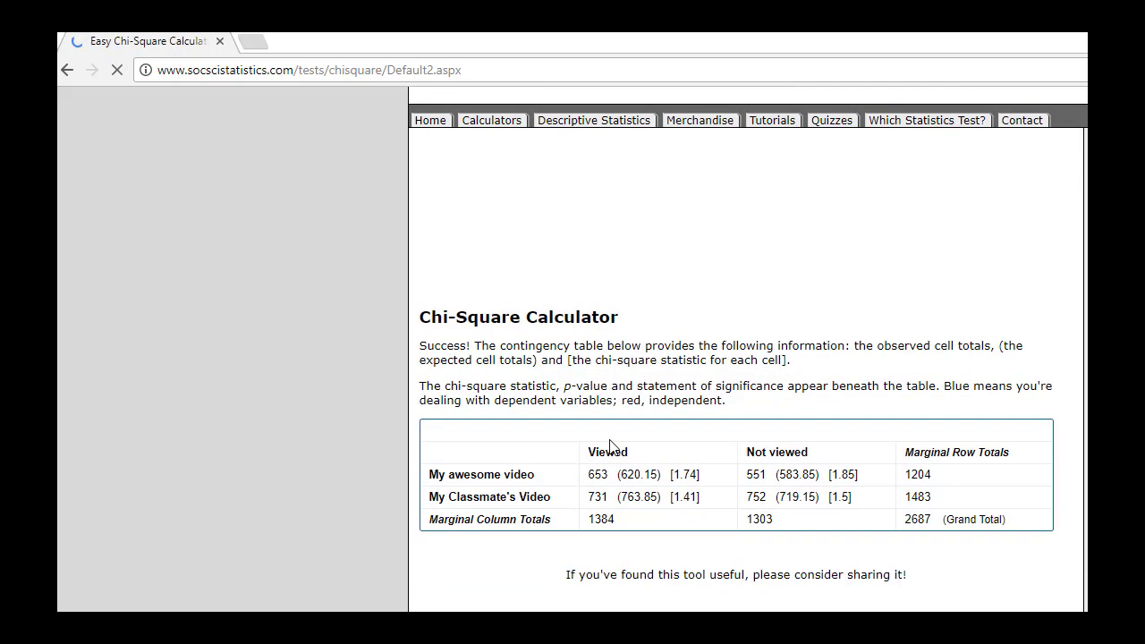
pyautogui.scroll(-3)
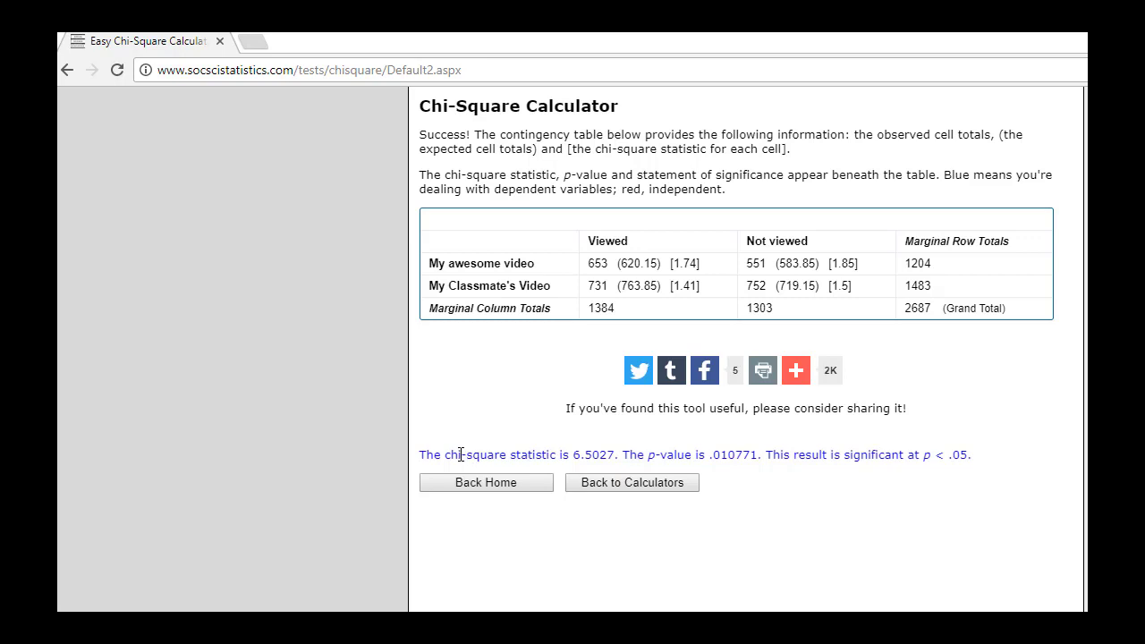
pyautogui.moveTo(596, 455)
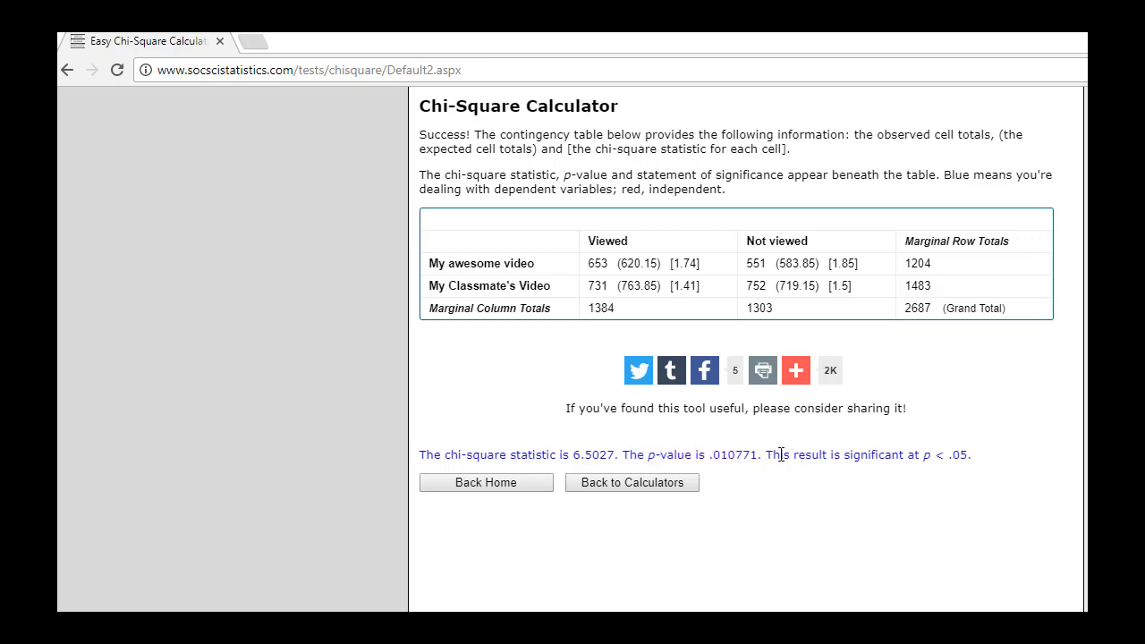
pyautogui.doubleClick(871, 454)
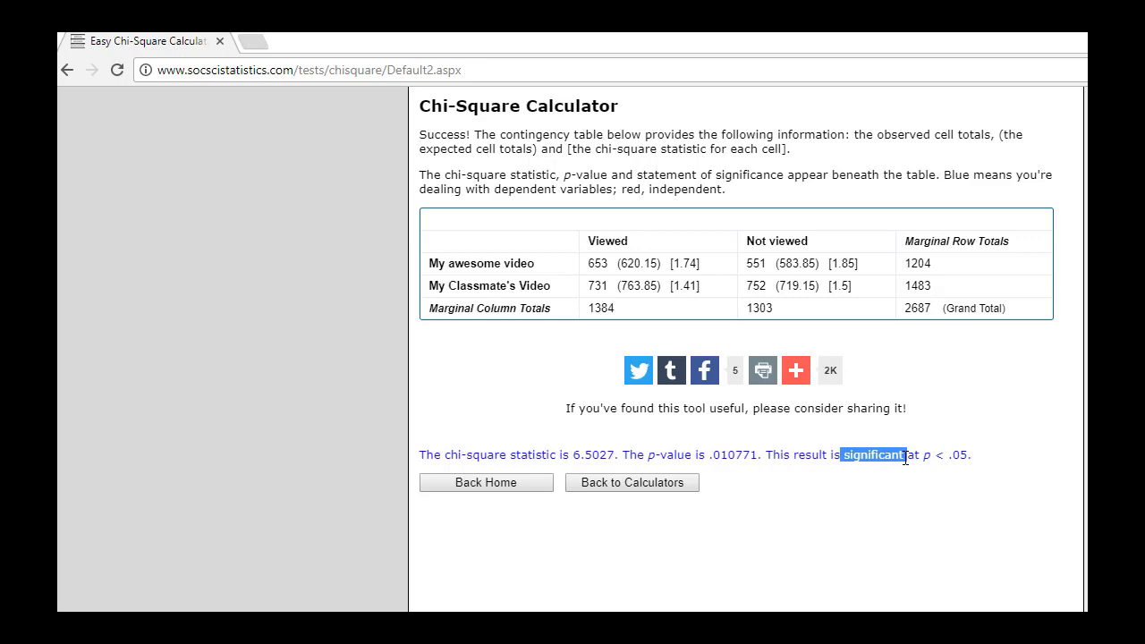
pyautogui.moveTo(777, 263)
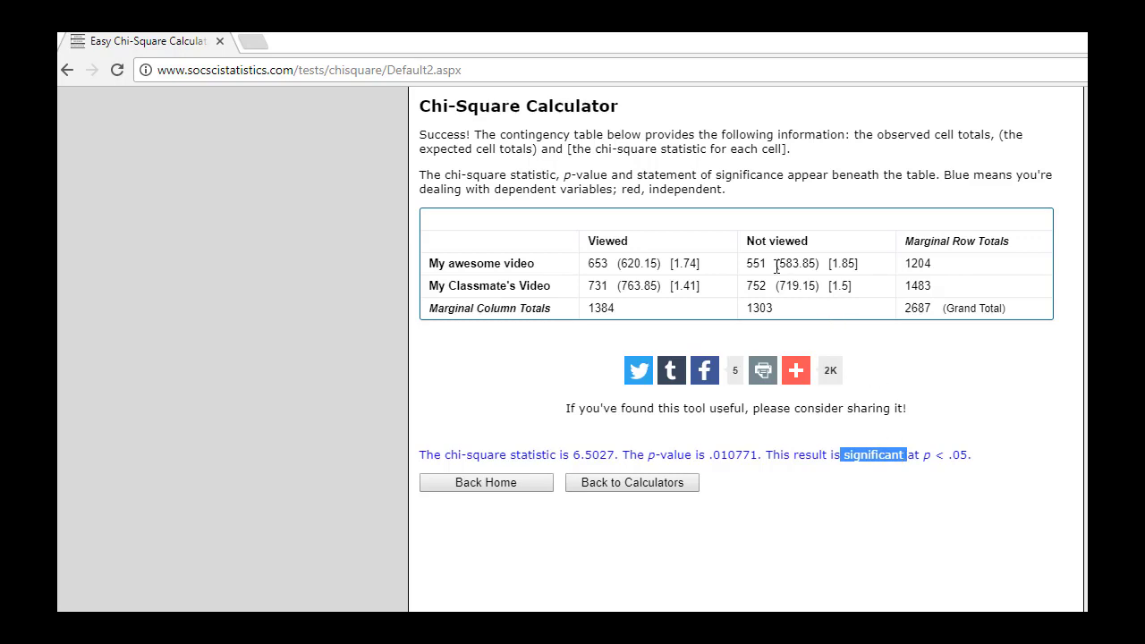
pyautogui.moveTo(617, 262)
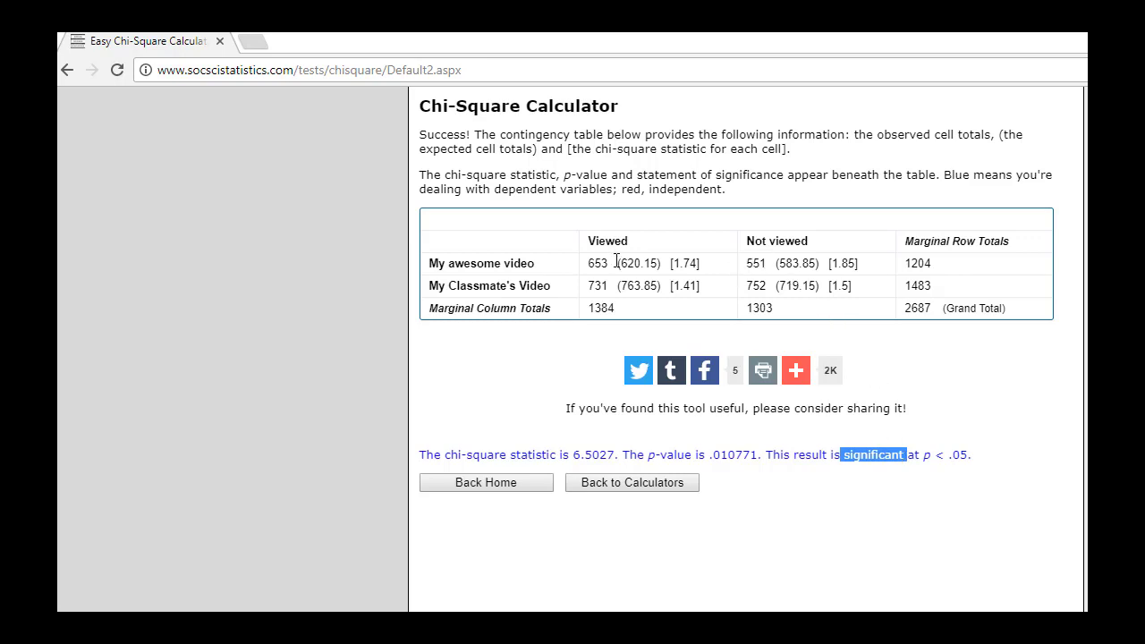
pyautogui.moveTo(890, 273)
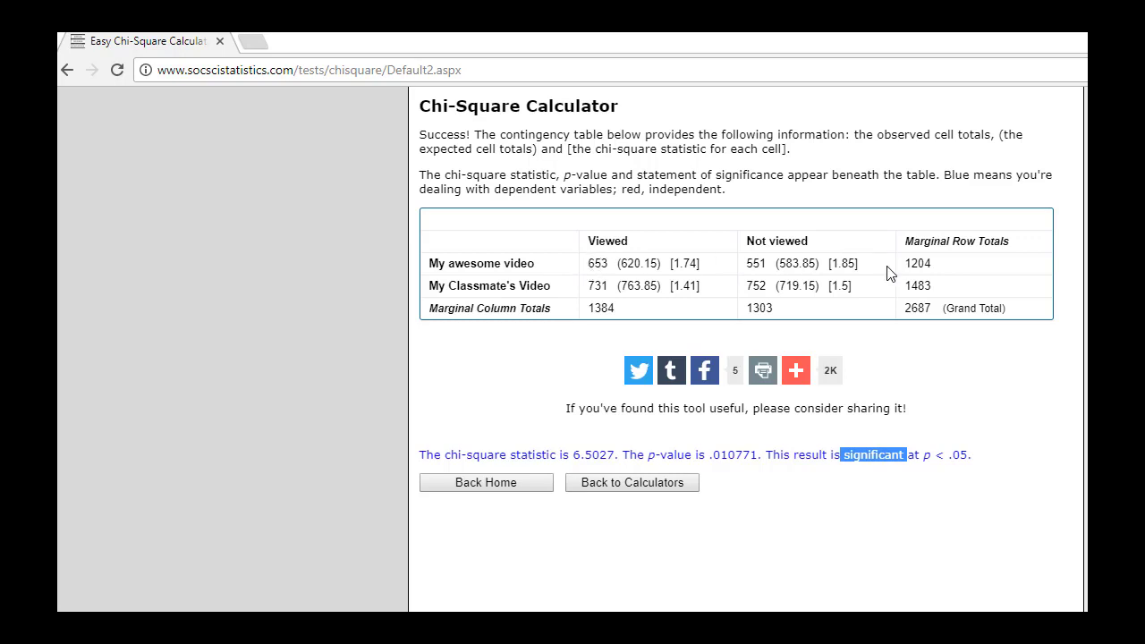
pyautogui.doubleClick(916, 263)
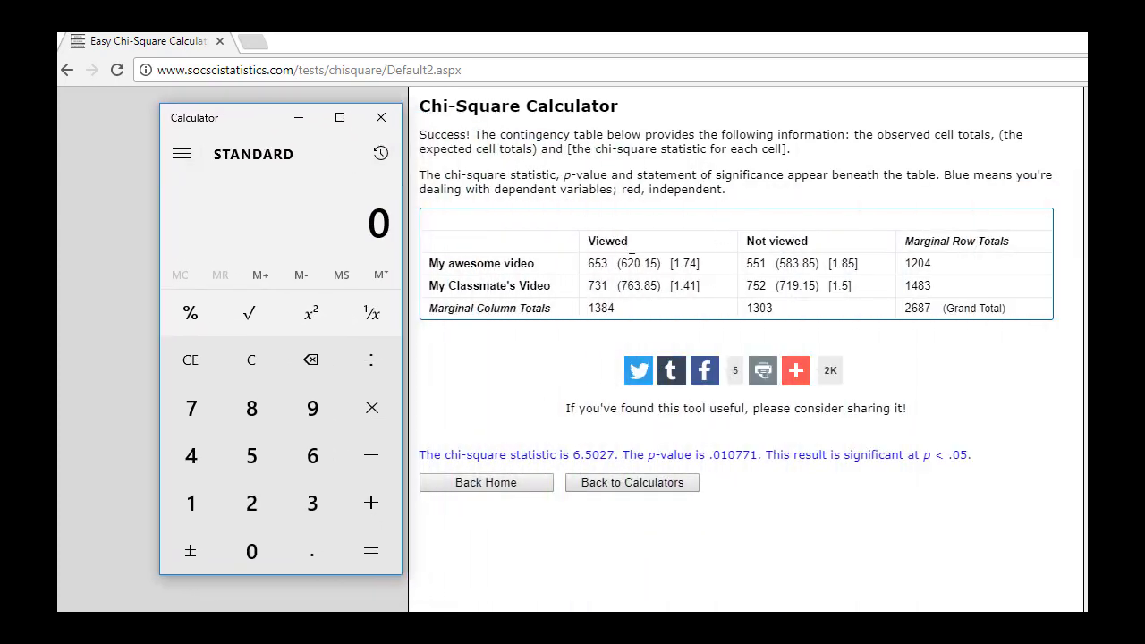
# Compute 731 ÷ 1483 in Windows Calculator, giving a 0.4929 view rate
pyautogui.click(190, 407)
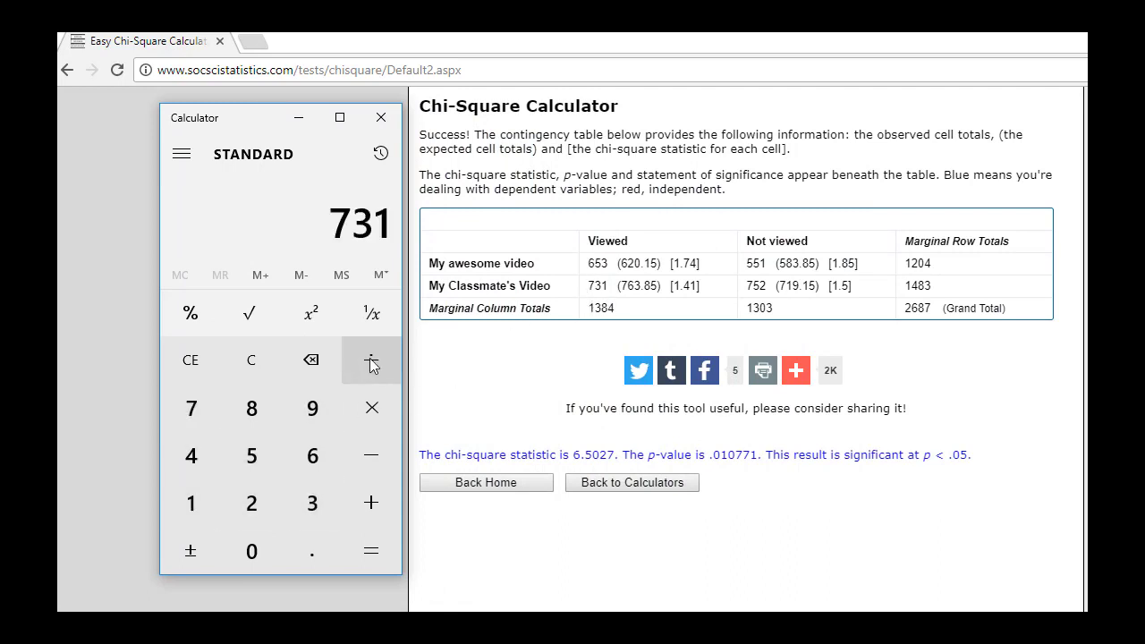
pyautogui.click(371, 360)
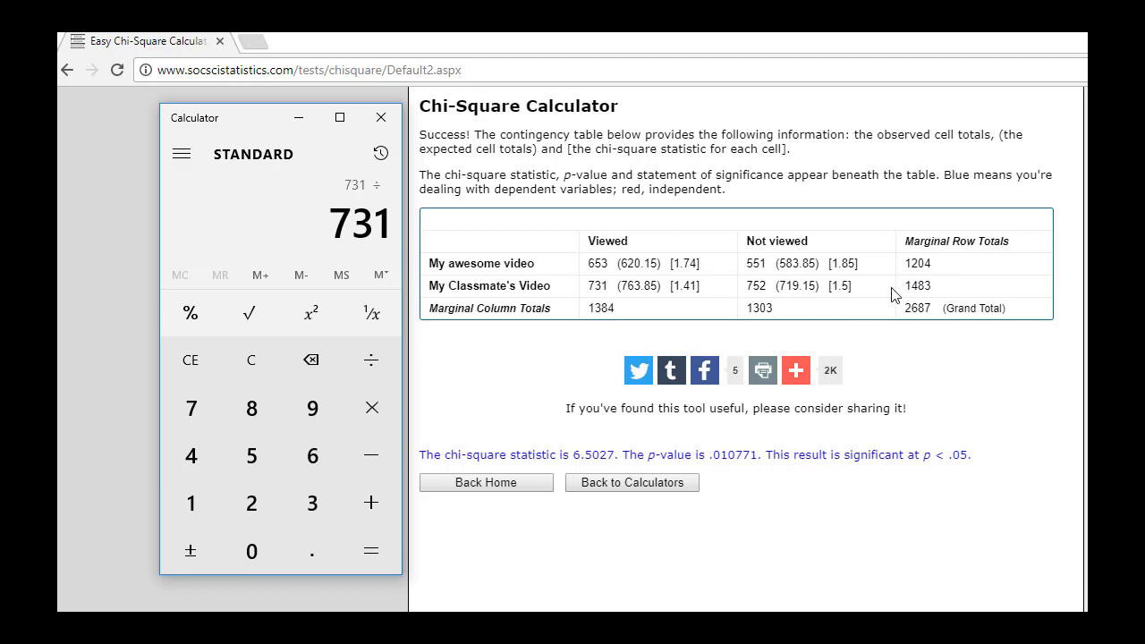
pyautogui.moveTo(190, 503)
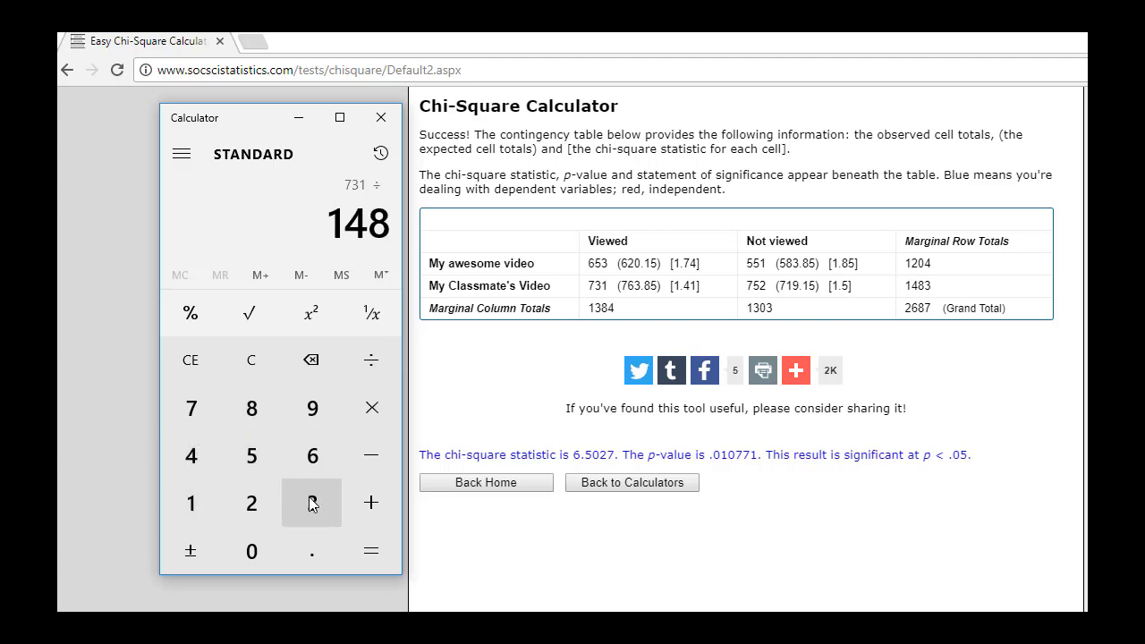
pyautogui.click(370, 551)
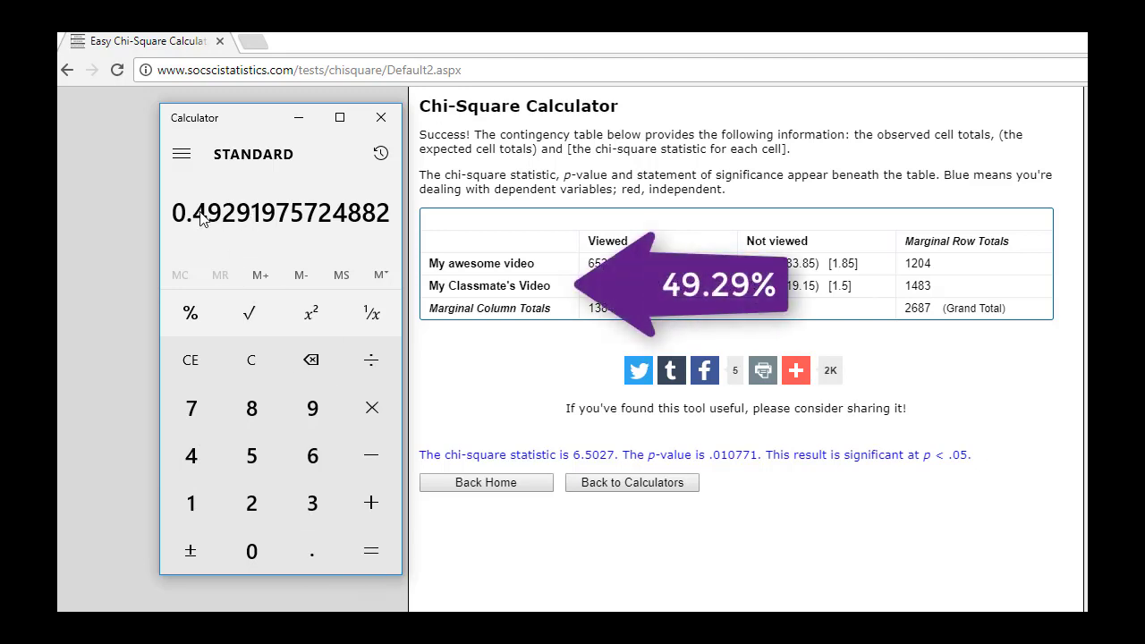
pyautogui.moveTo(231, 219)
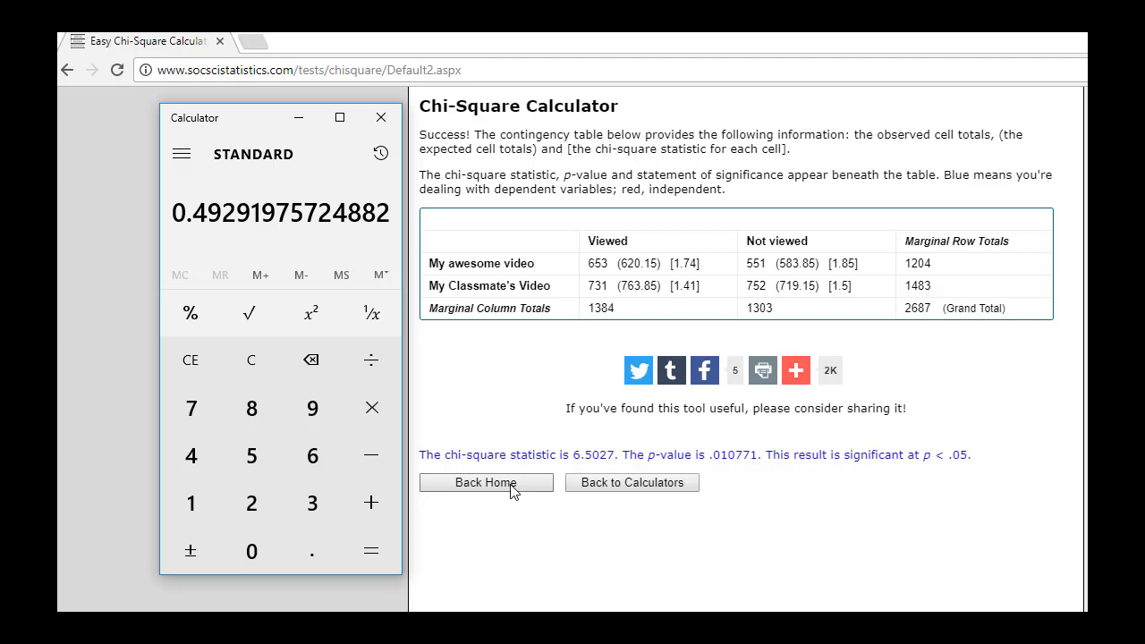
# Highlight the p-value on the results page and return to the 2x2 counts table
pyautogui.click(380, 117)
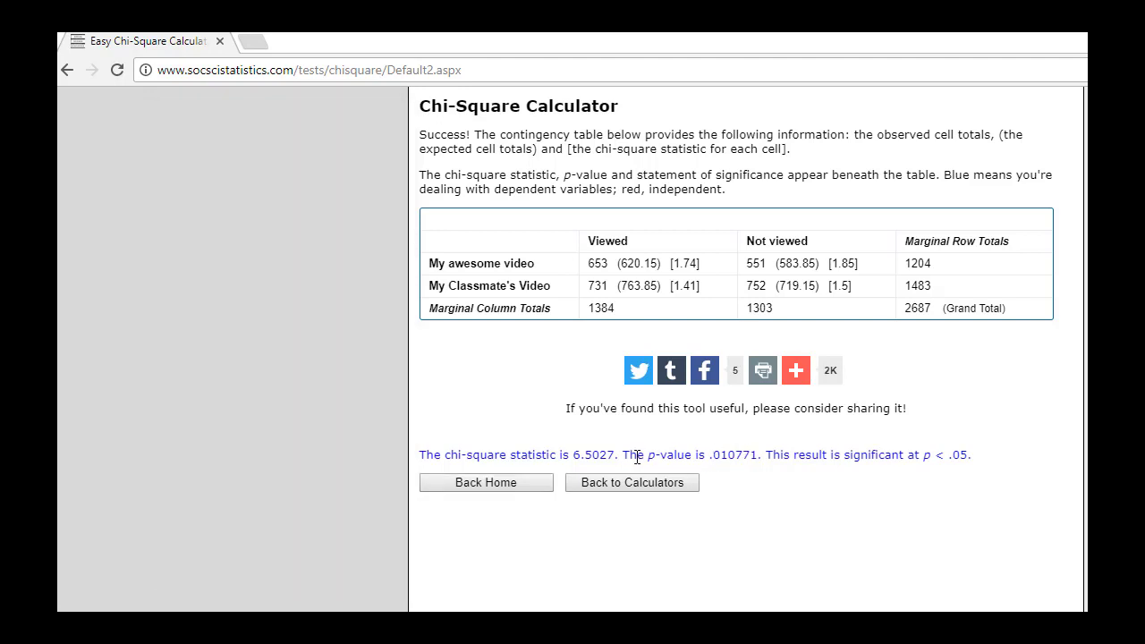
pyautogui.moveTo(635, 454); pyautogui.dragTo(755, 454)
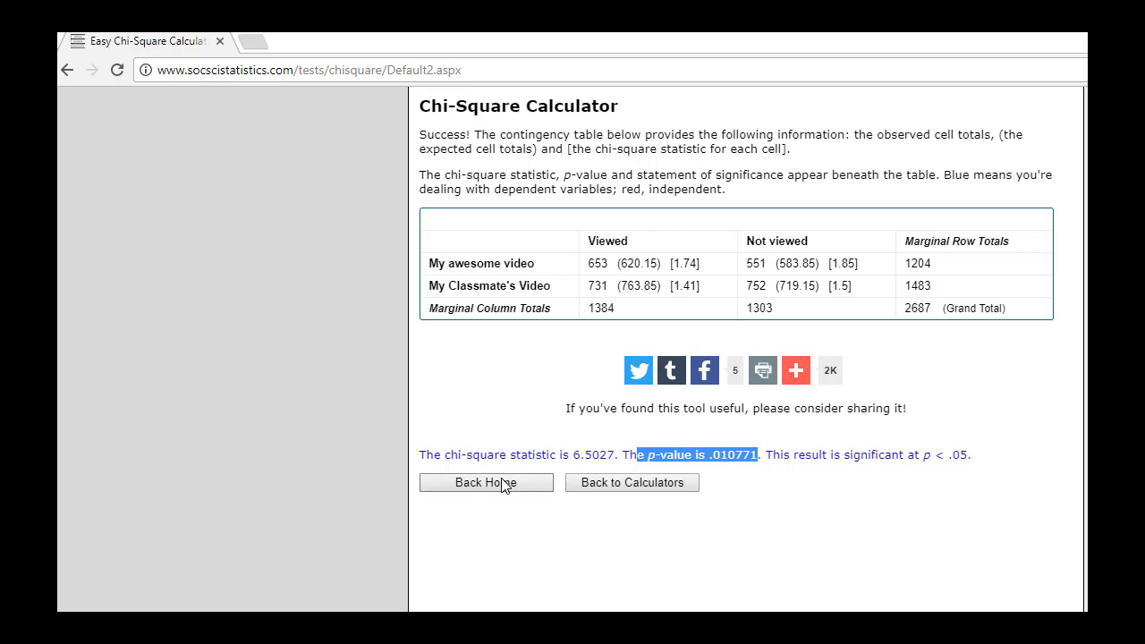
pyautogui.click(65, 70)
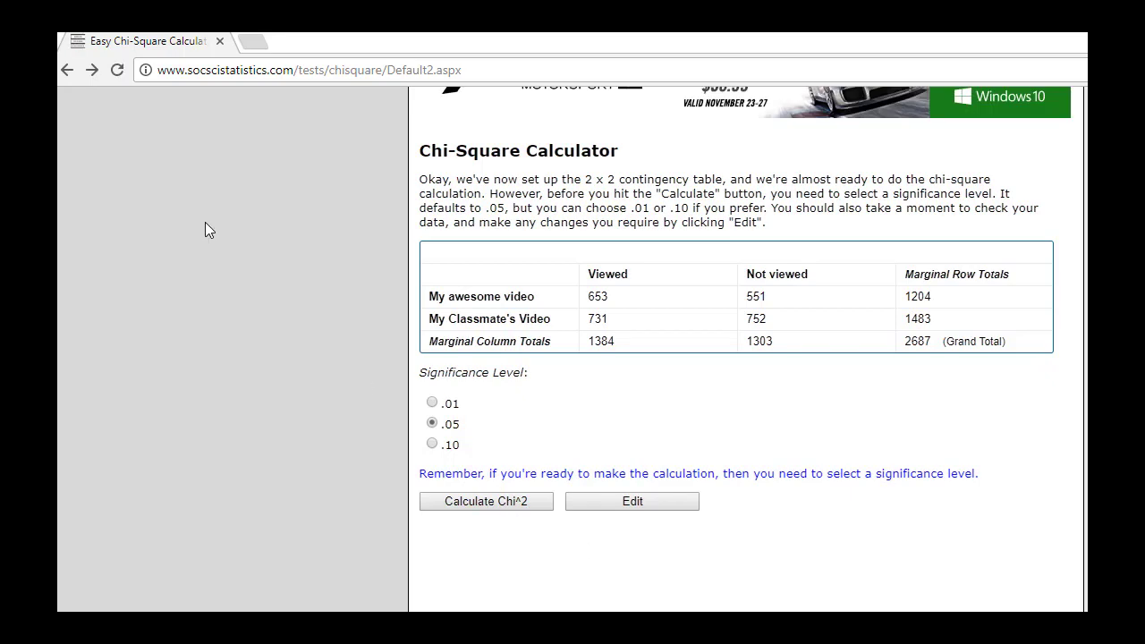
# Change My Classmate's Video not-viewed count from 752 to 635 and submit the table
pyautogui.click(65, 70)
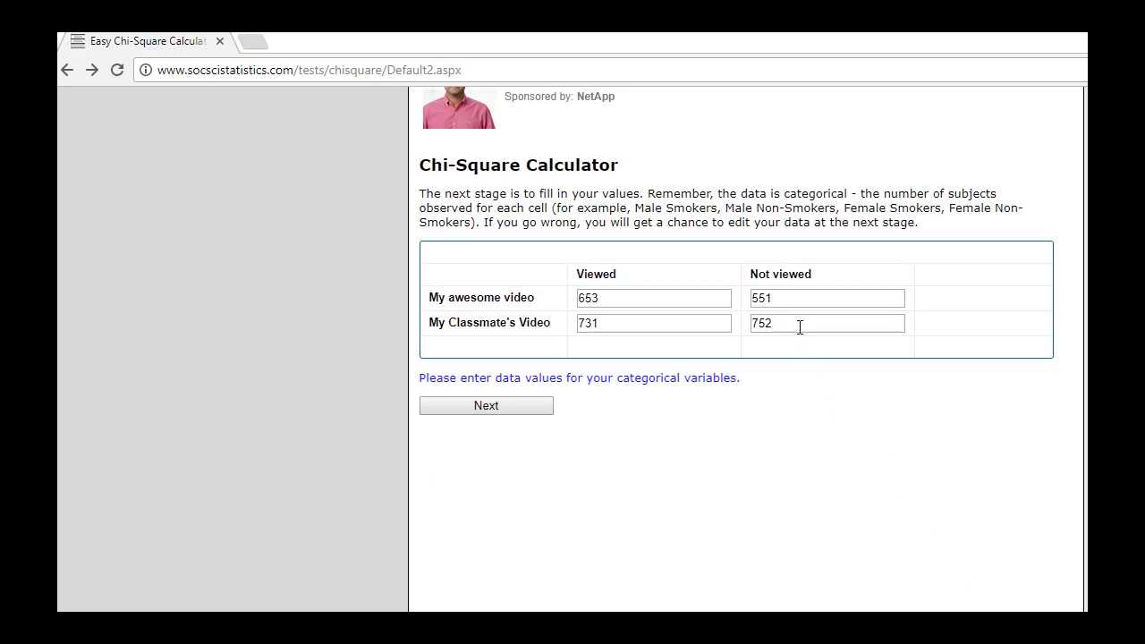
pyautogui.click(827, 324)
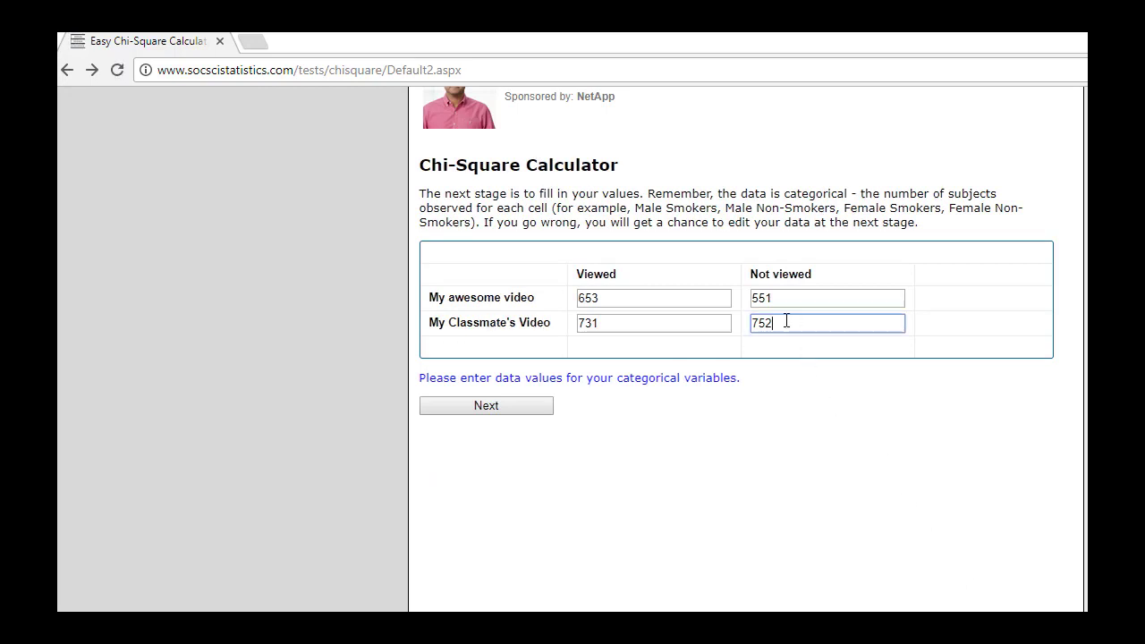
pyautogui.doubleClick(760, 324)
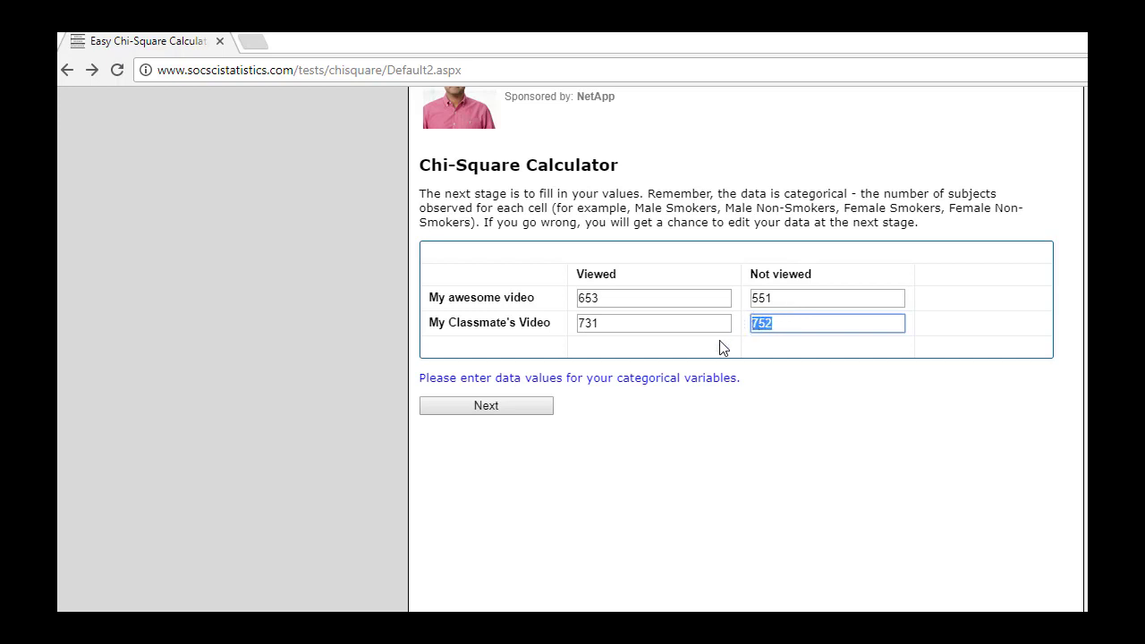
pyautogui.moveTo(869, 329)
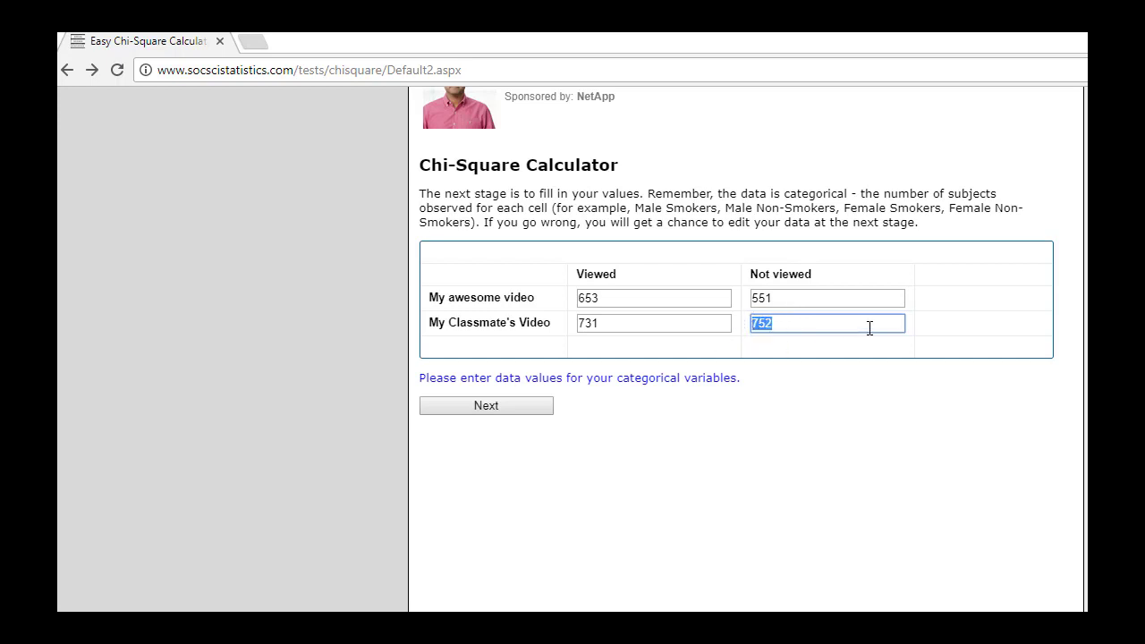
pyautogui.write('6')
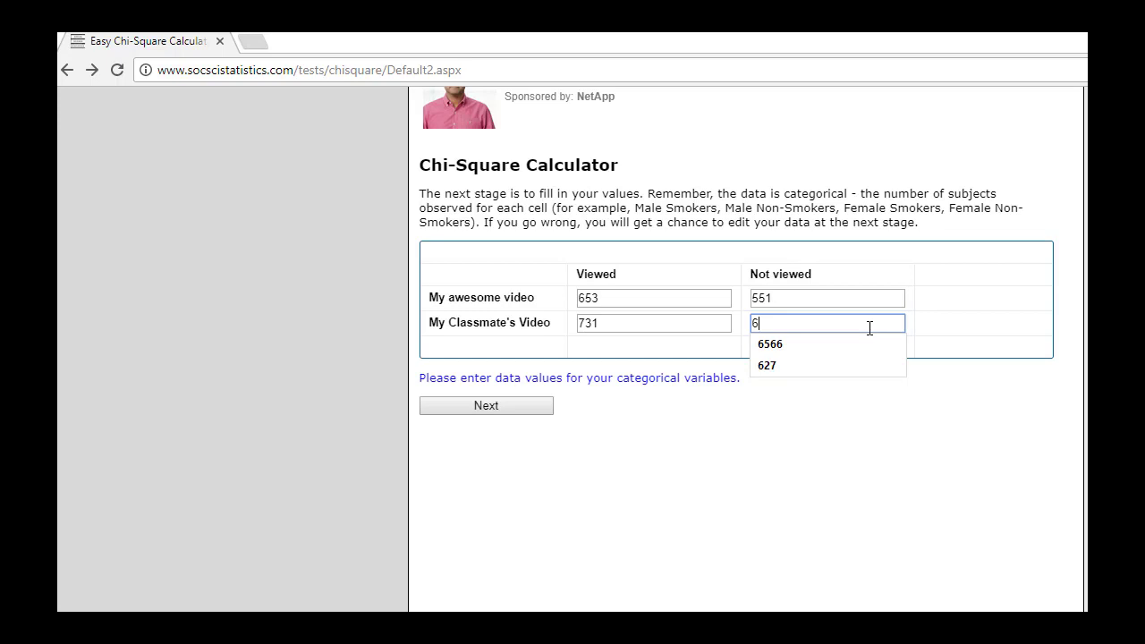
pyautogui.write('35')
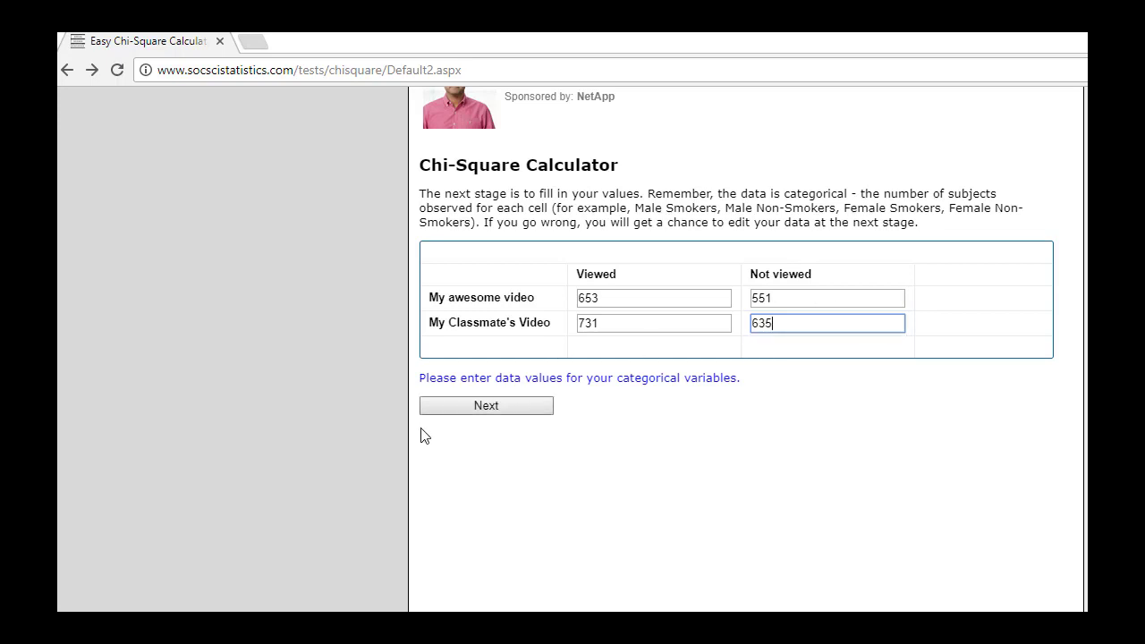
pyautogui.click(485, 405)
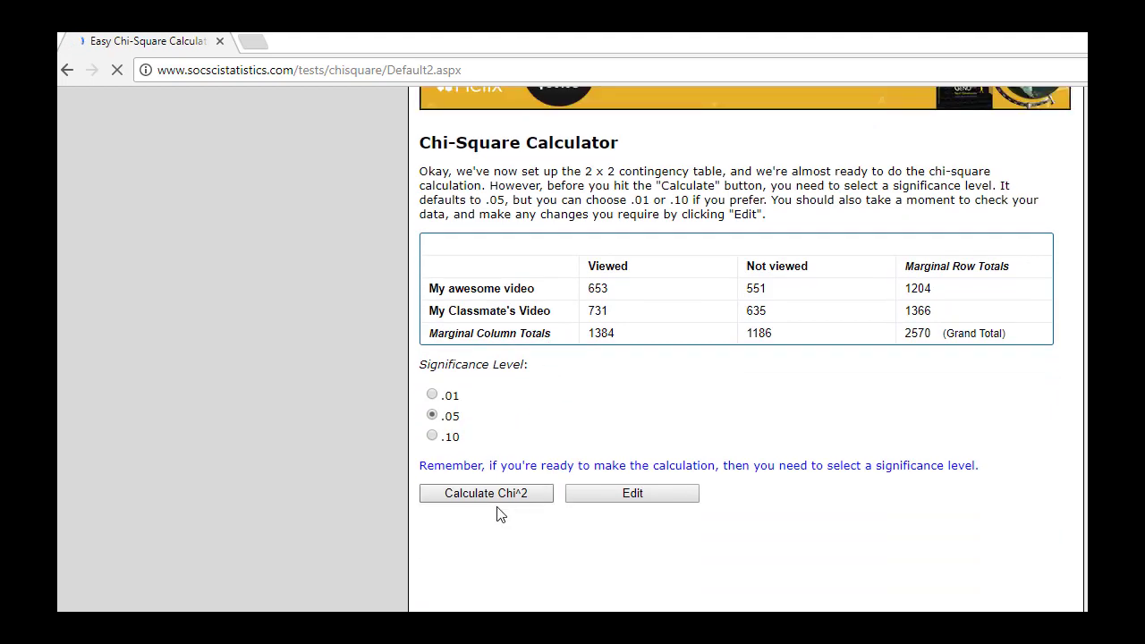
# Calculate chi-square (0.1342, p = .714092) and highlight 'not' in the significance result
pyautogui.click(486, 493)
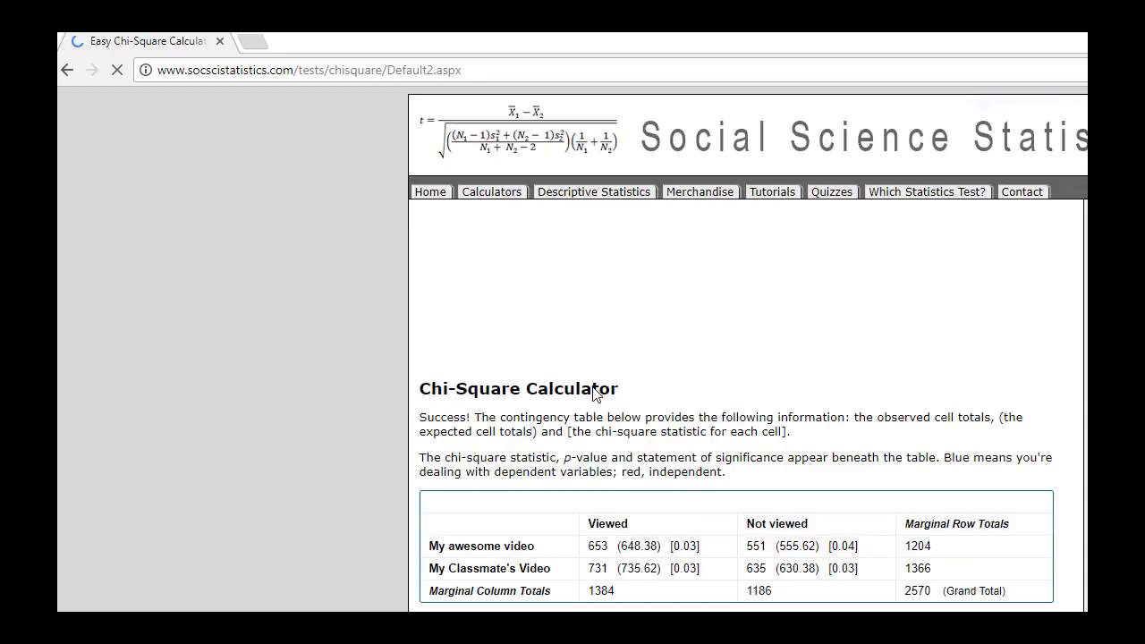
pyautogui.scroll(-3)
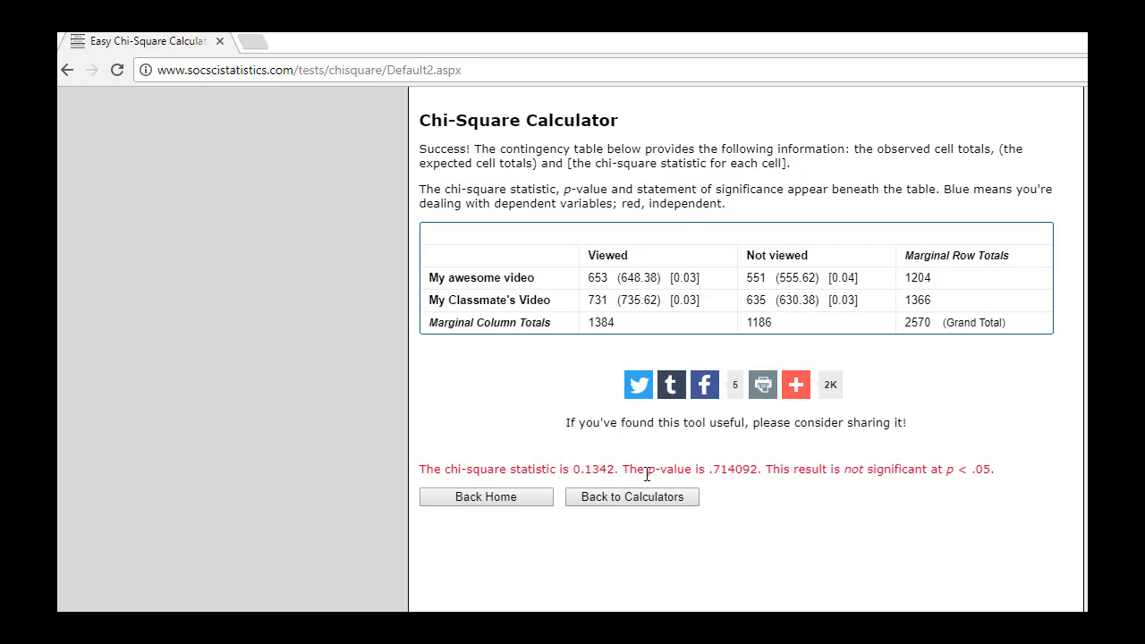
pyautogui.moveTo(629, 468); pyautogui.dragTo(881, 469)
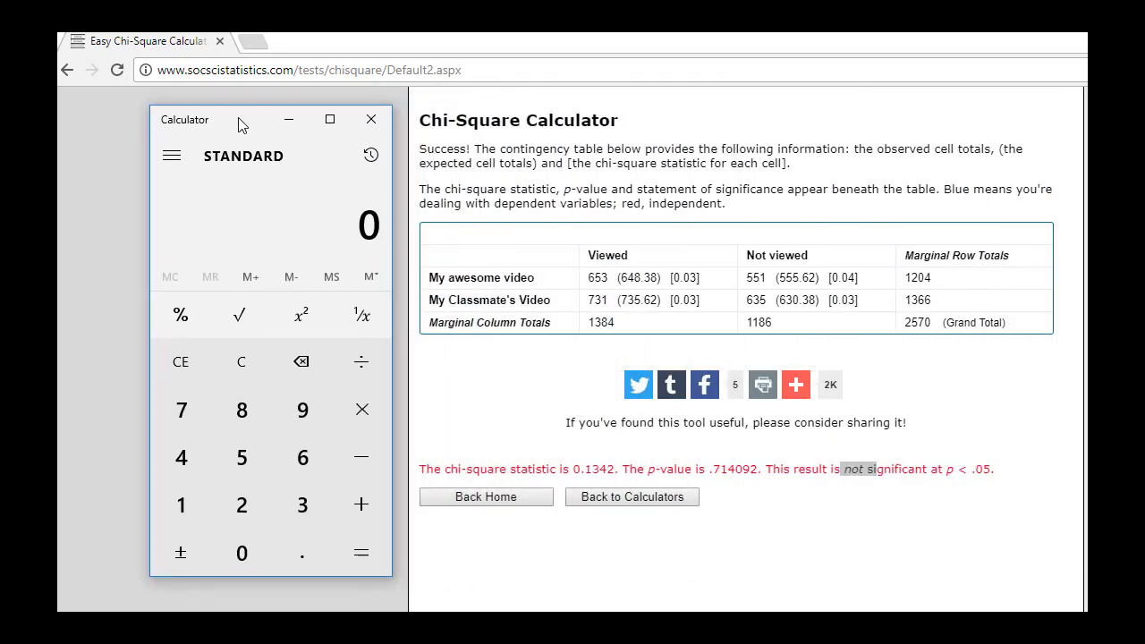
# Compute 731 ÷ 1,366 in Calculator, a 0.5351 classmate view rate
pyautogui.click(180, 409)
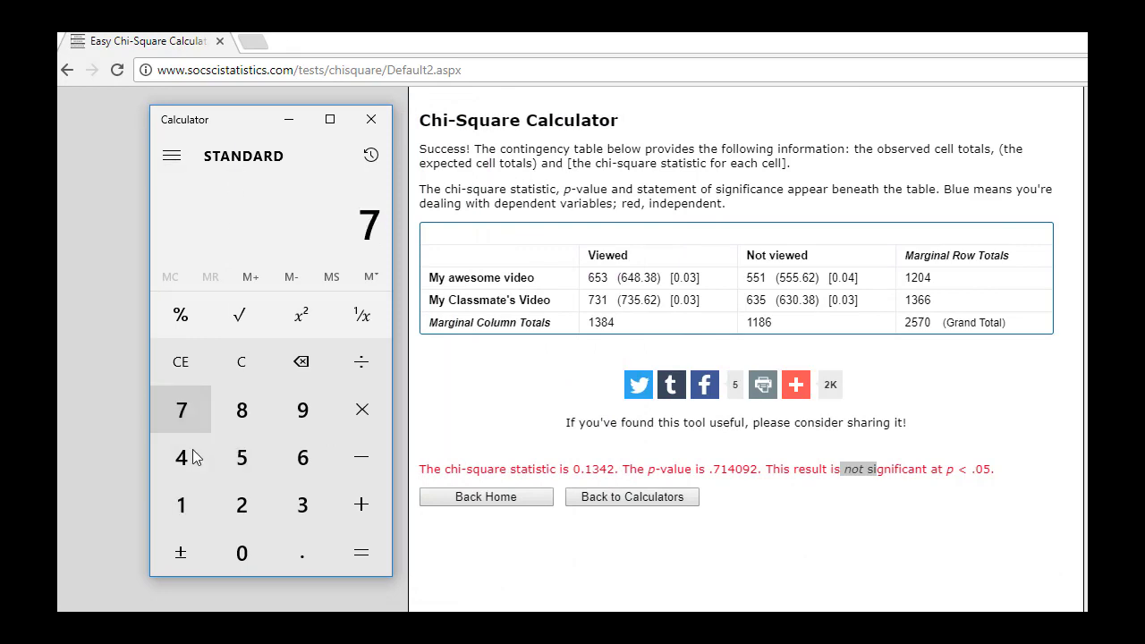
pyautogui.click(301, 505)
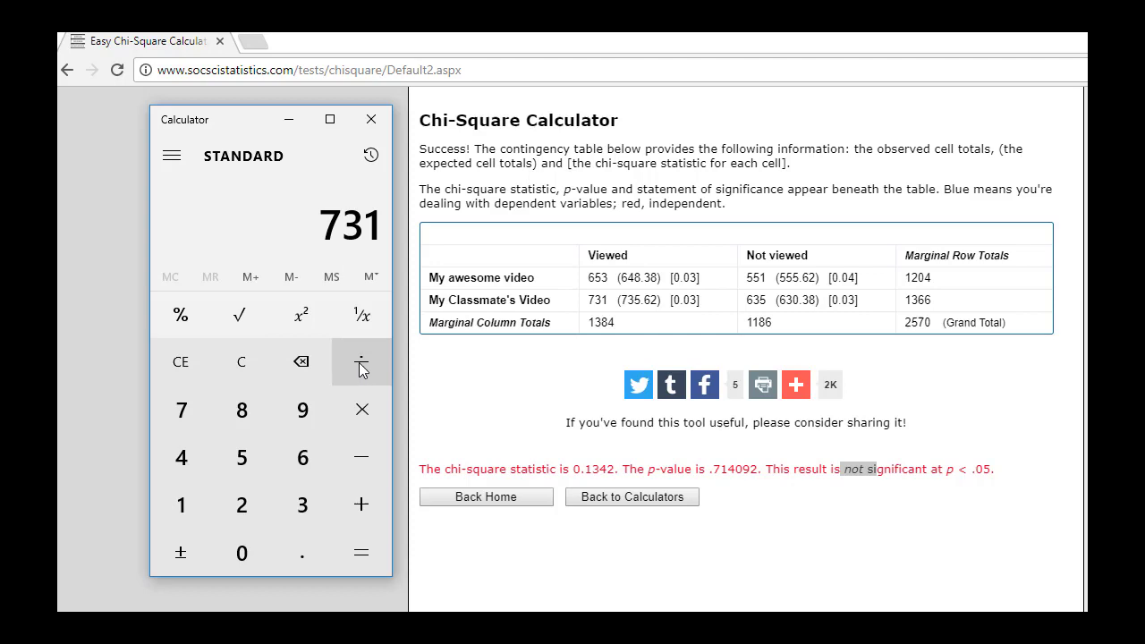
pyautogui.click(361, 362)
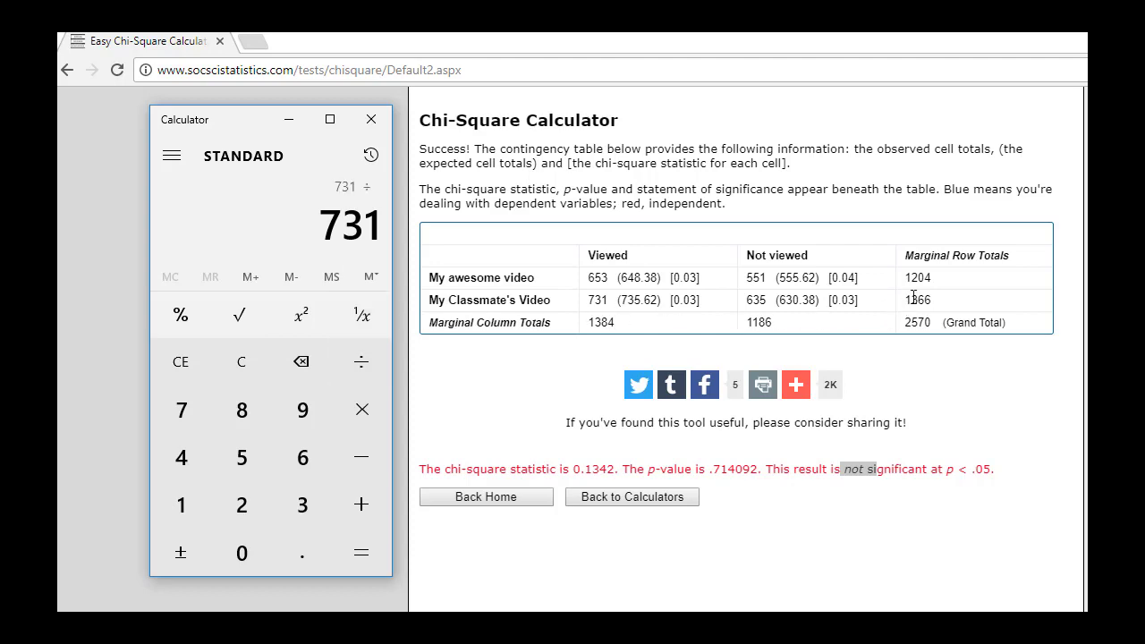
pyautogui.moveTo(180, 505)
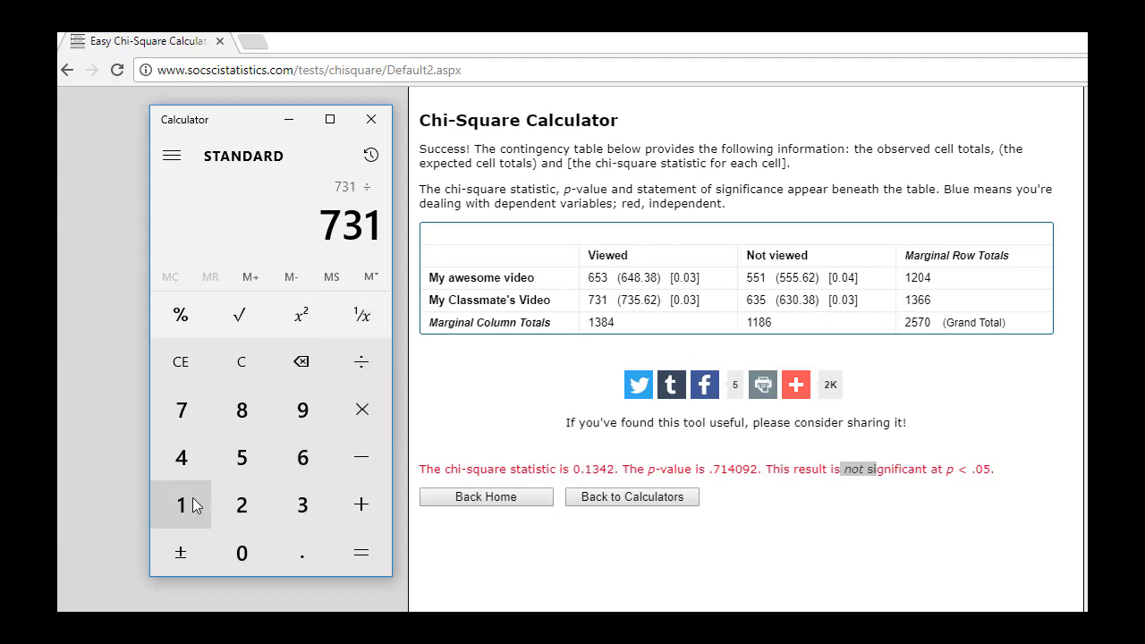
pyautogui.click(301, 457)
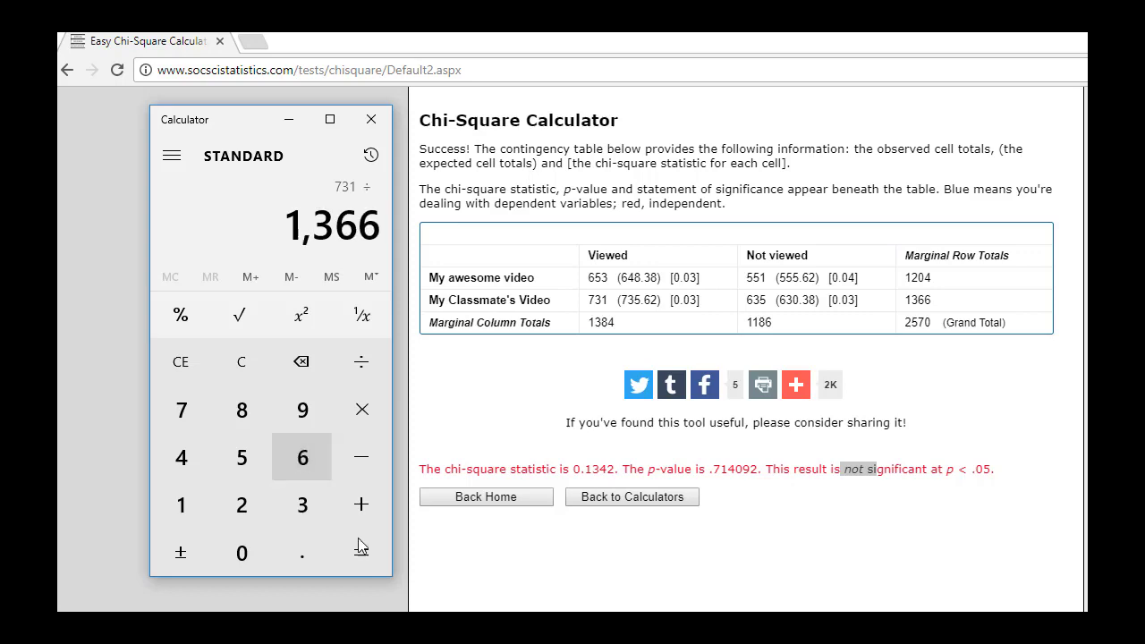
pyautogui.click(361, 553)
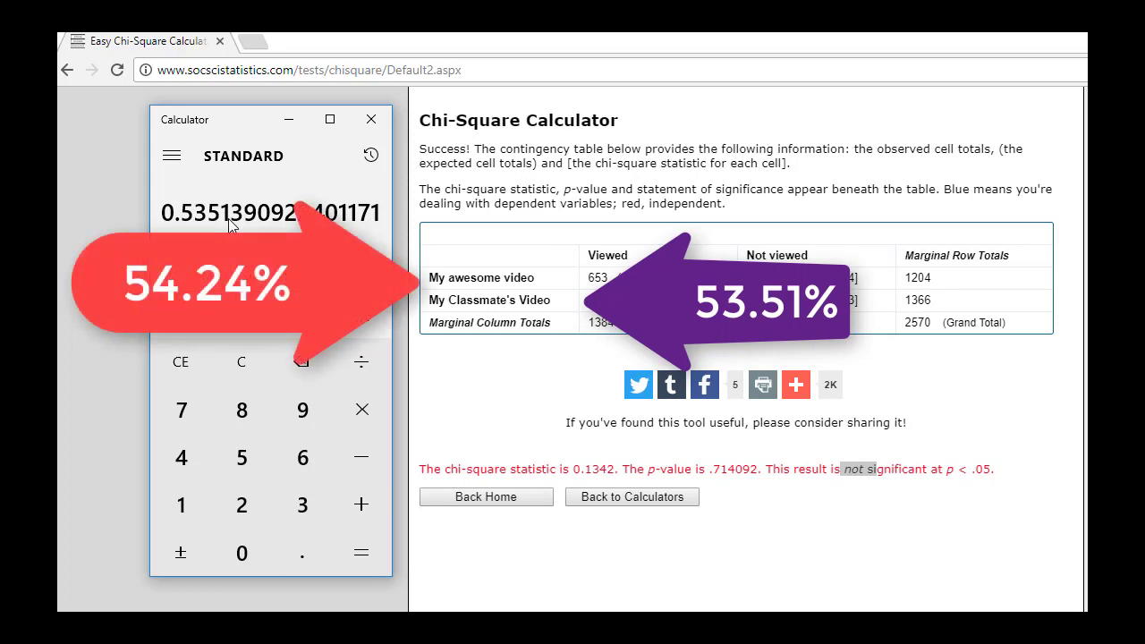
pyautogui.moveTo(536, 474)
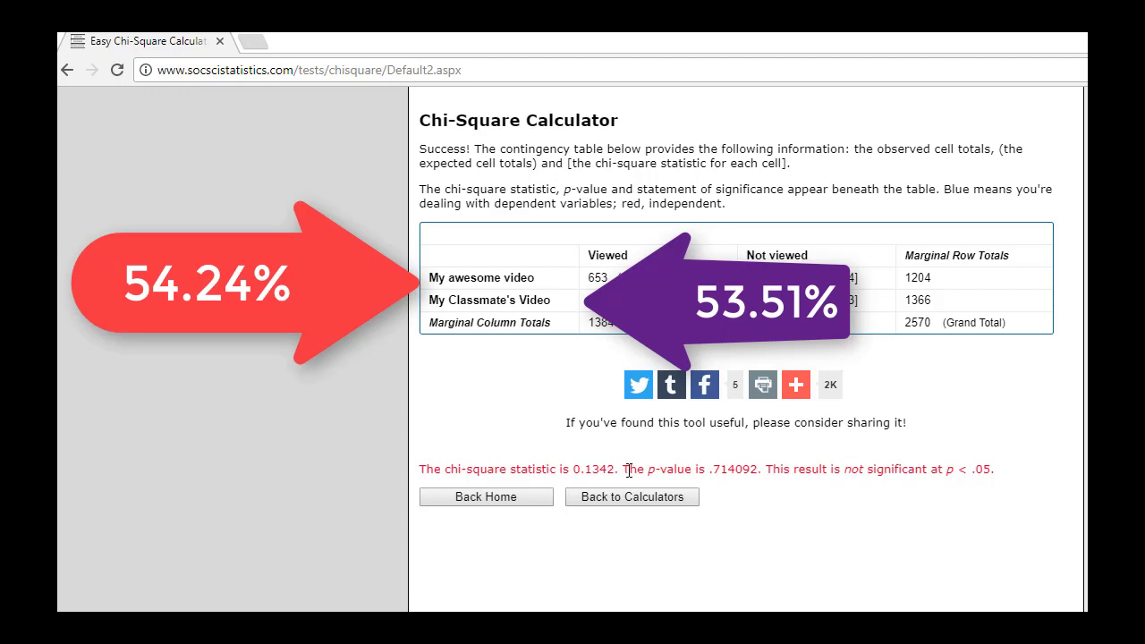
pyautogui.moveTo(693, 468)
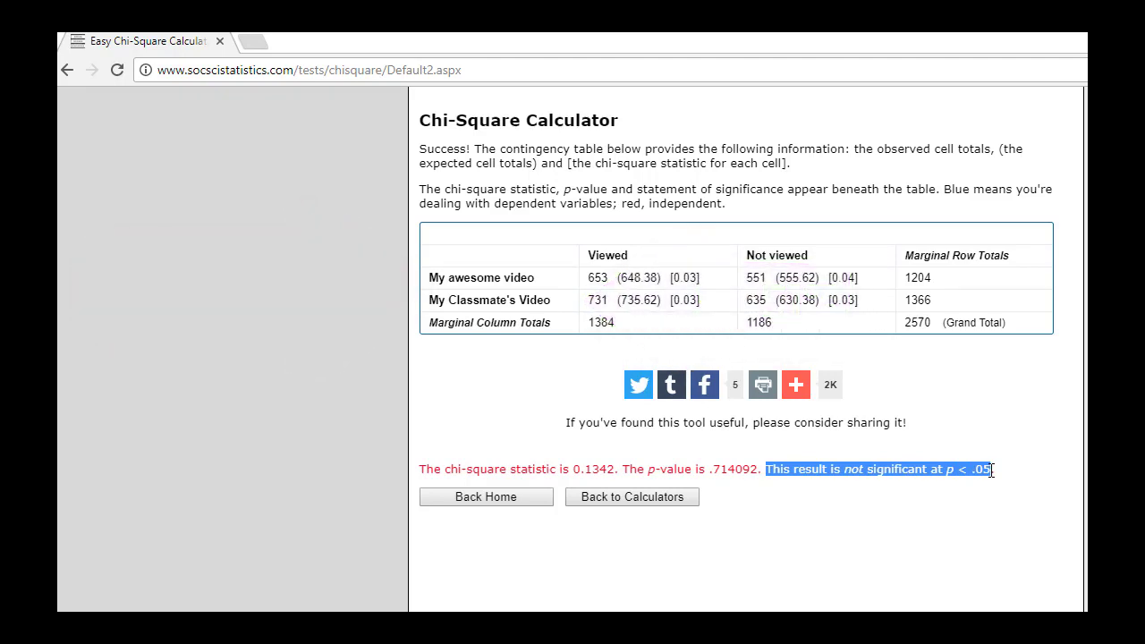
# Deselect the significance sentence and double-click the table's row label
pyautogui.click(450, 276)
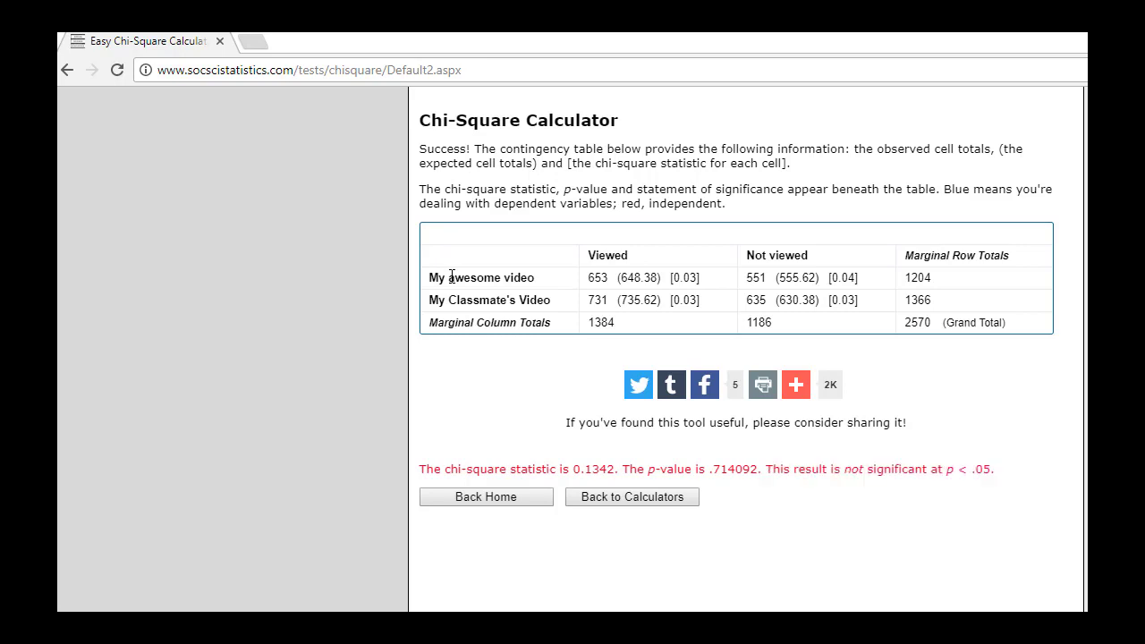
pyautogui.doubleClick(474, 277)
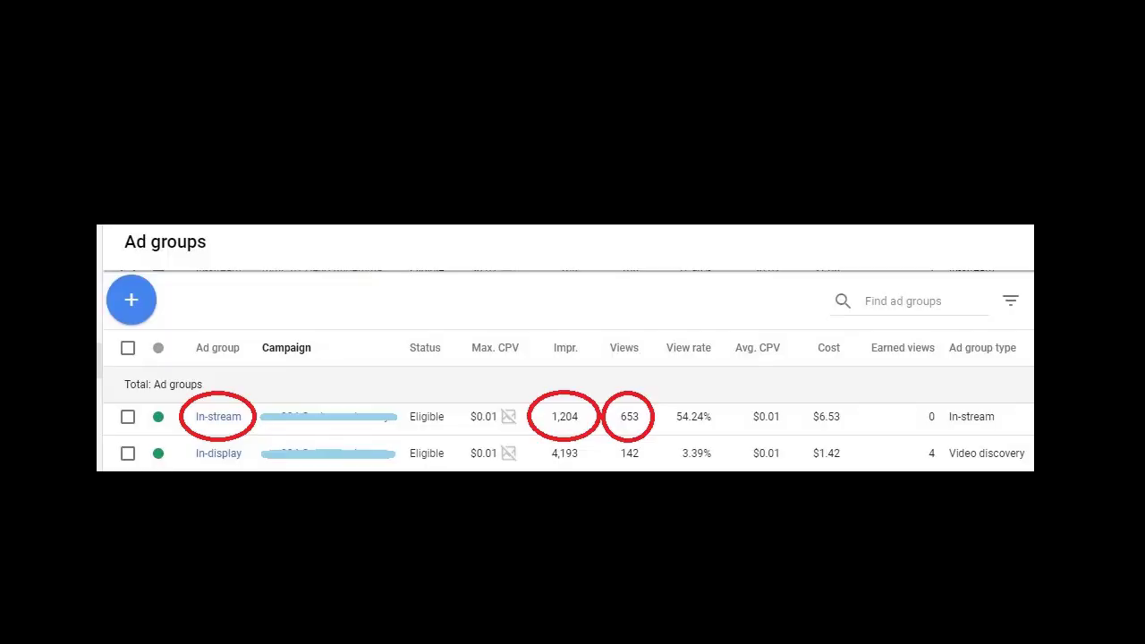
pyautogui.moveTo(680, 418)
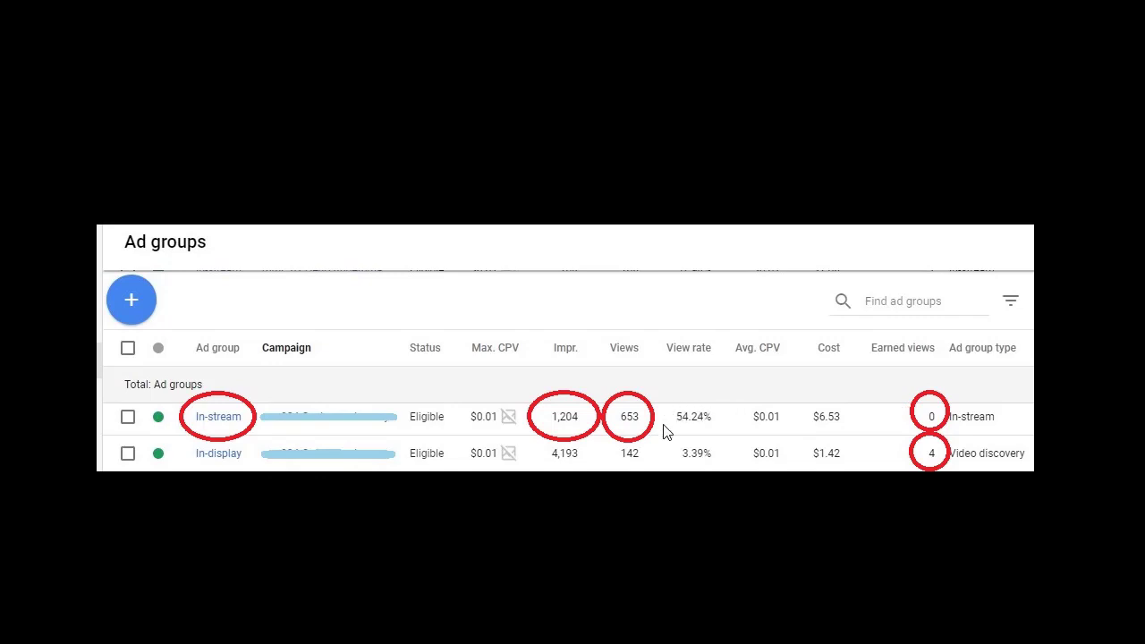
pyautogui.moveTo(686, 413)
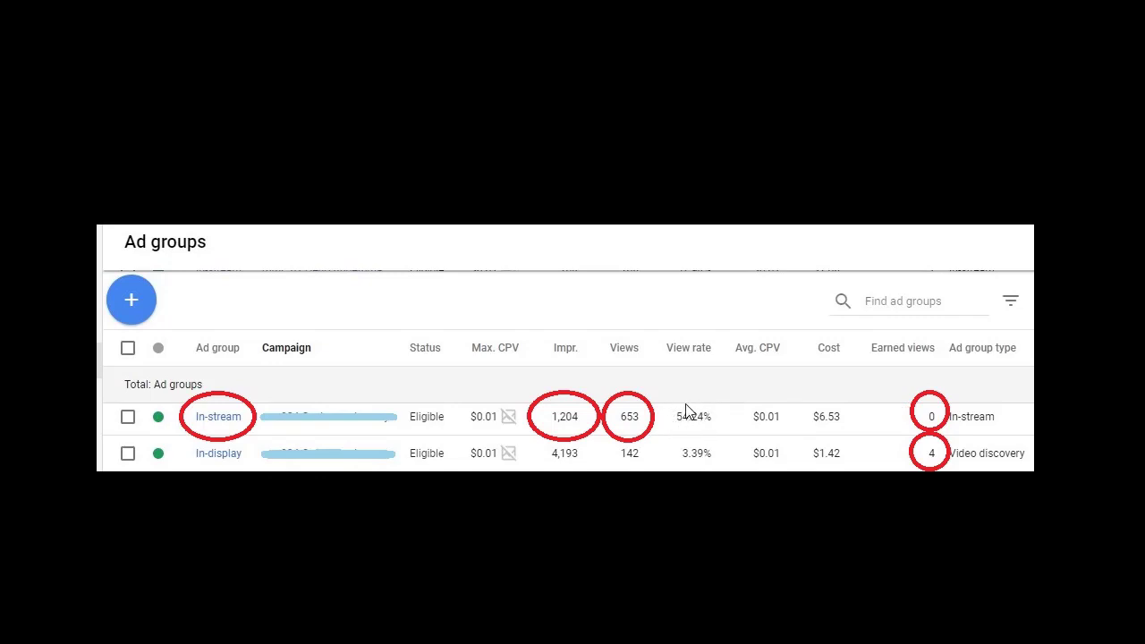
pyautogui.moveTo(934, 414)
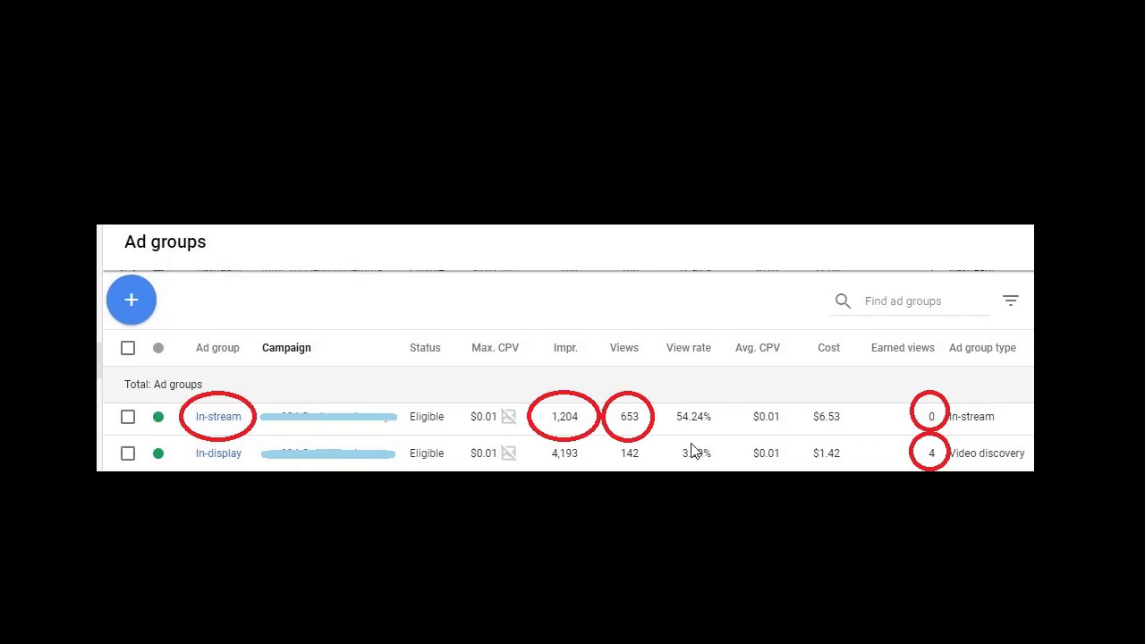
pyautogui.moveTo(701, 460)
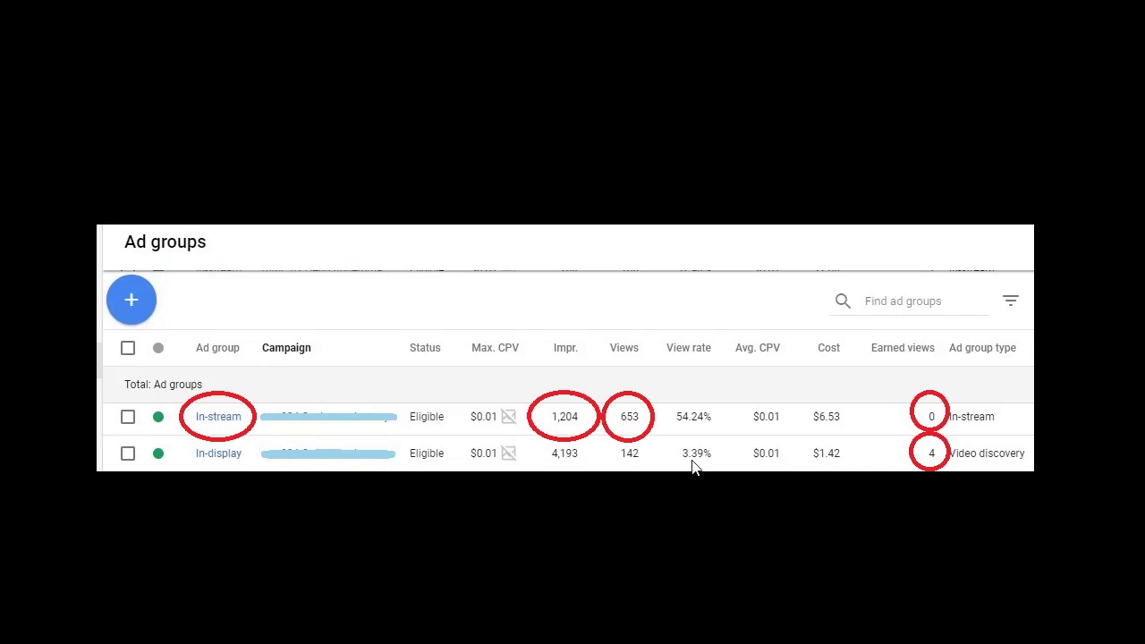
pyautogui.moveTo(932, 475)
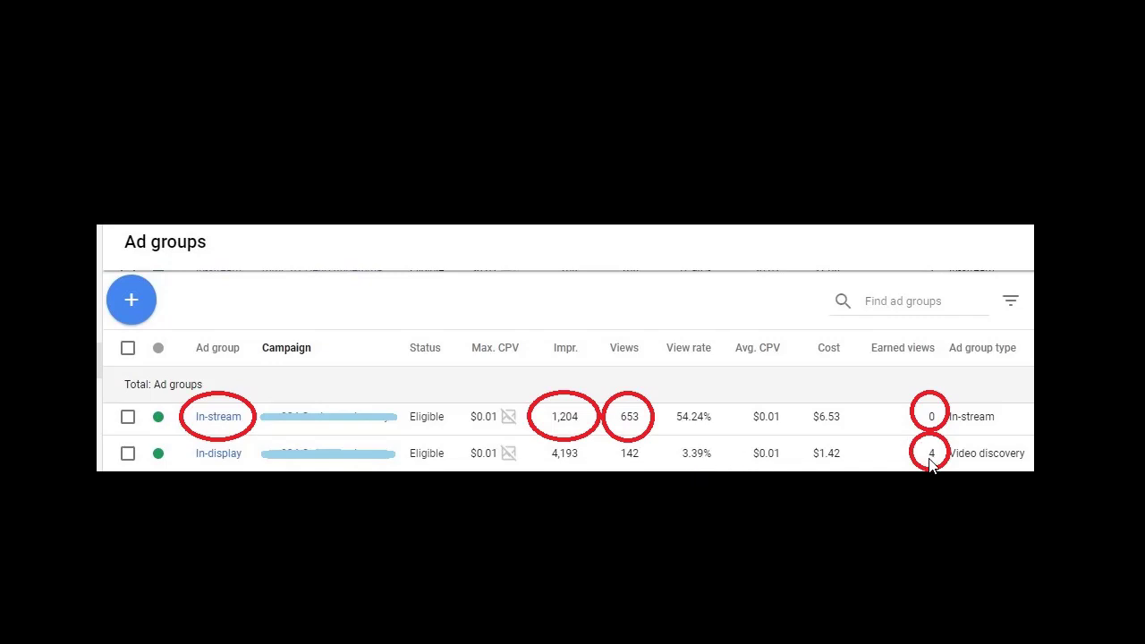
pyautogui.moveTo(984, 461)
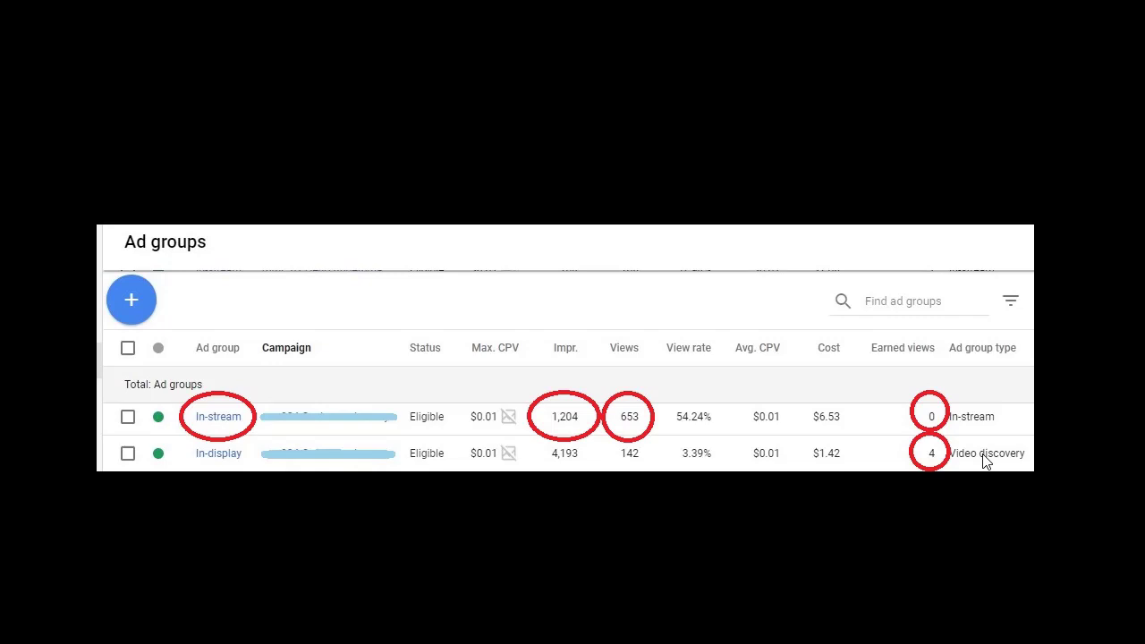
pyautogui.moveTo(942, 462)
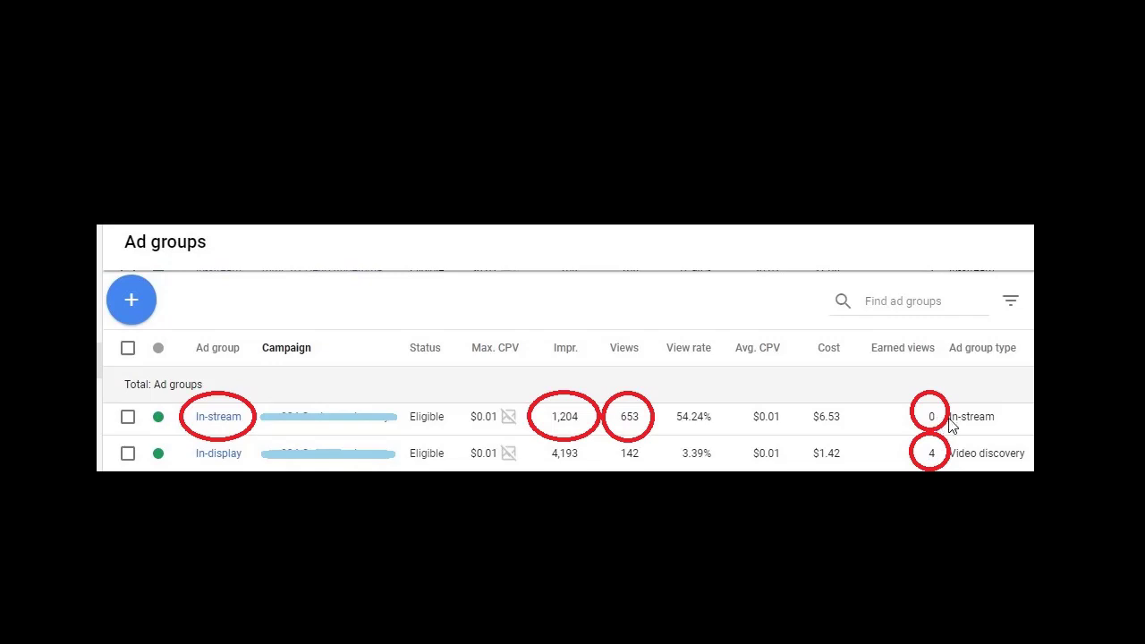
pyautogui.moveTo(975, 429)
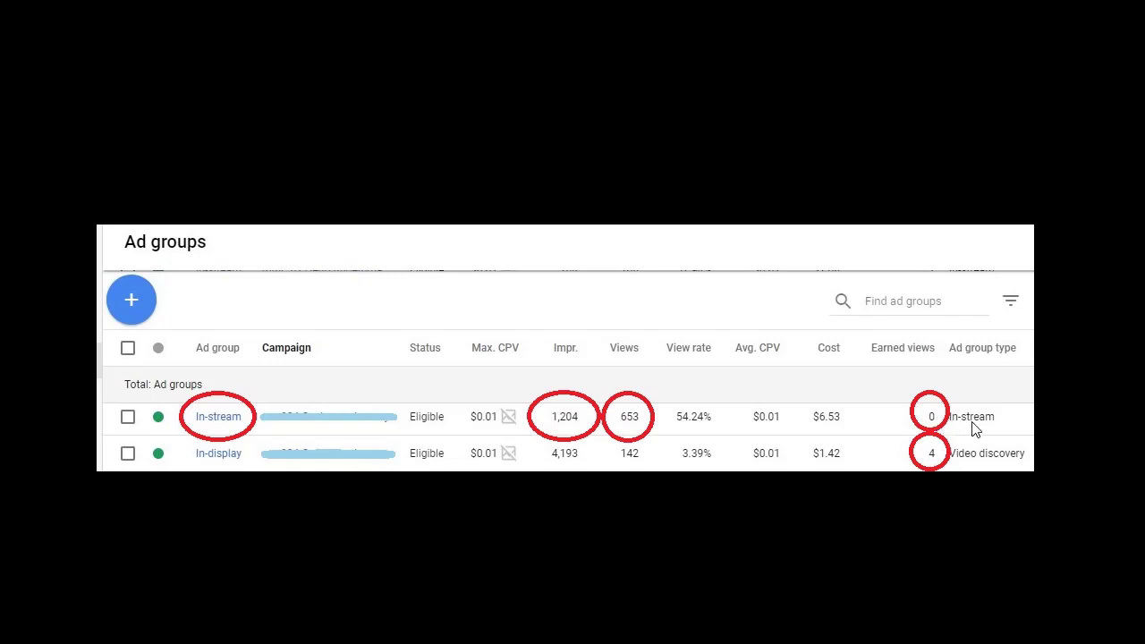
pyautogui.moveTo(947, 422)
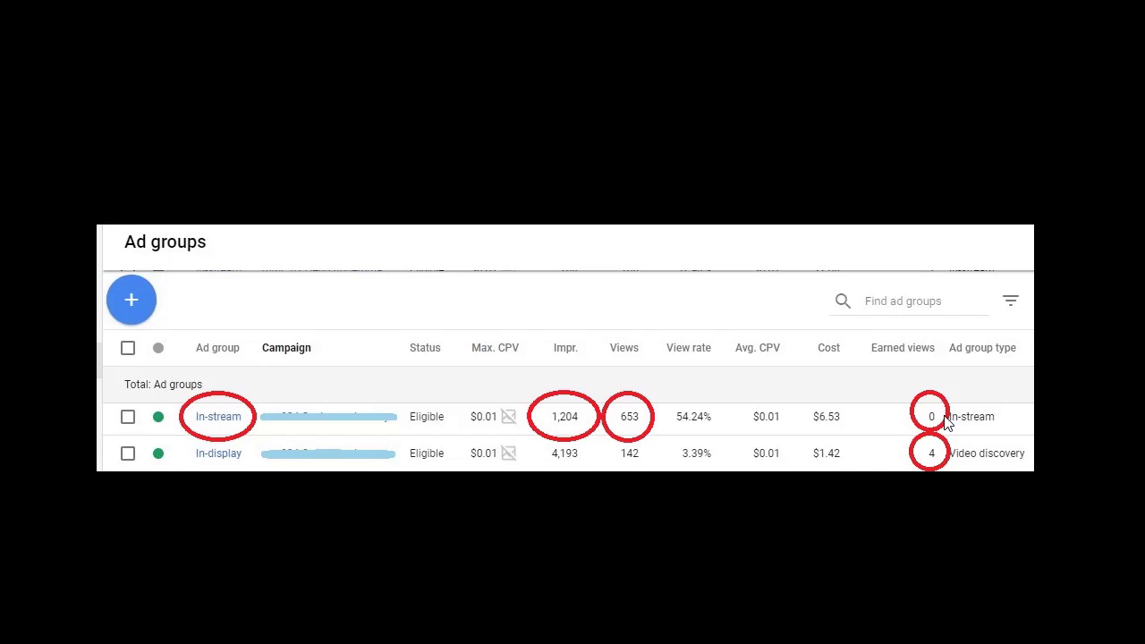
pyautogui.moveTo(830, 408)
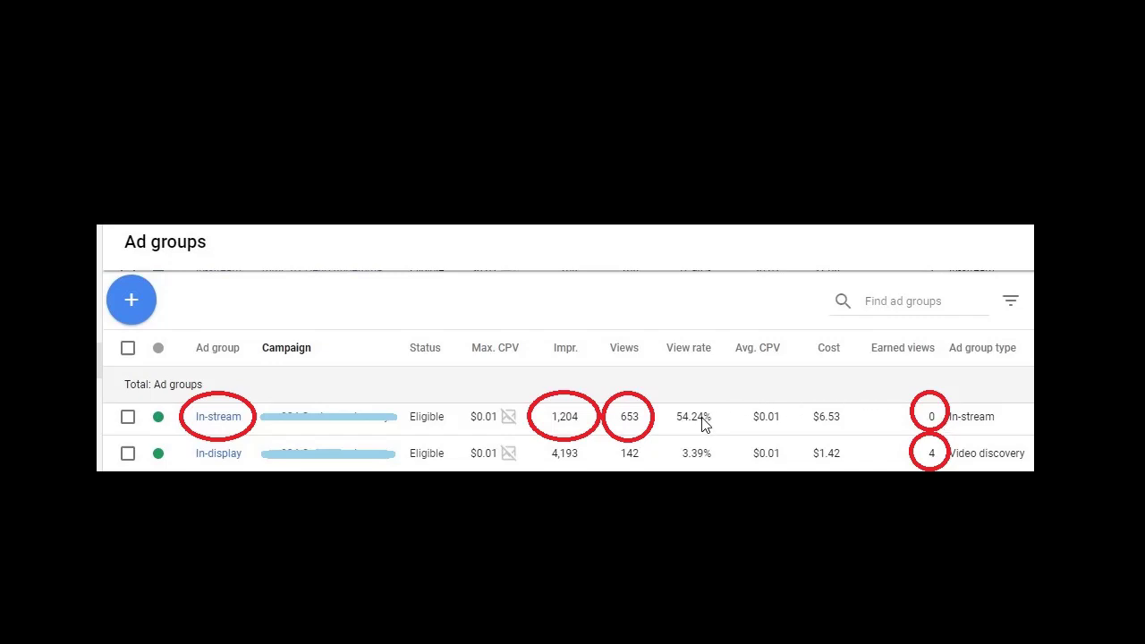
pyautogui.moveTo(709, 418)
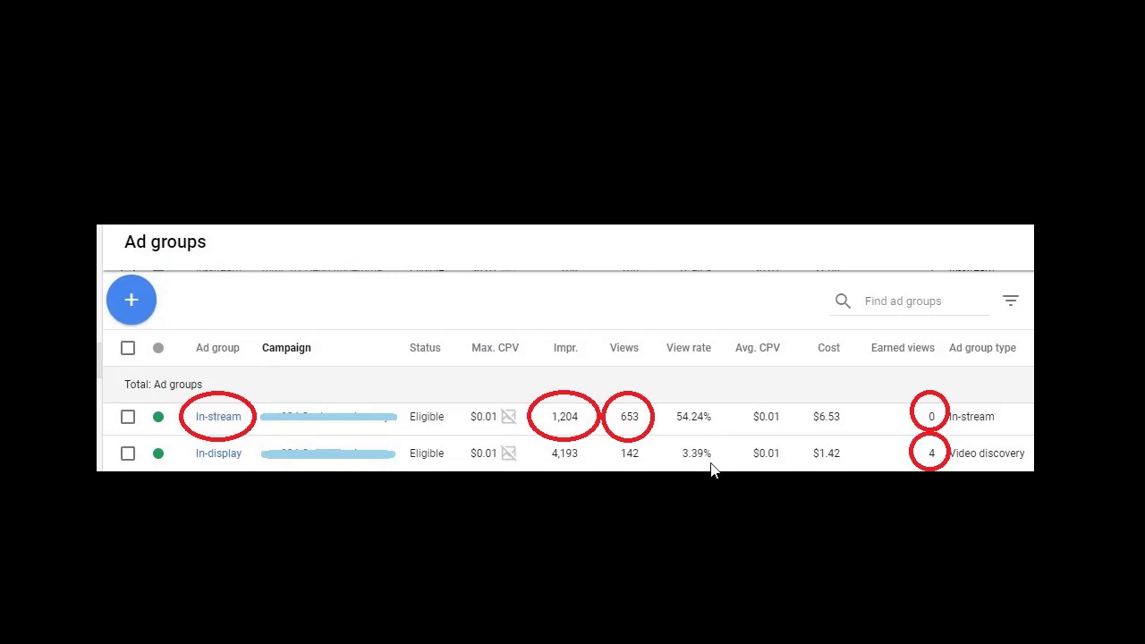
pyautogui.moveTo(722, 456)
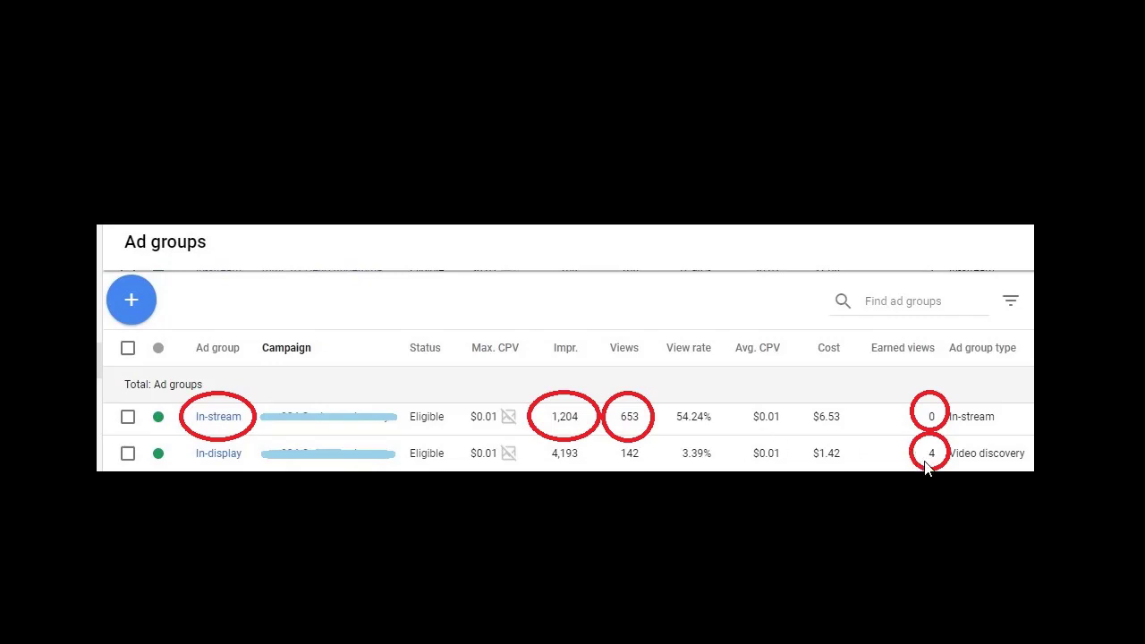
pyautogui.moveTo(935, 490)
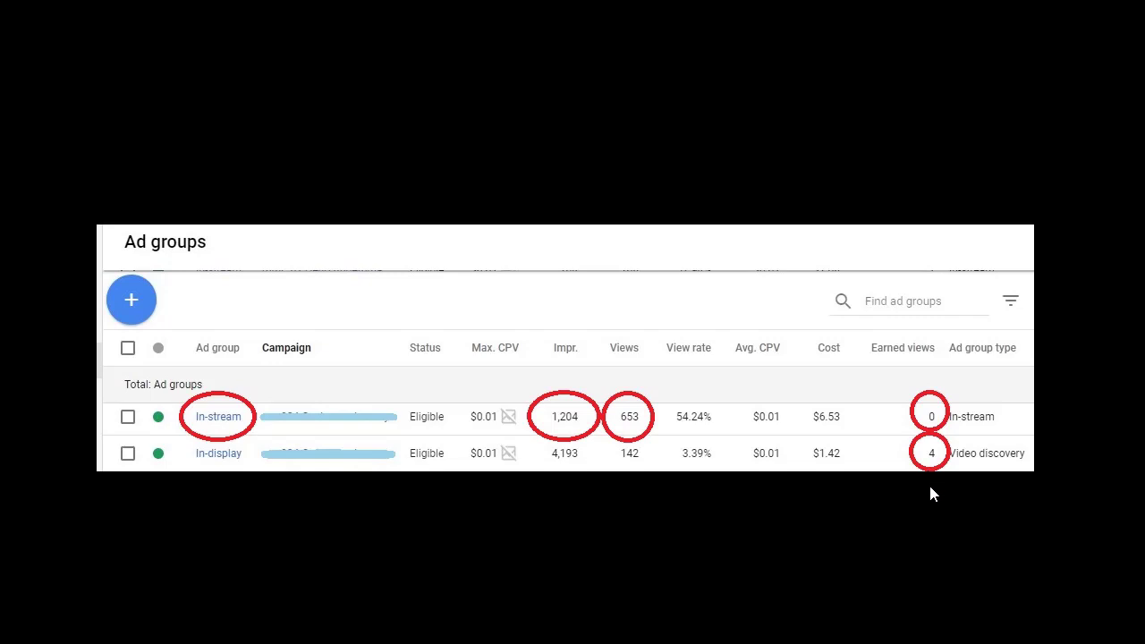
pyautogui.moveTo(930, 494)
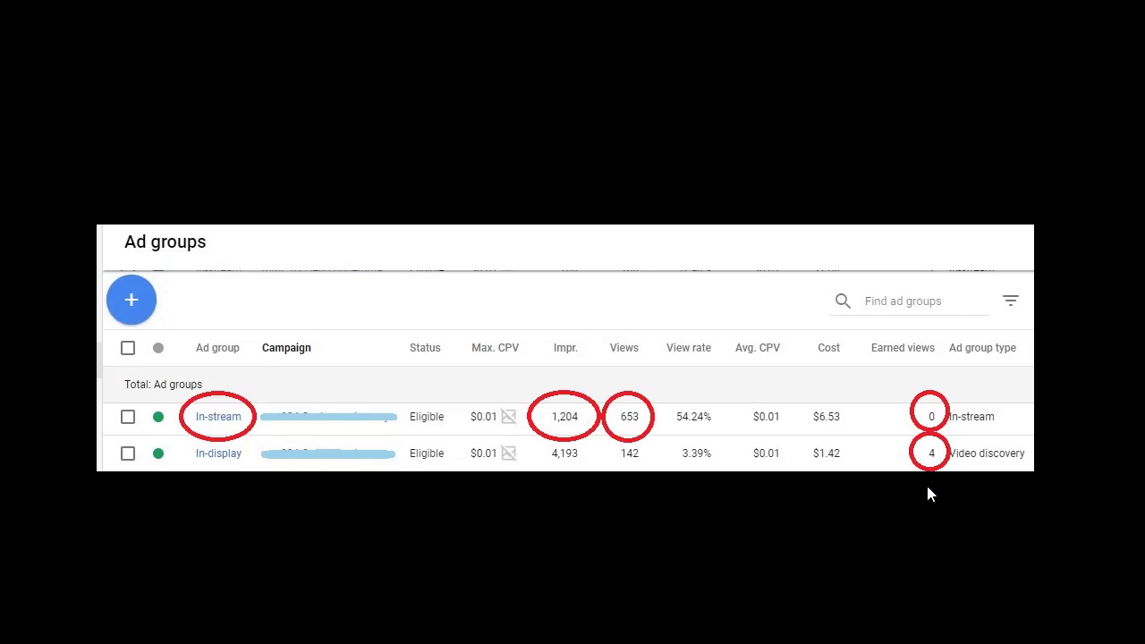